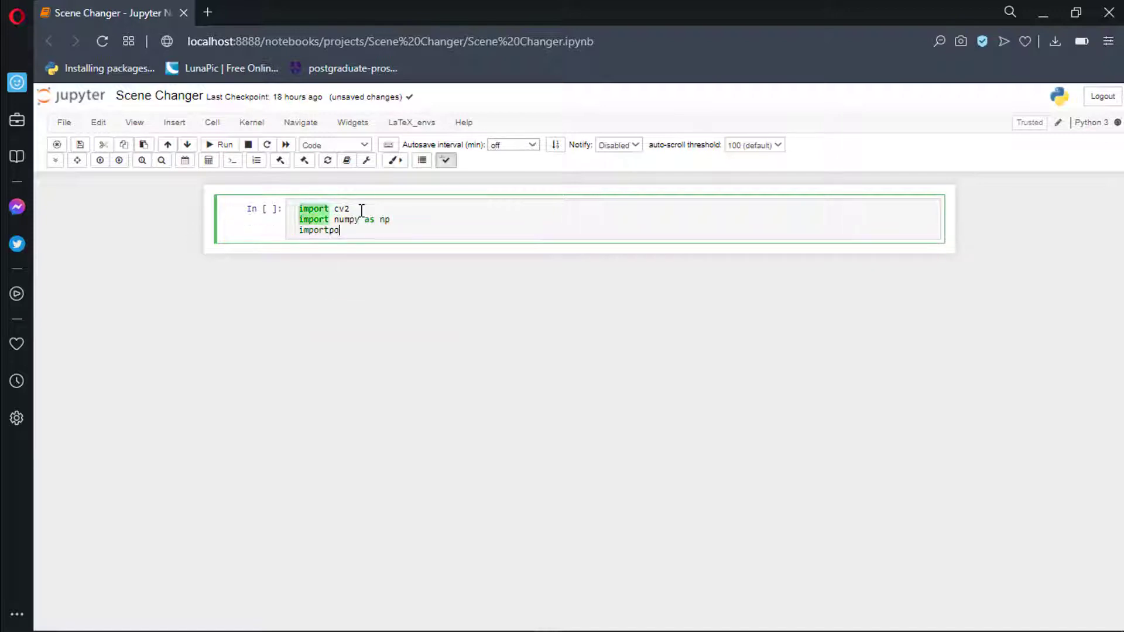
Import matplotlib.pyplot as plt, define show(img, fsize=(10,10)) with plt.figure/imshow, and test it on a blank array
{"action": "type", "text": "matplotlib.pyplot as plt"}
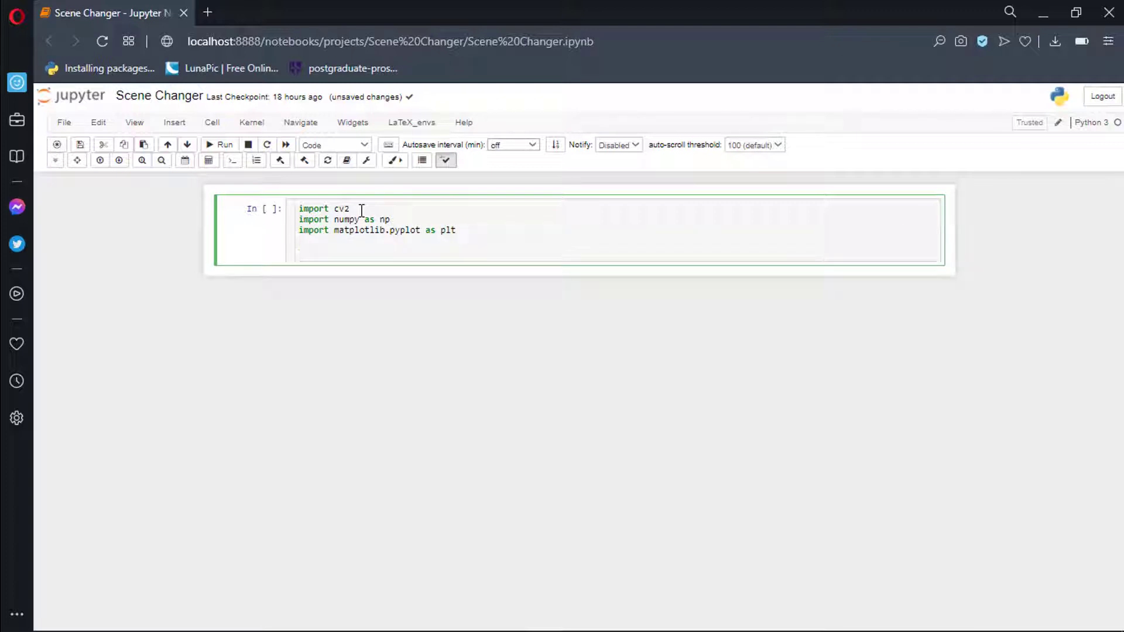
{"action": "type", "text": "def show("}
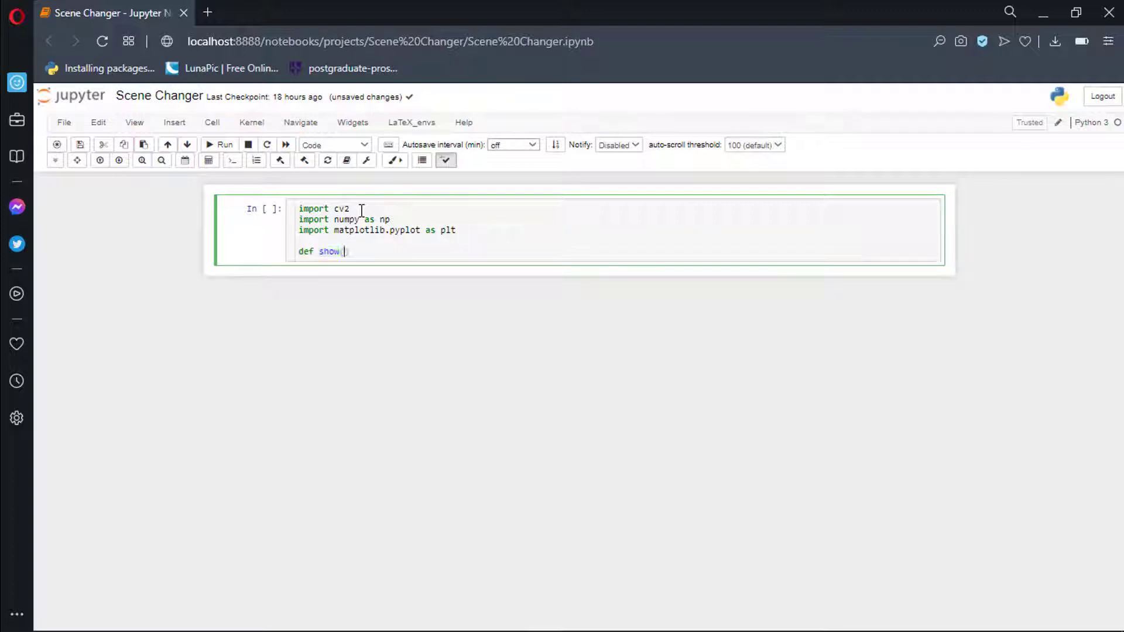
{"action": "type", "text": "(img, fsize=(10, 10)):"}
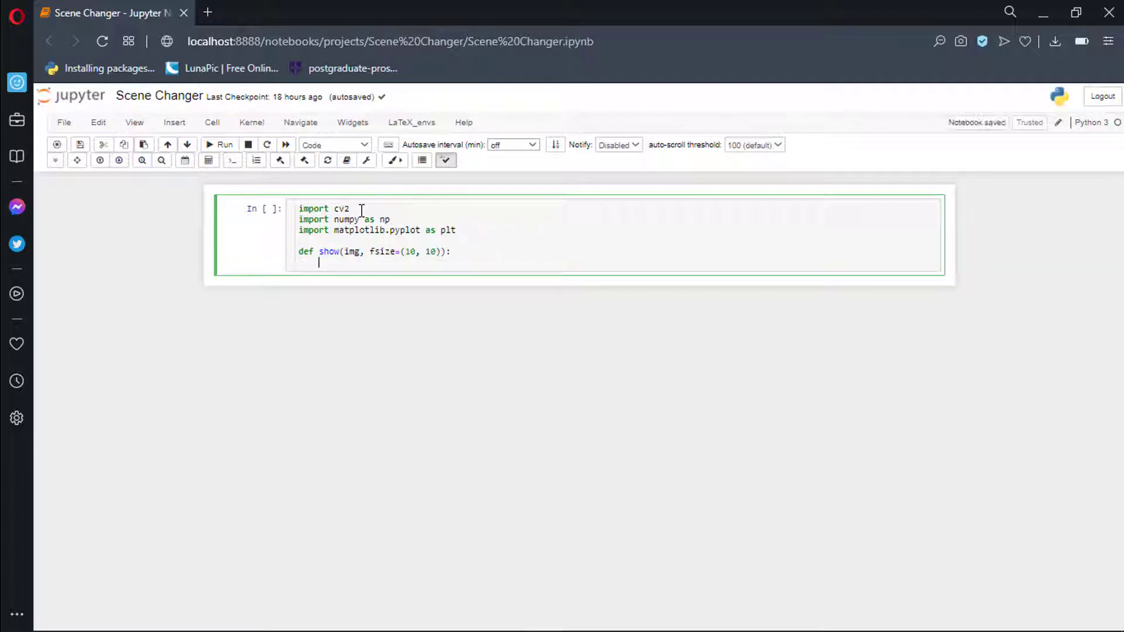
{"action": "type", "text": "figure = plt.figuregure(figsize=fsize)"}
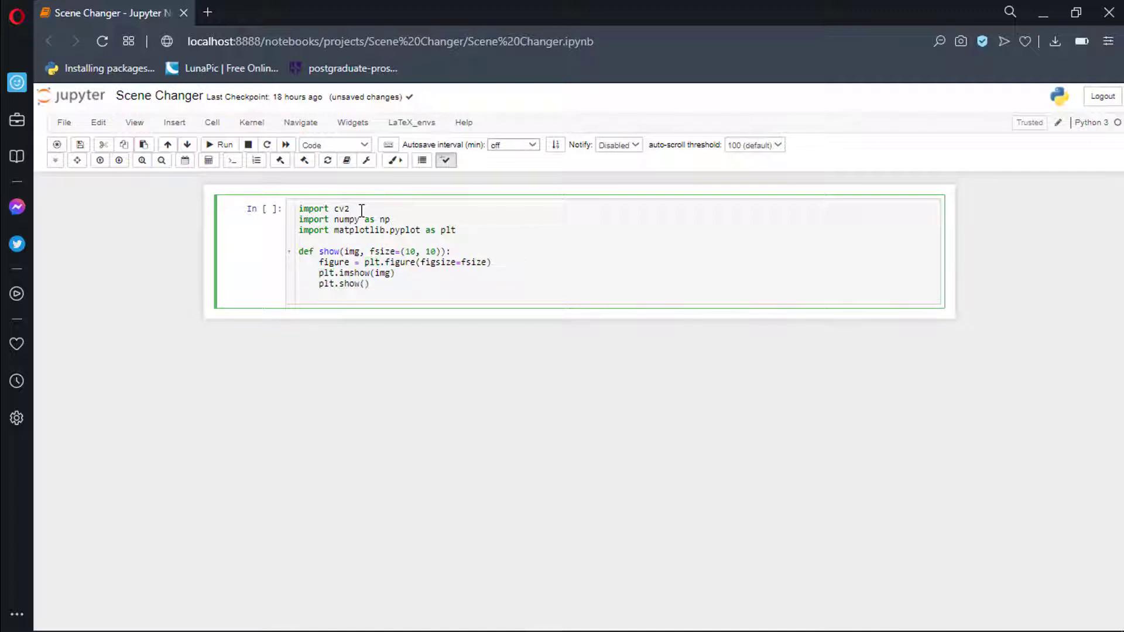
{"action": "type", "text": "show(np.ra"}
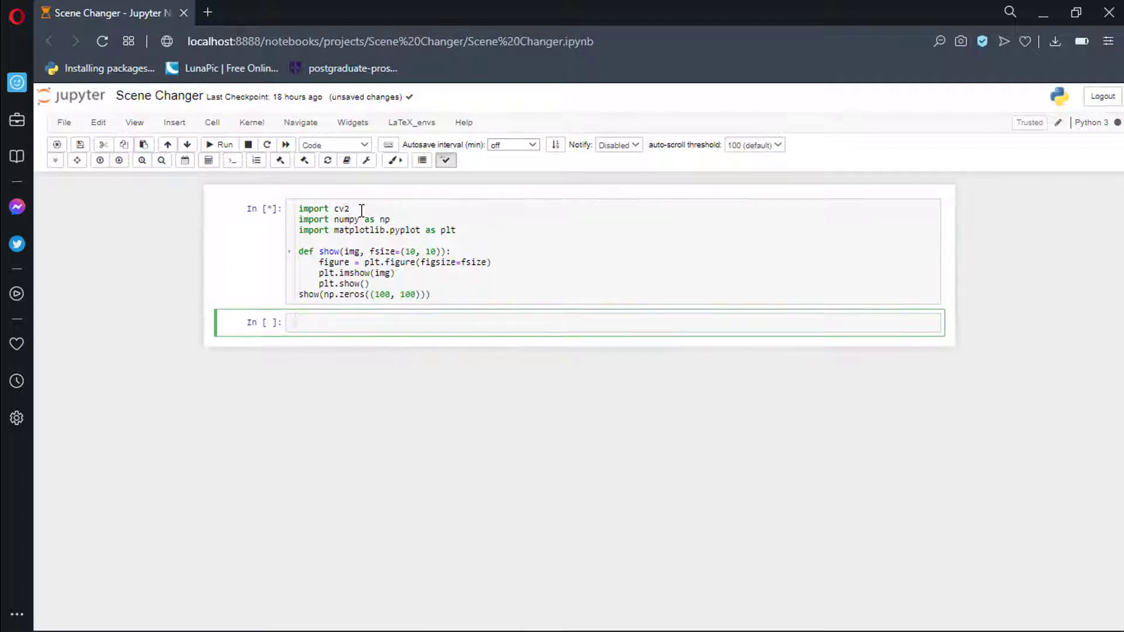
In a new cell build bg = np.zeros((480, 640, 3)), add 100 to channel 0, and cast to np.uint8
{"action": "left_click", "coordinate": [220, 145]}
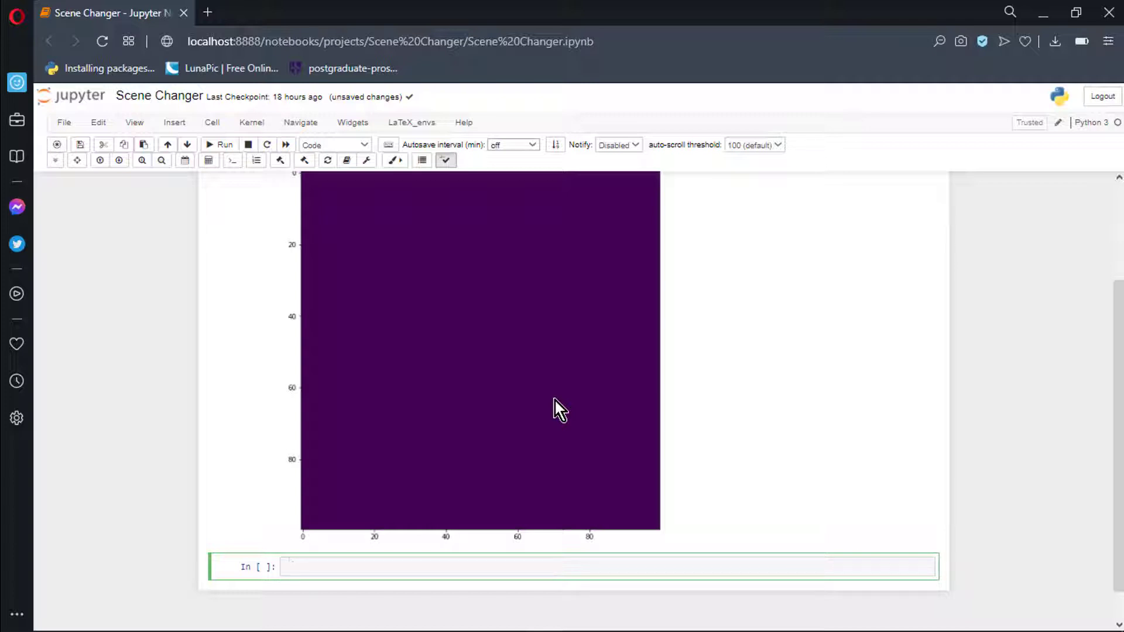
{"action": "type", "text": "bg = np.zeros()"}
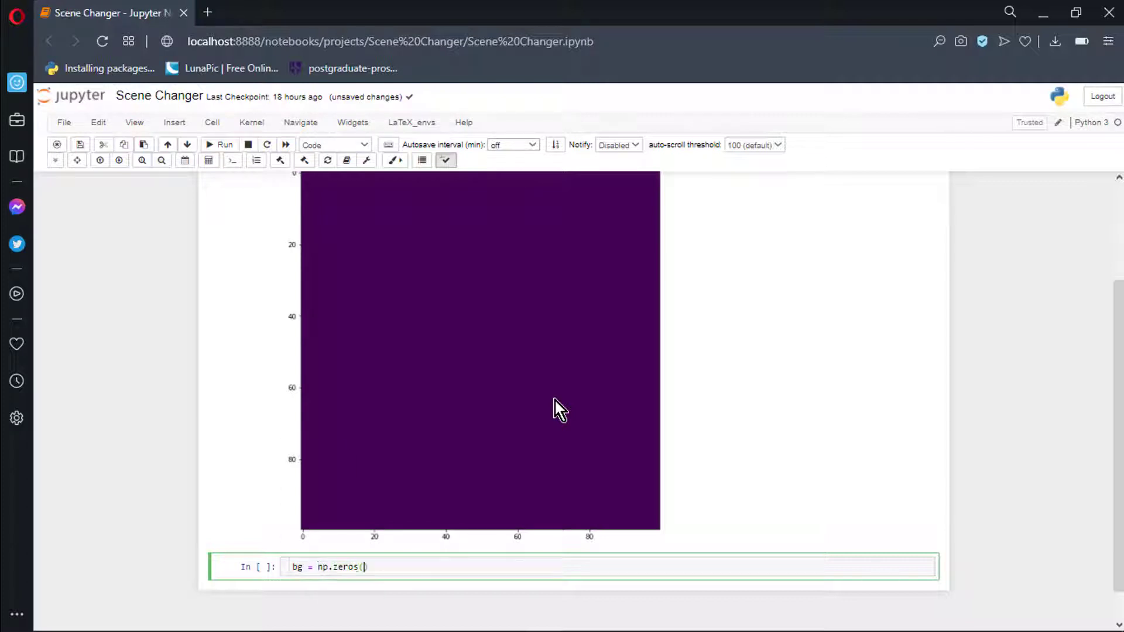
{"action": "type", "text": "(480, 648"}
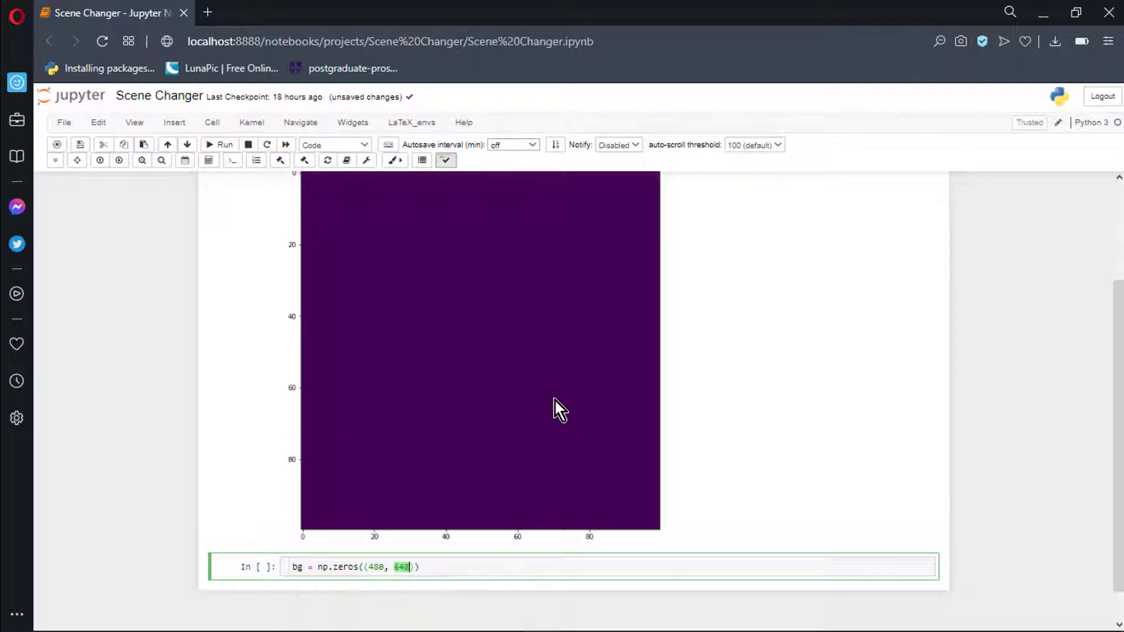
{"action": "type", "text": ", 3))"}
{"action": "type", "text": "bg = bg."}
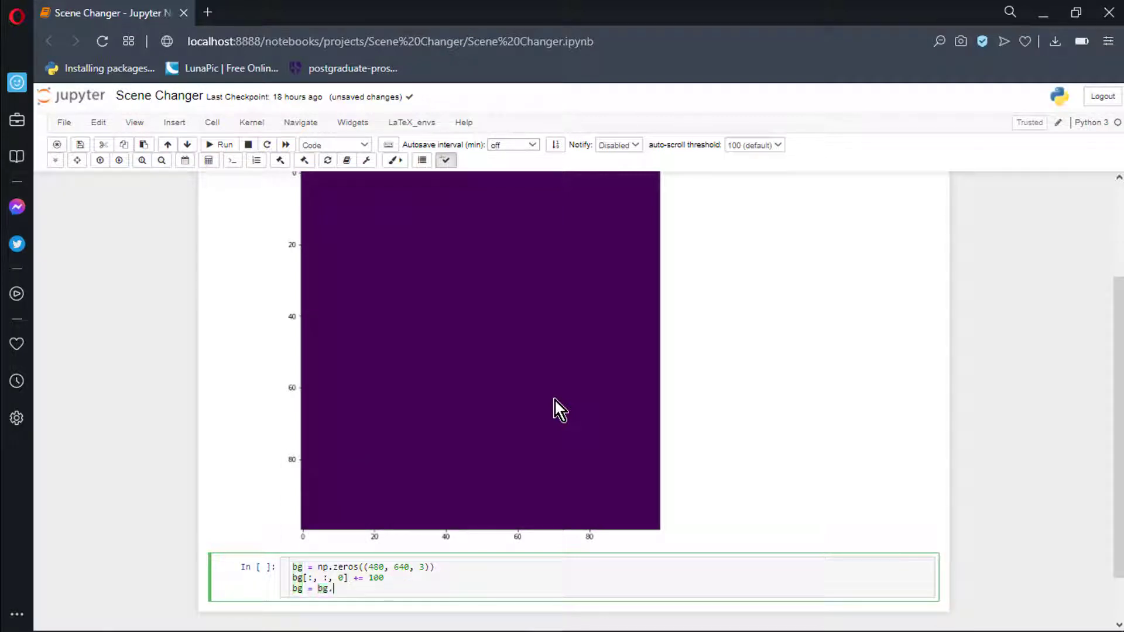
{"action": "type", "text": "astype(np.u)"}
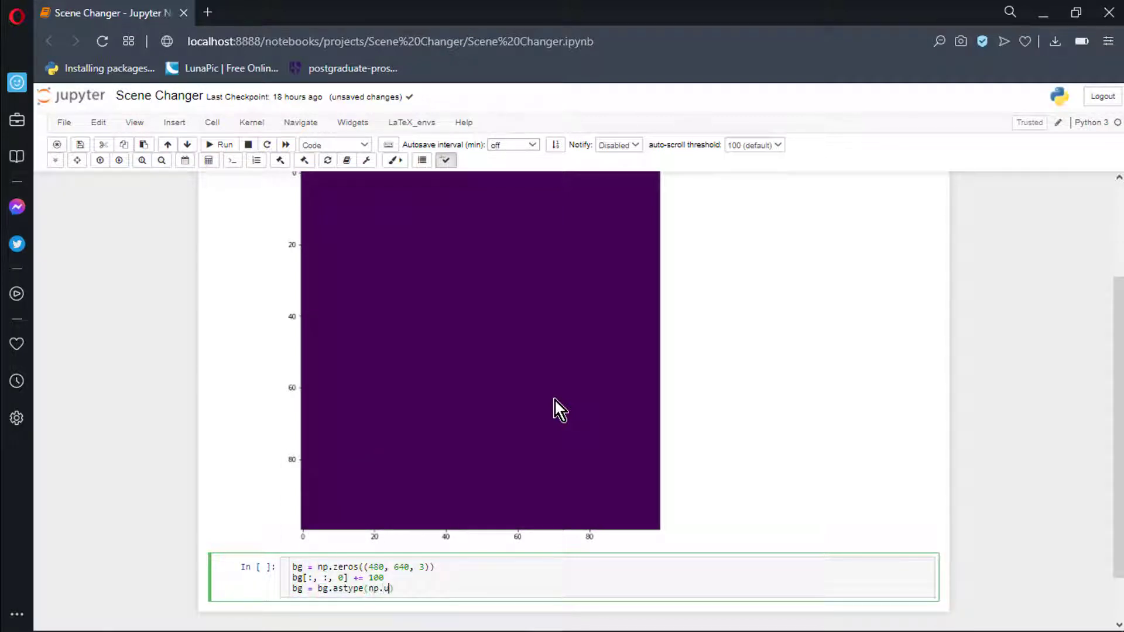
{"action": "type", "text": "int8)"}
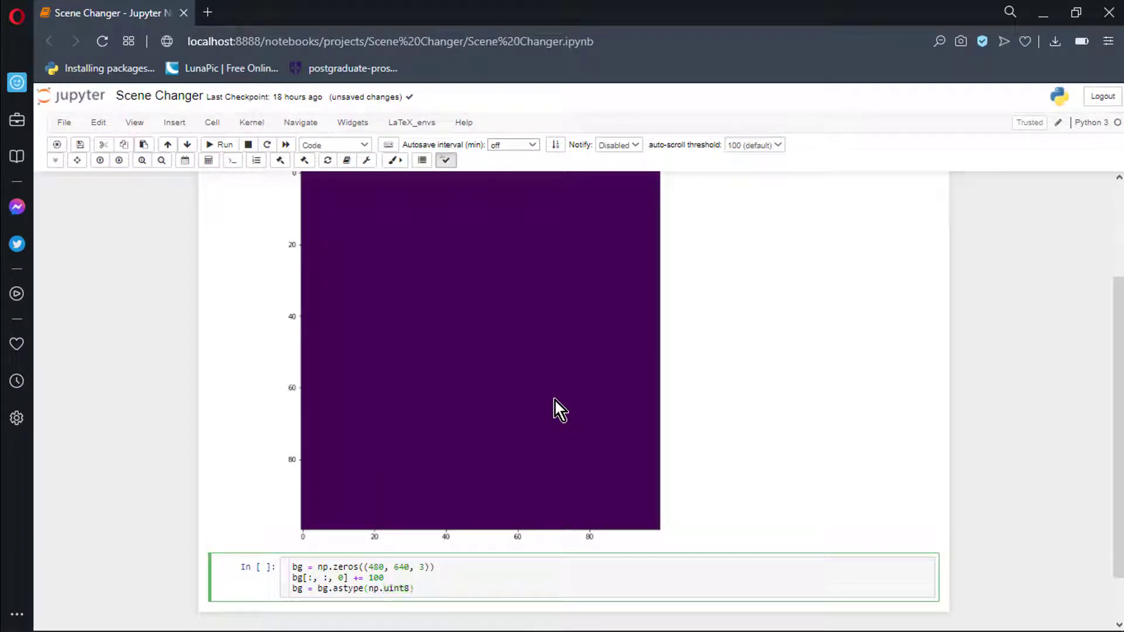
Show the background and create img = bg.copy() as a drawing surface
{"action": "scroll", "scroll_direction": "down", "scroll_amount": 3}
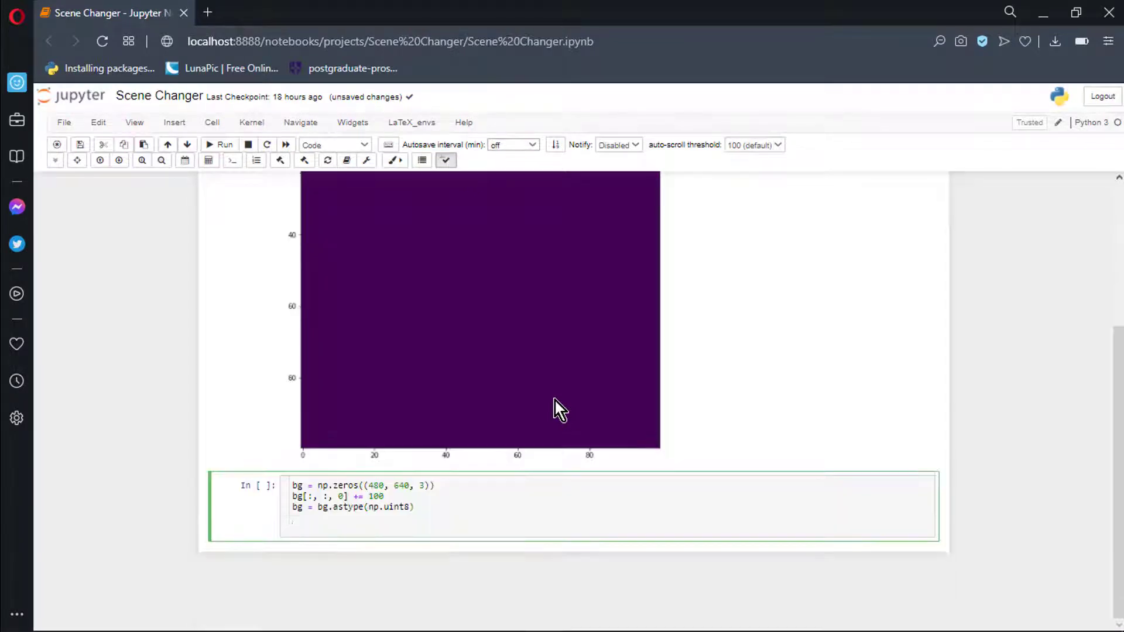
{"action": "left_click", "coordinate": [221, 145]}
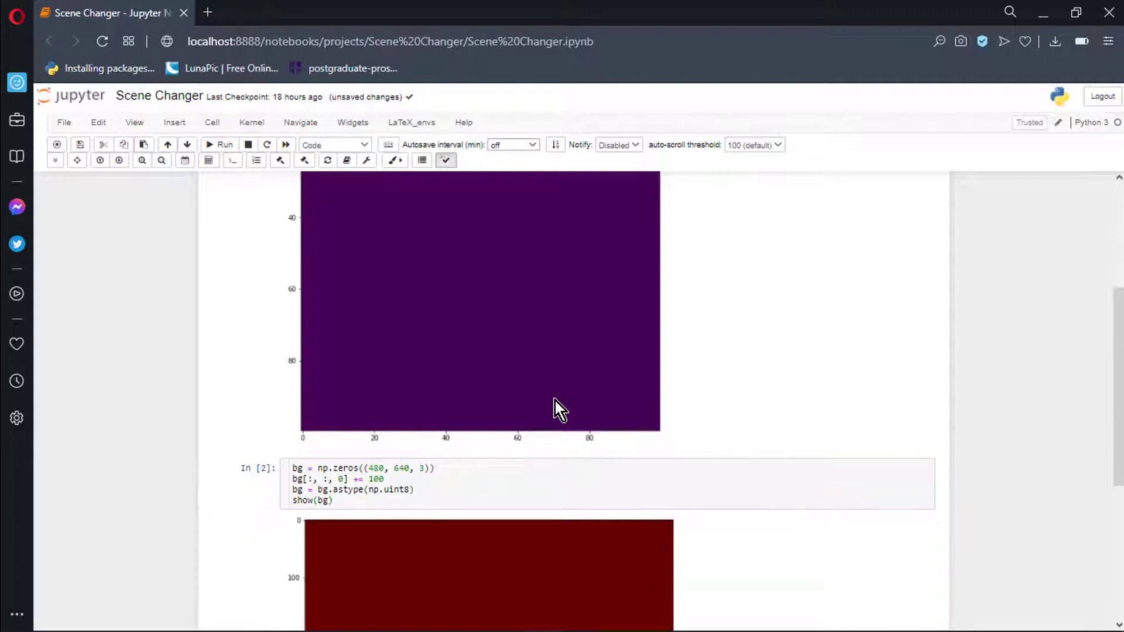
{"action": "scroll", "scroll_direction": "down", "scroll_amount": 3}
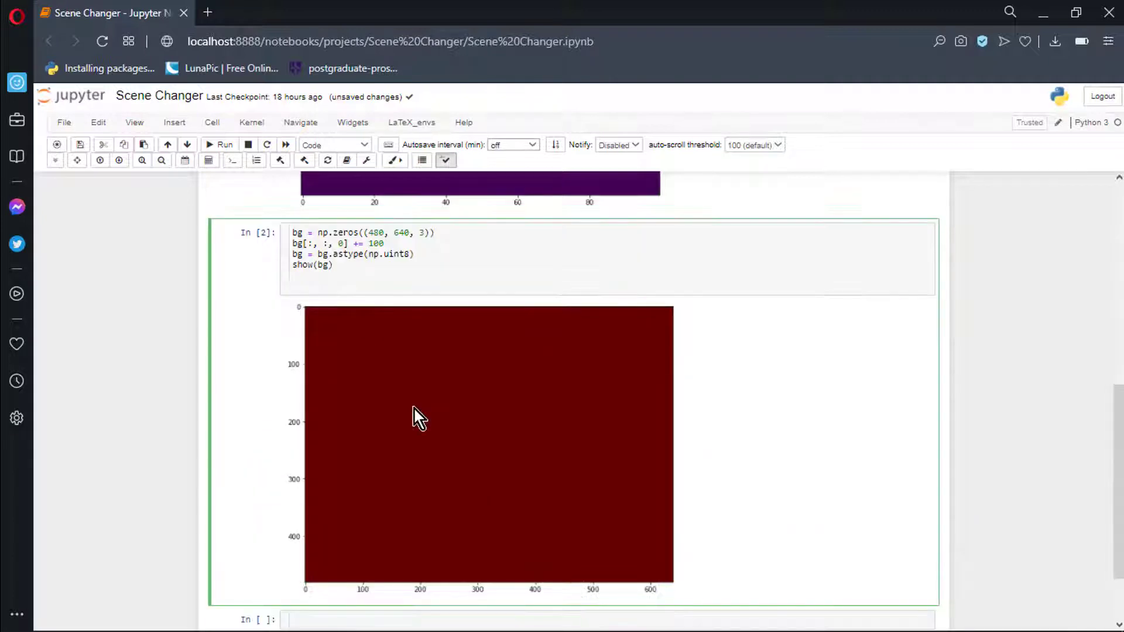
{"action": "type", "text": "img ="}
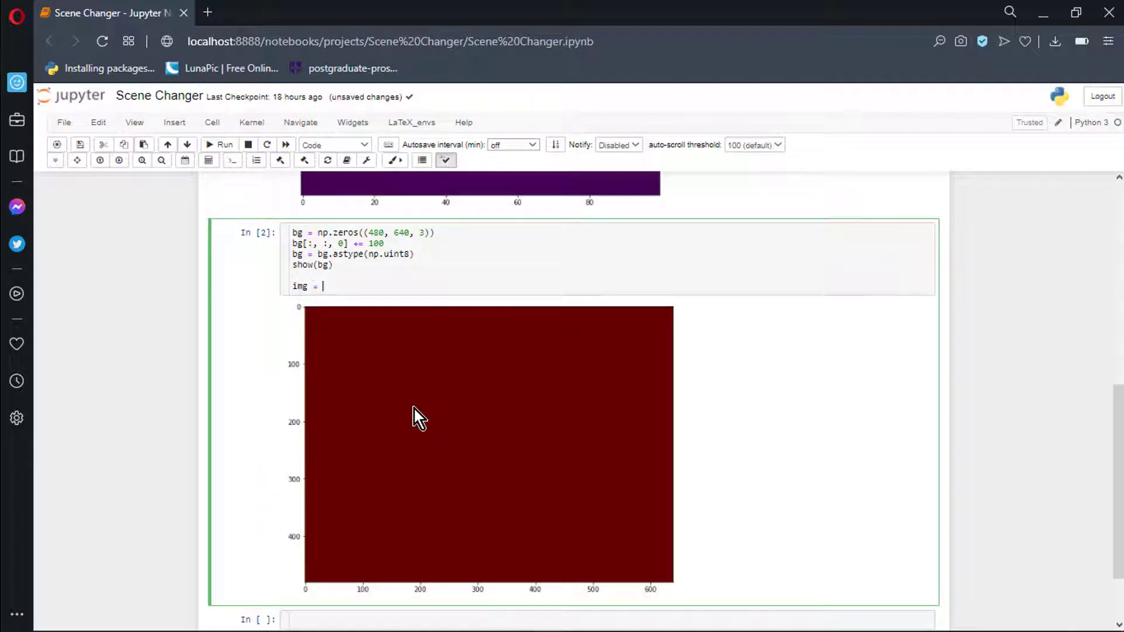
{"action": "type", "text": "bg.co"}
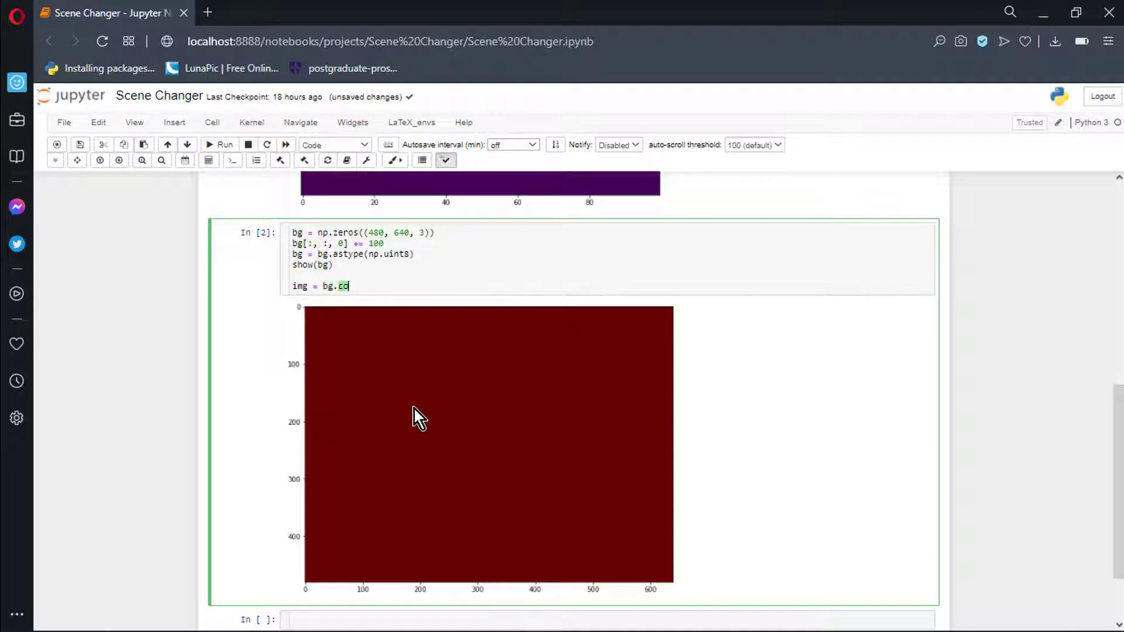
{"action": "type", "text": "py()"}
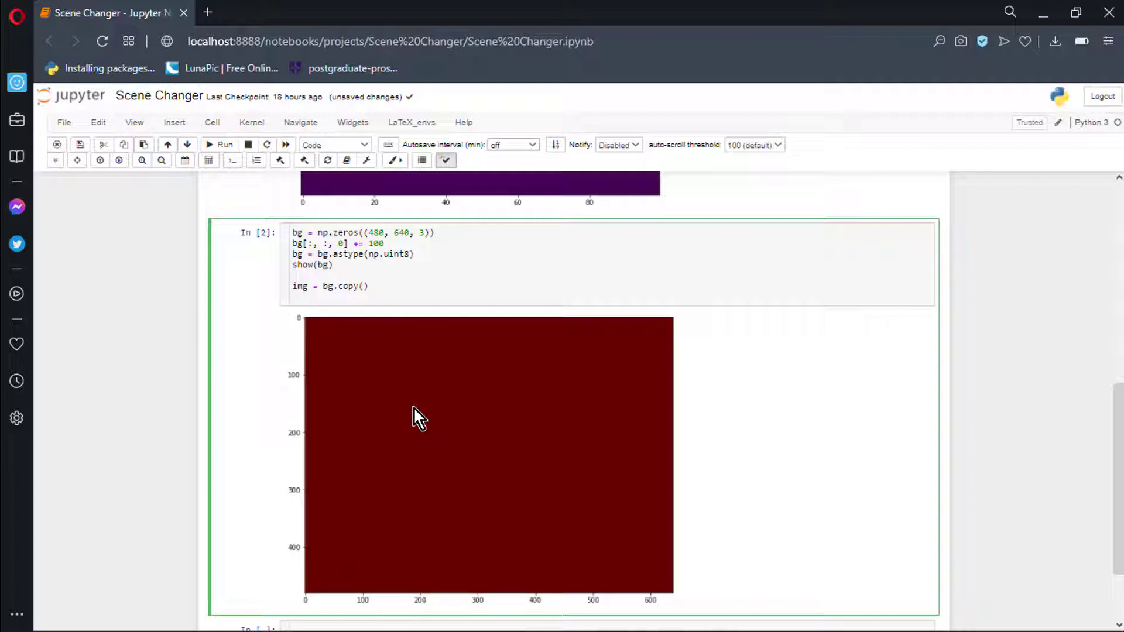
Draw a filled circle at (360, 240), radius 100, colour (25, 80, 55) on img and show it
{"action": "type", "text": "cv2.circle(img,"}
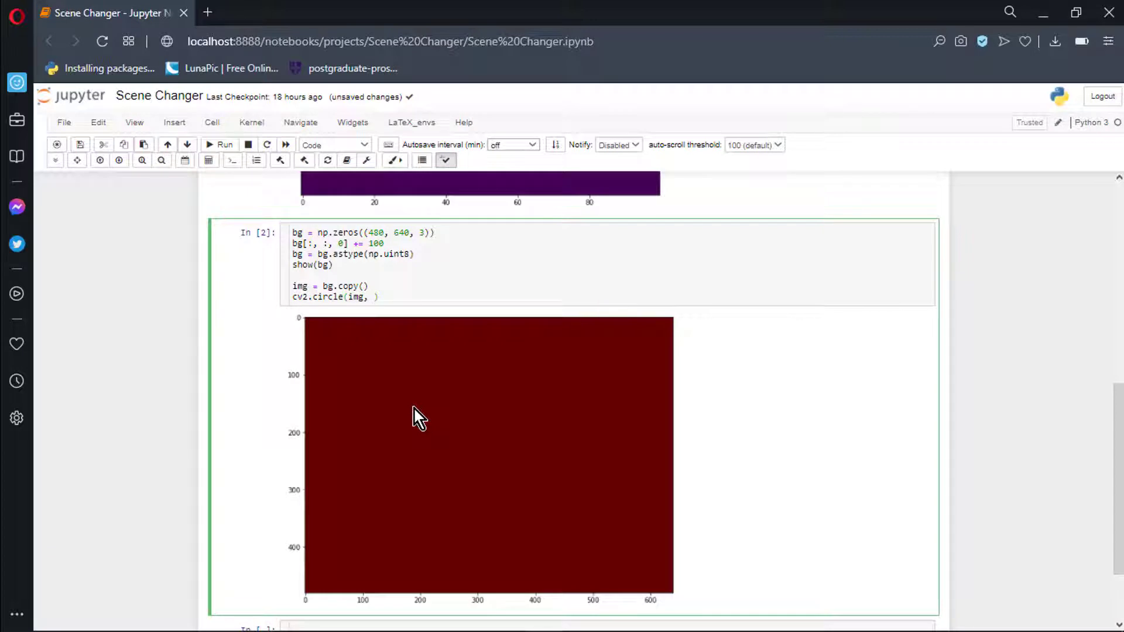
{"action": "type", "text": "(360, 240"}
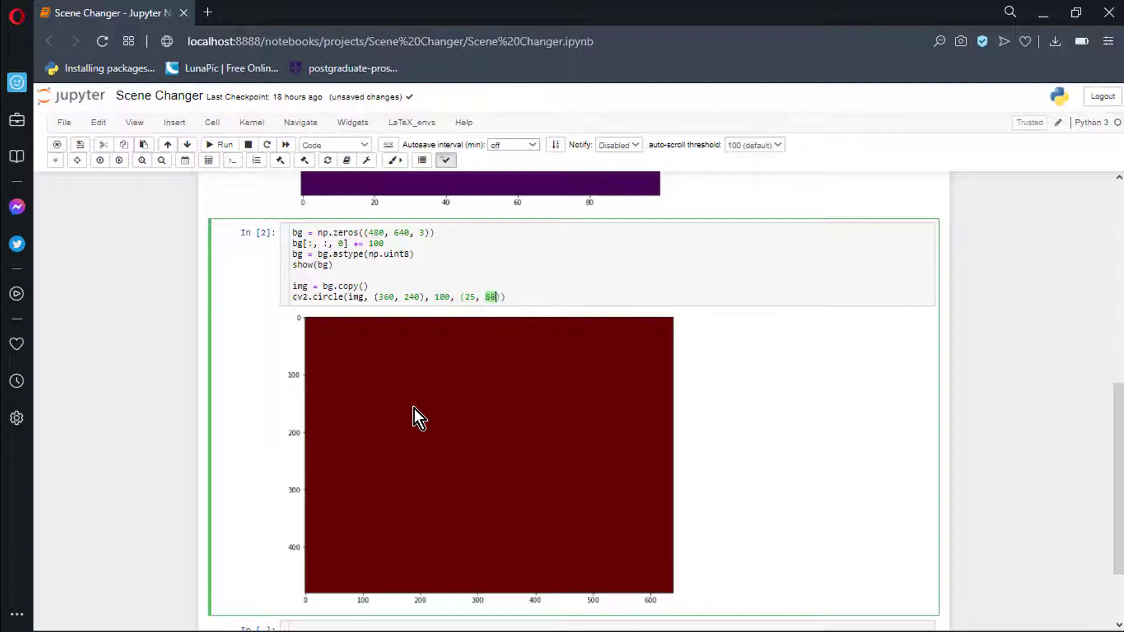
{"action": "type", "text": ", 55), -1"}
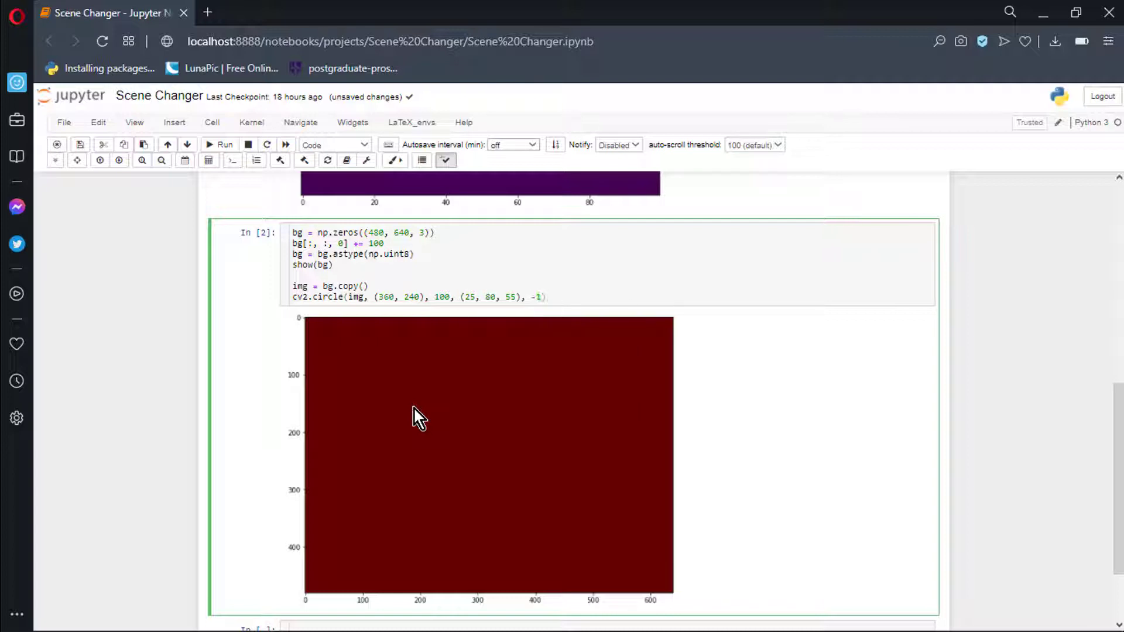
{"action": "type", "text": "s"}
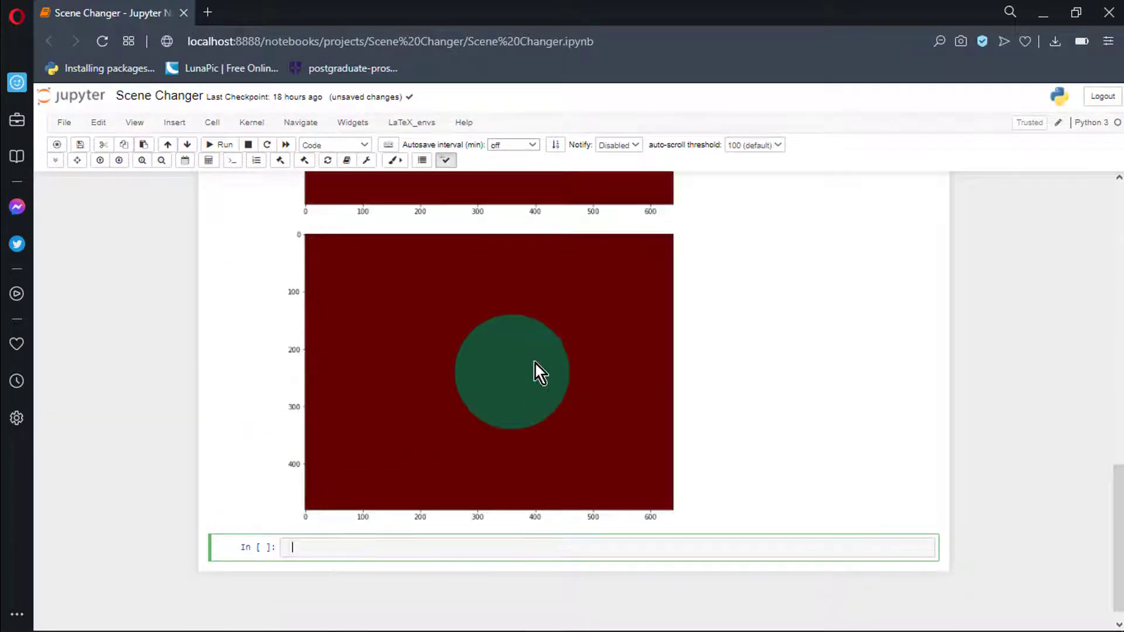
{"action": "mouse_move", "coordinate": [523, 369]}
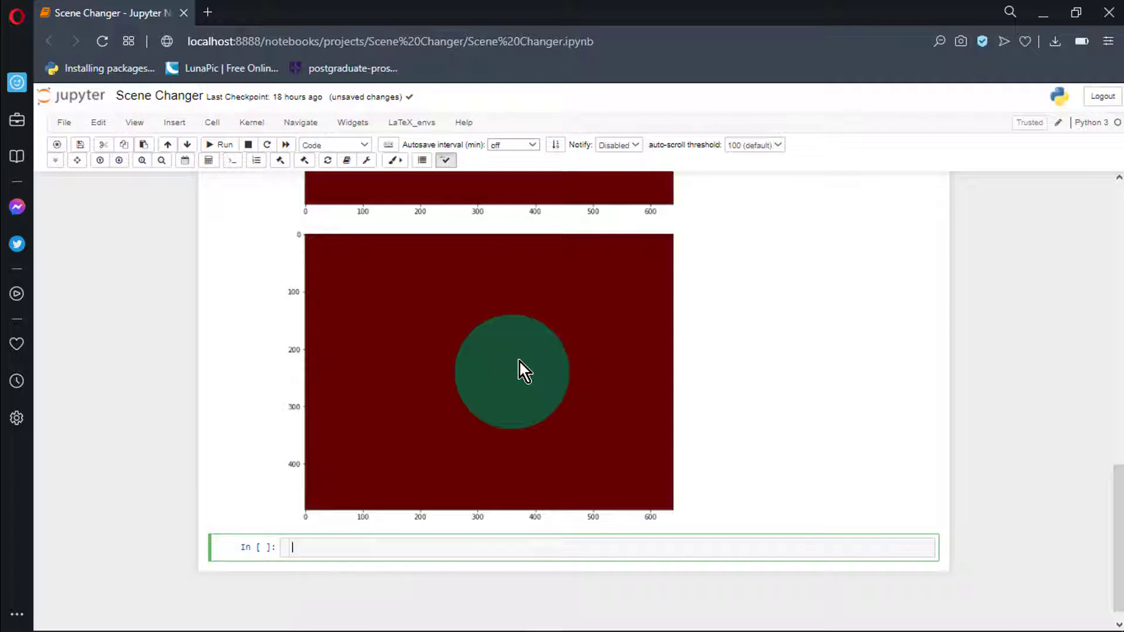
{"action": "mouse_move", "coordinate": [510, 362]}
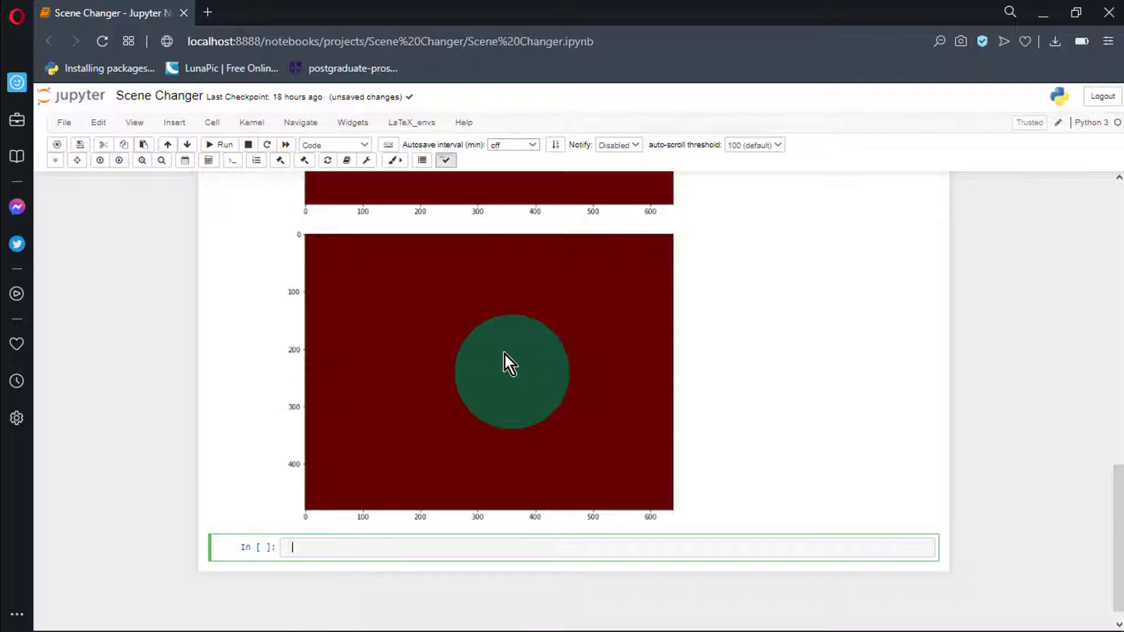
{"action": "mouse_move", "coordinate": [406, 324]}
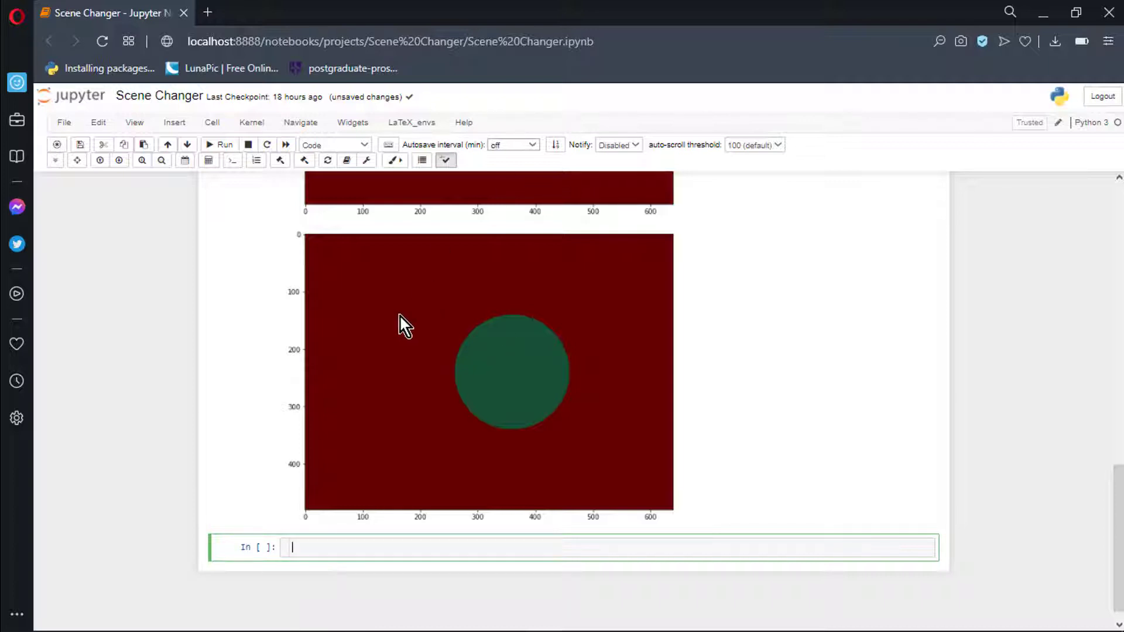
Load scene.jpg and convert it to rgb_scene with cv2.COLOR_BGR2RGB
{"action": "scroll", "scroll_direction": "down", "scroll_amount": 3}
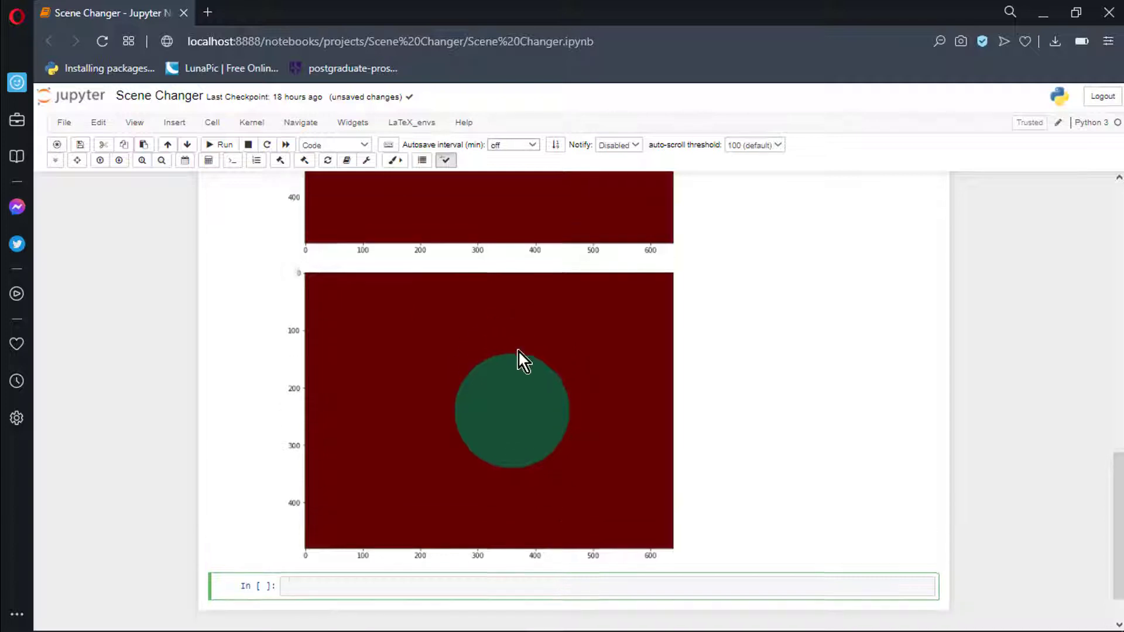
{"action": "scroll", "scroll_direction": "down", "scroll_amount": 3}
{"action": "type", "text": "scene = cv2.resize(scene, (img.size[1], img.size[0"}
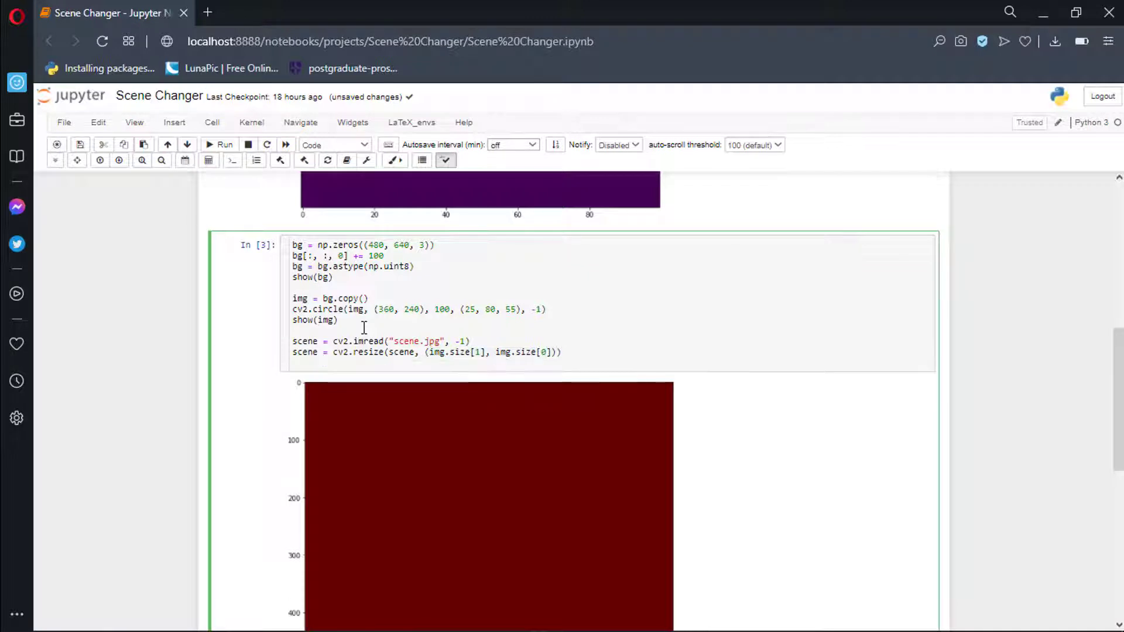
{"action": "type", "text": "rgb_scene = cv2"}
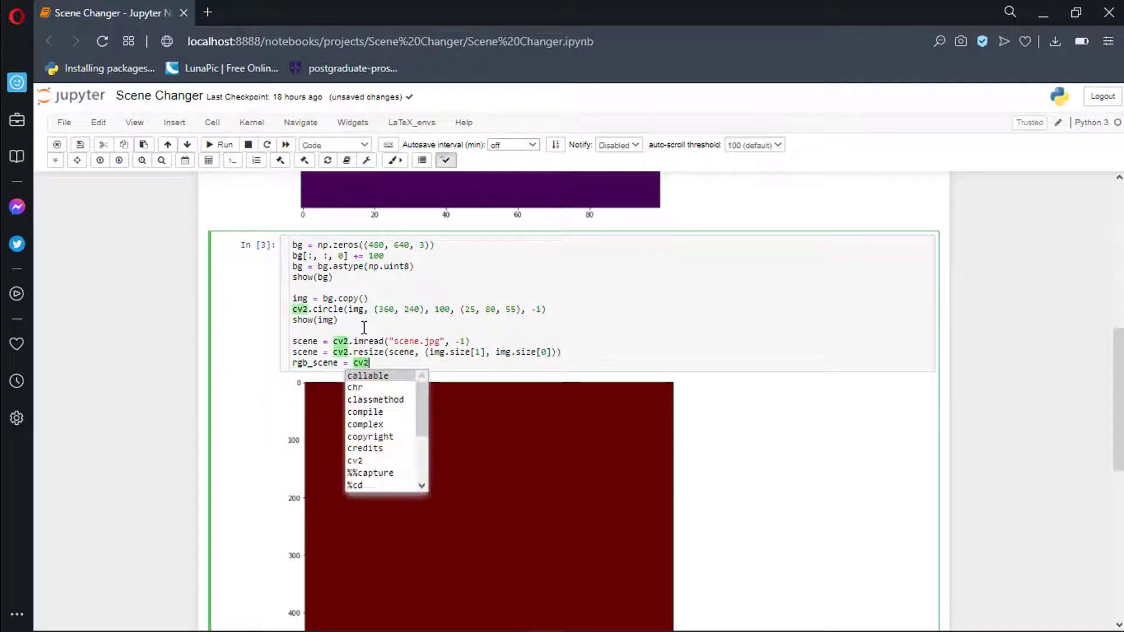
{"action": "type", "text": ".cvtColor(\"\")"}
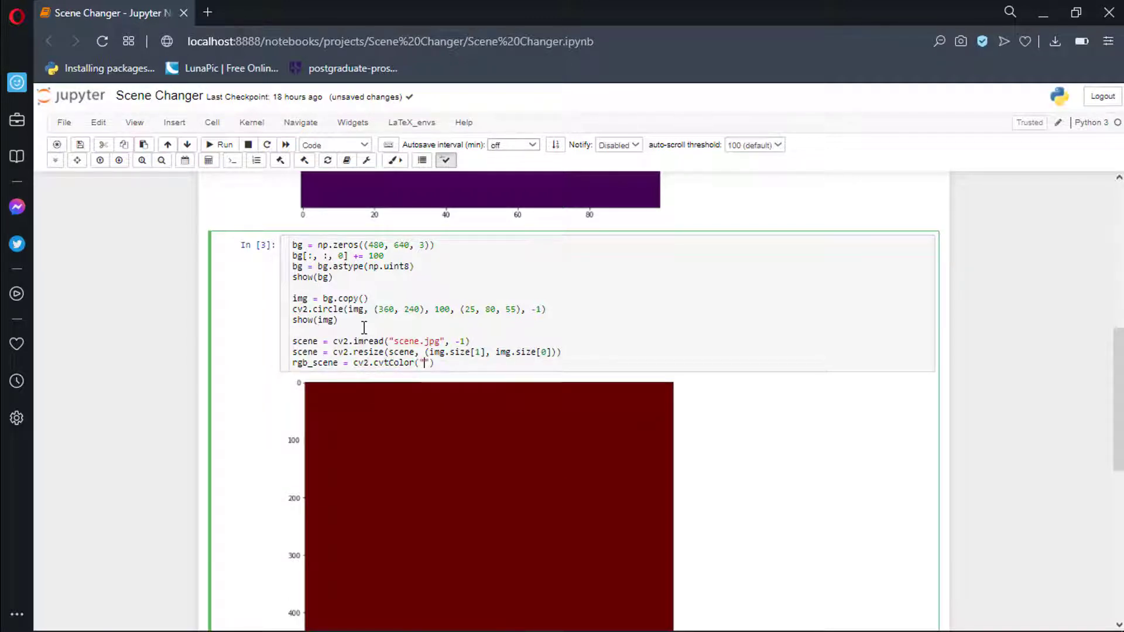
{"action": "type", "text": "scene, cv2.COLOR_BGR2RGB"}
{"action": "type", "text": "show(rgb_scene"}
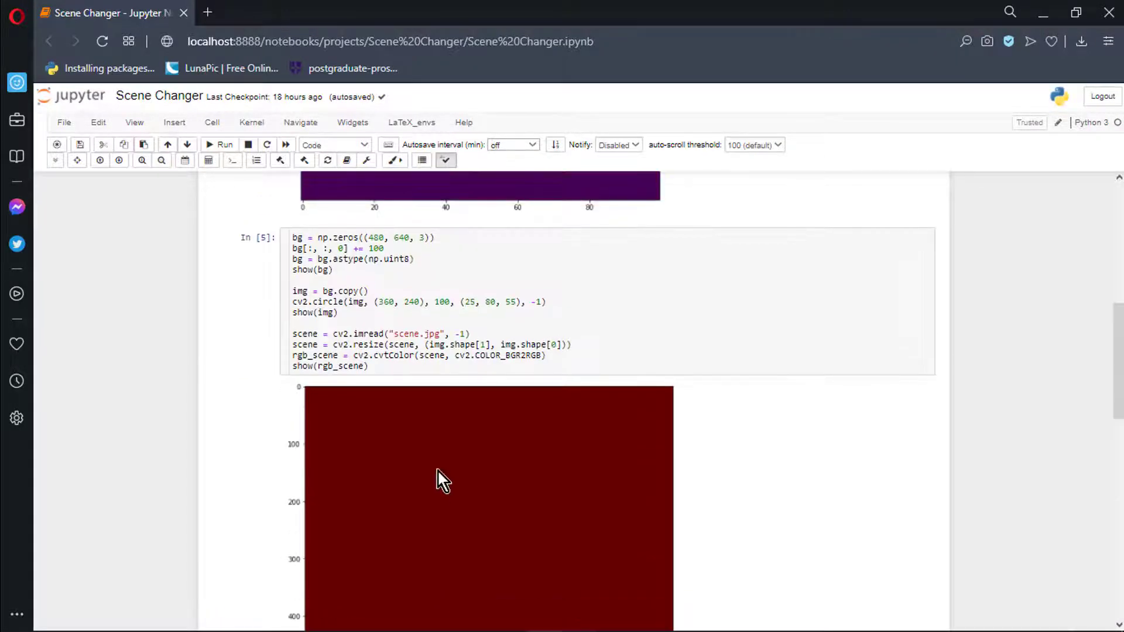
Build mask from img minus bg and set res[mask!=0] = img[mask!=0] on a scene copy
{"action": "type", "text": "ma"}
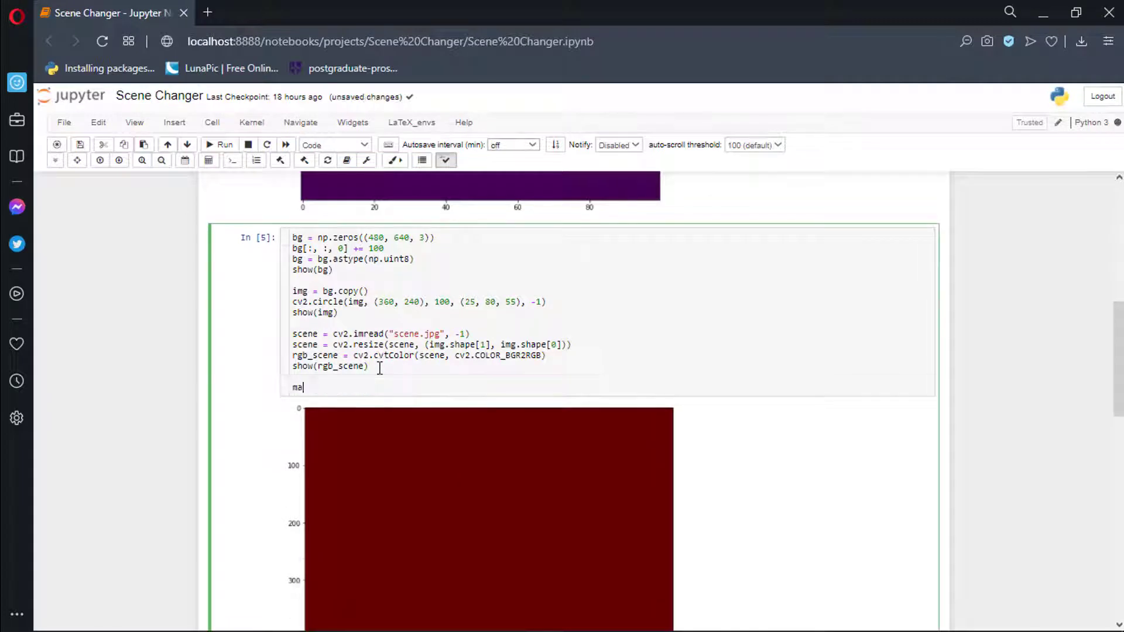
{"action": "type", "text": "sk = img-bg"}
{"action": "type", "text": "res = scene.copy("}
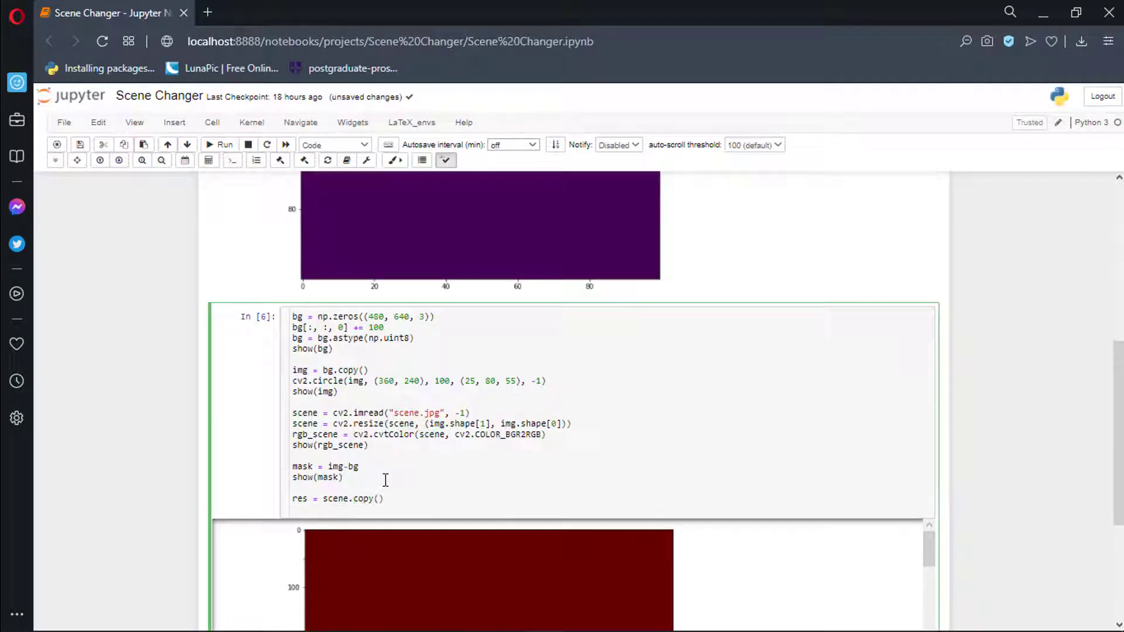
{"action": "type", "text": "res[mask!=0] = img[mask!=0]"}
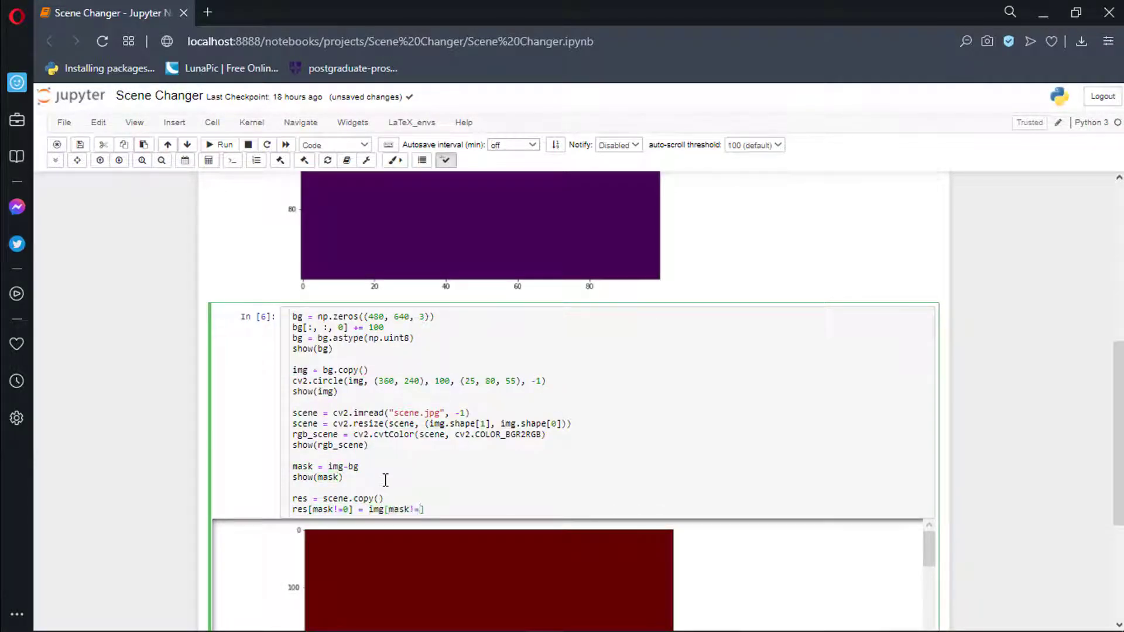
{"action": "type", "text": "0]"}
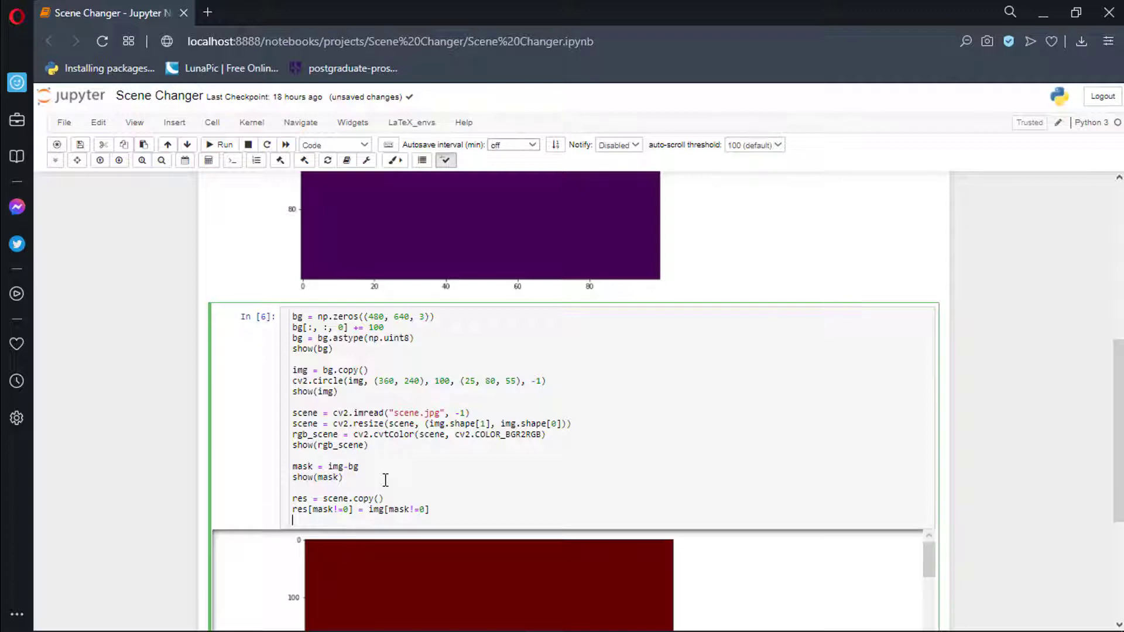
Show res, then switch the copy to rgb_scene.copy() so the circle composites onto the RGB scene
{"action": "type", "text": "show(res"}
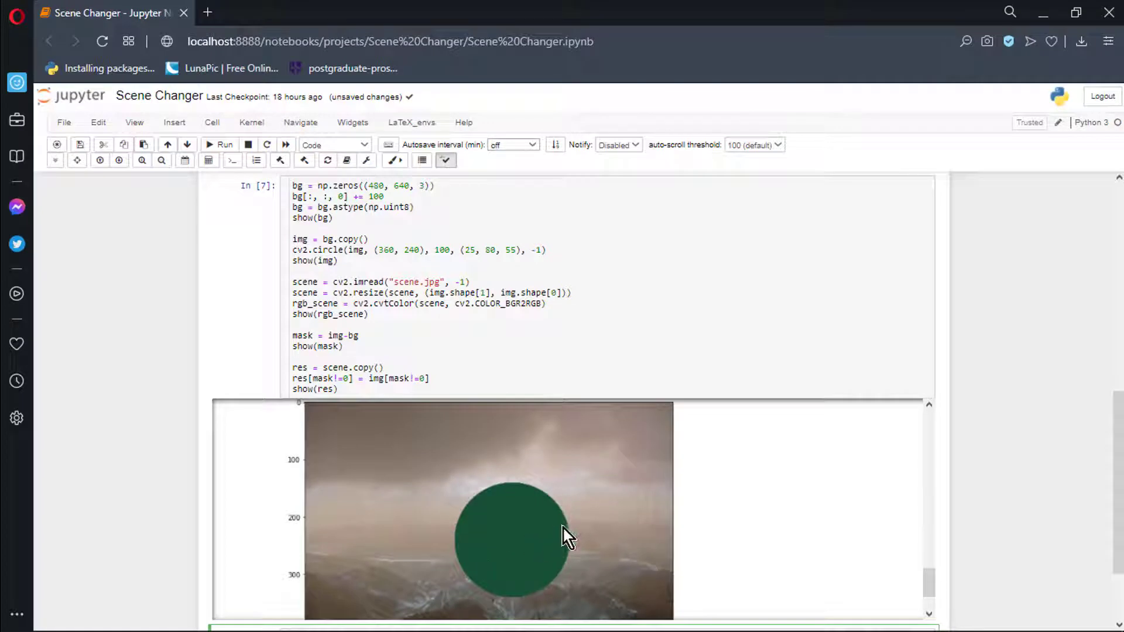
{"action": "mouse_move", "coordinate": [545, 577]}
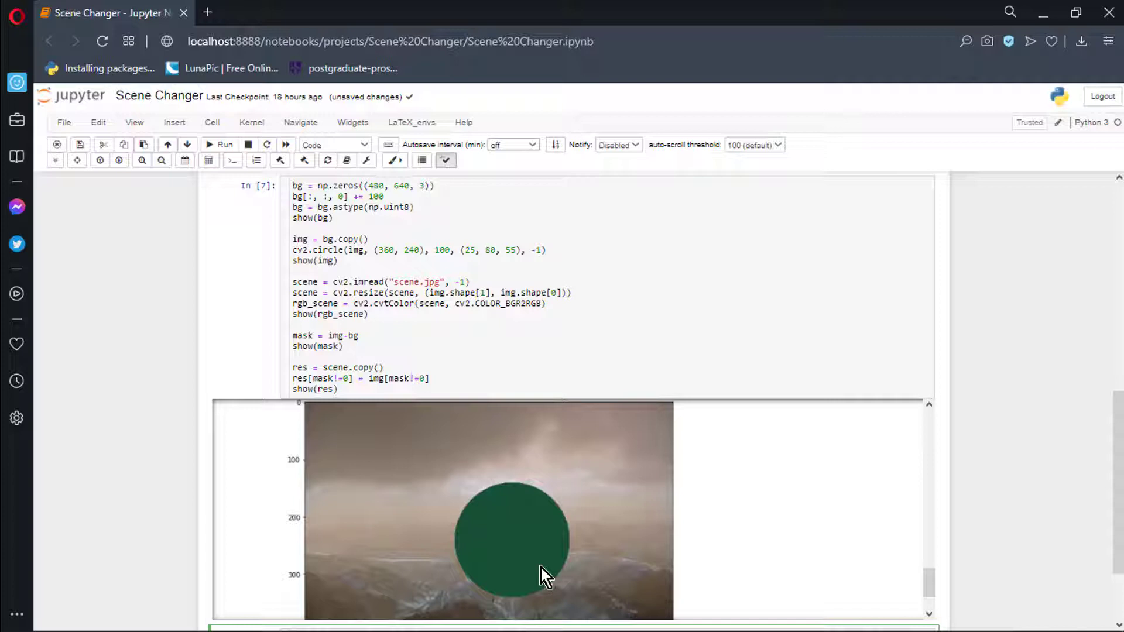
{"action": "left_click", "coordinate": [327, 368]}
{"action": "type", "text": "rgb_"}
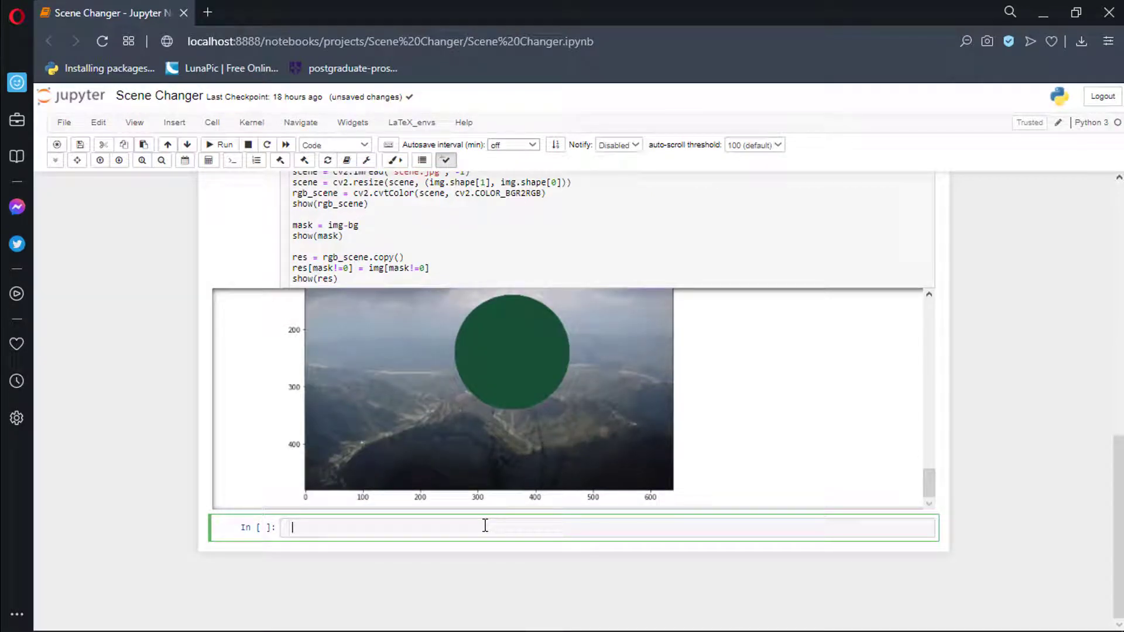
Write the signature def running_average(bg_img, image, aweight):
{"action": "type", "text": "def"}
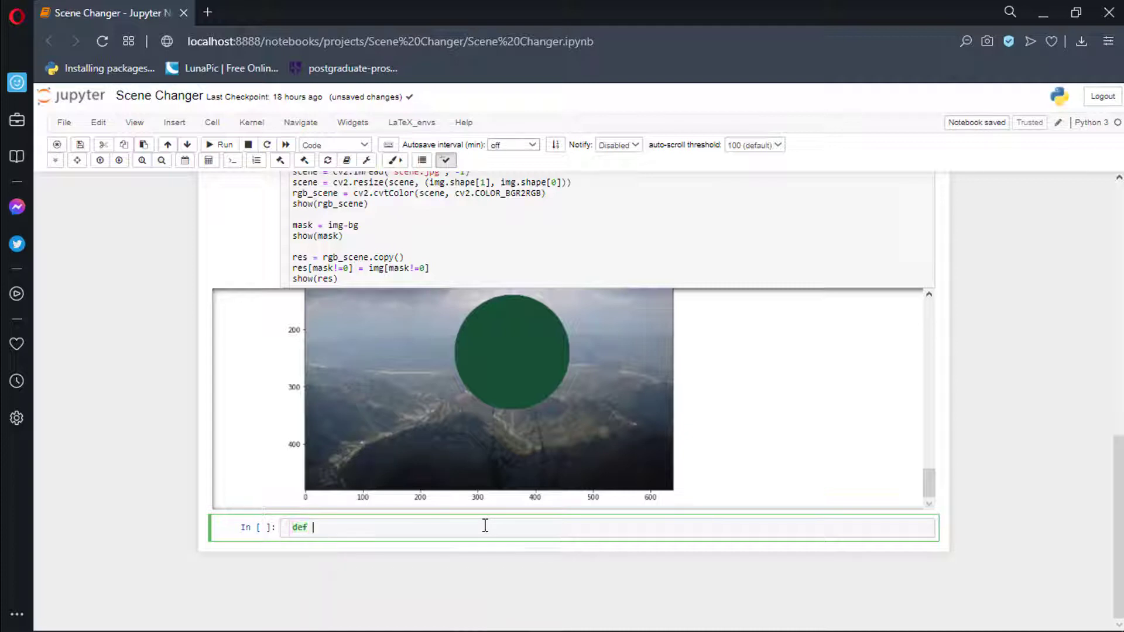
{"action": "type", "text": "runnin"}
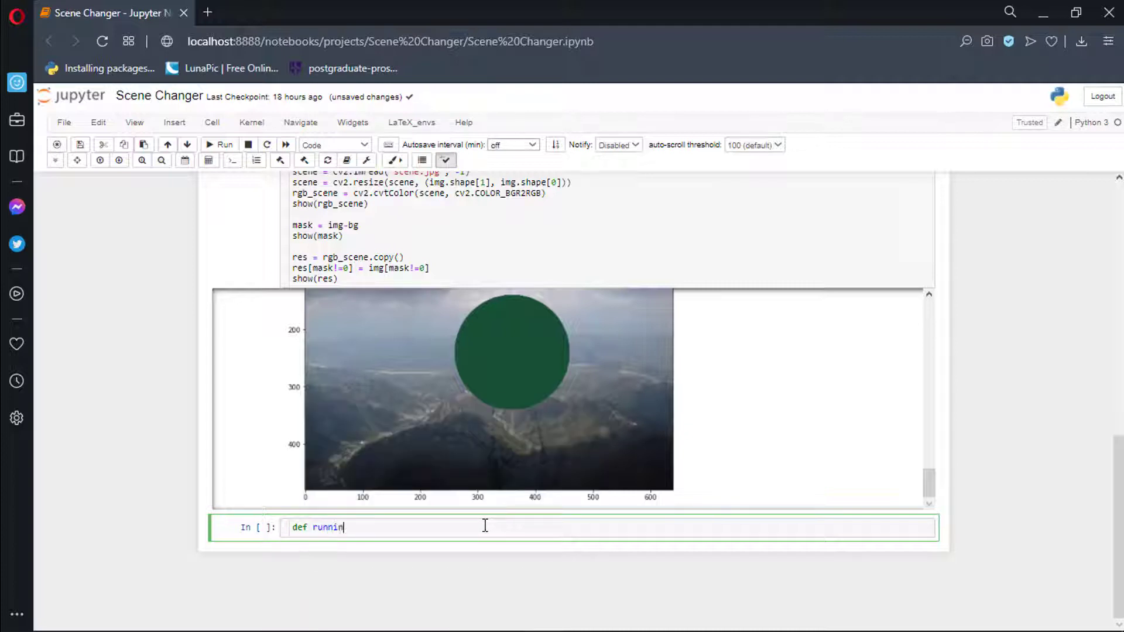
{"action": "type", "text": "g_aver"}
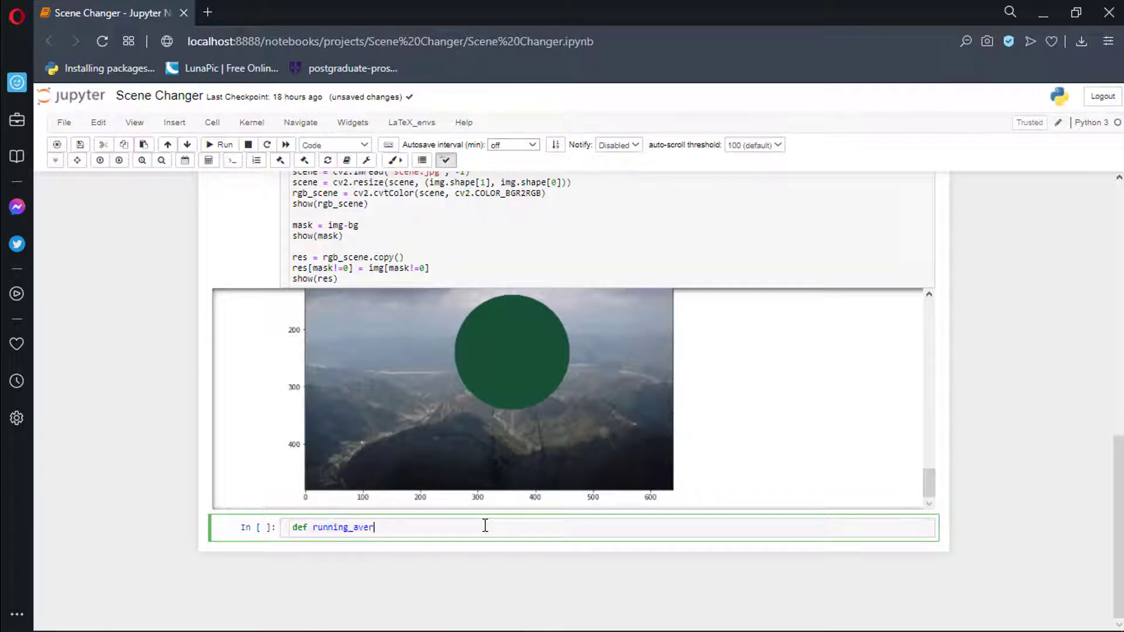
{"action": "type", "text": "age(b"}
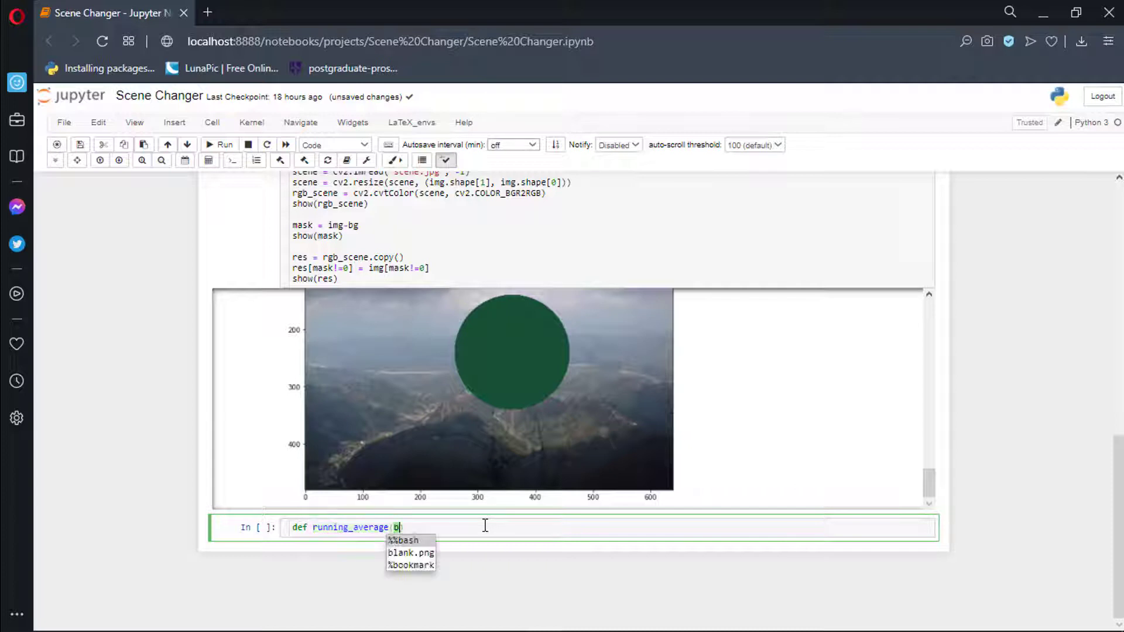
{"action": "type", "text": "g_img)"}
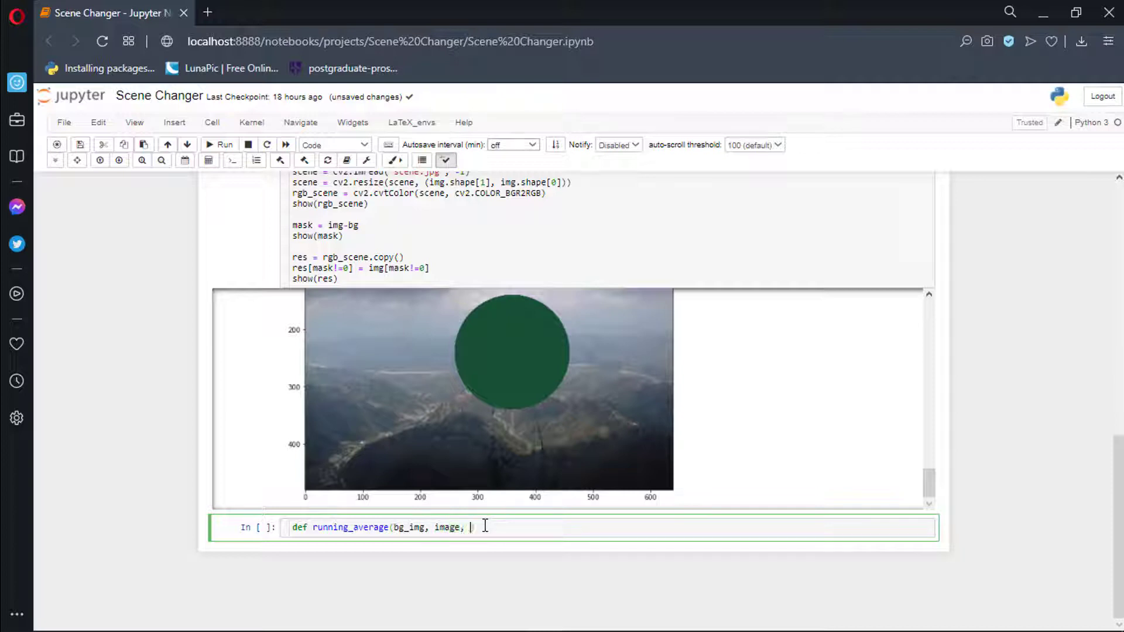
{"action": "type", "text": "aweb"}
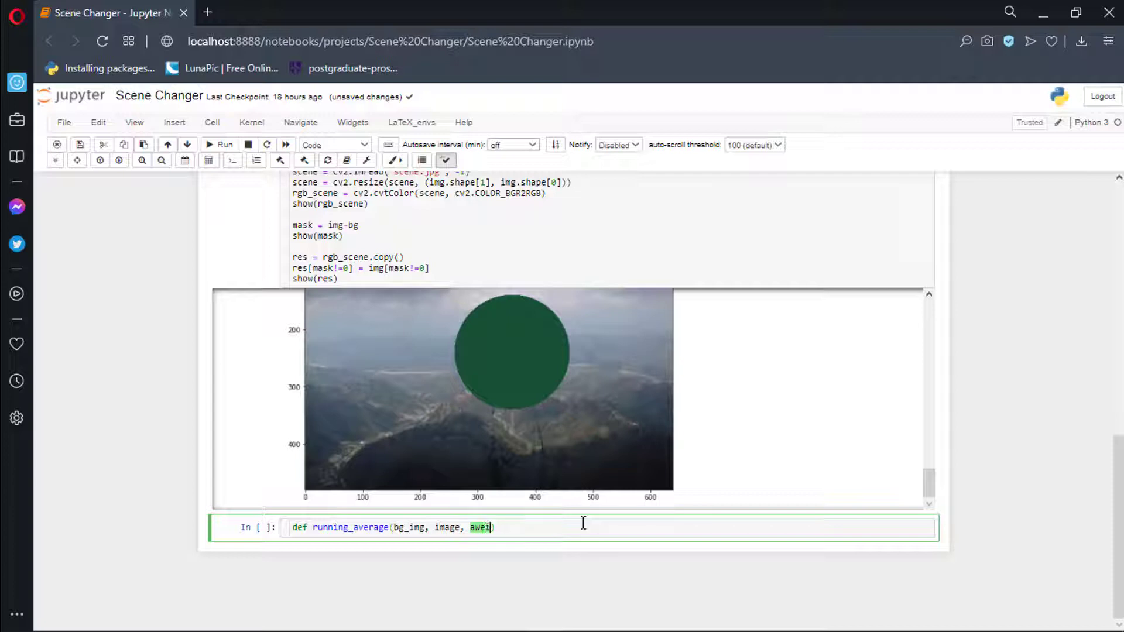
{"action": "type", "text": "ght):"}
{"action": "type", "text": "bg_img="}
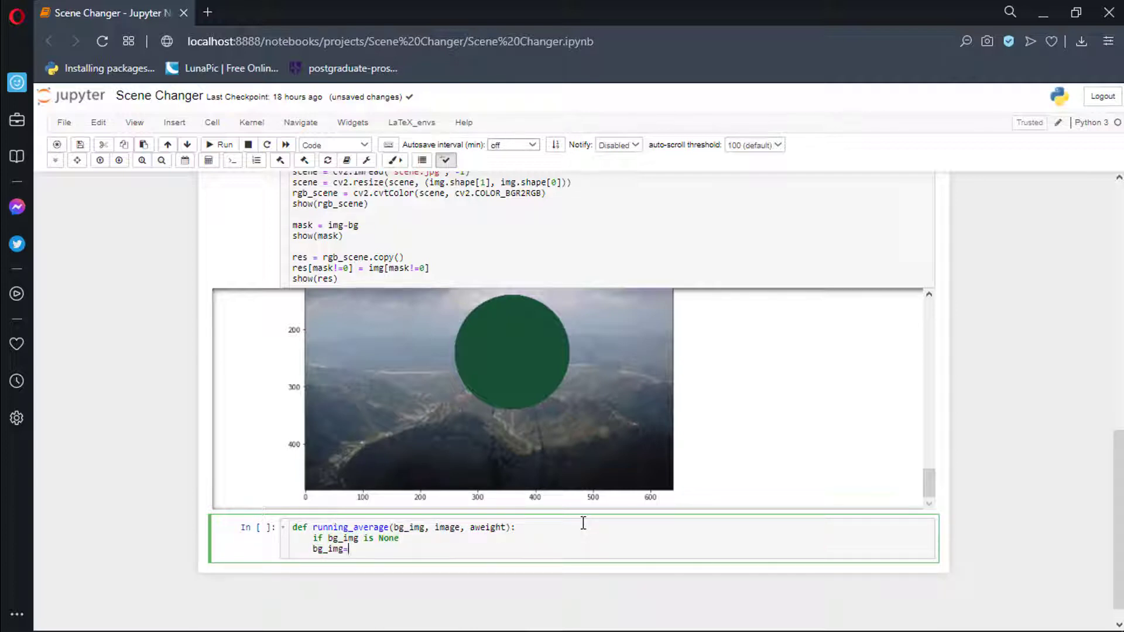
Fill the body: start bg as image.astype("float") if None, else cv2.accumulateWeighted(image, bg_img, aweight), and run it
{"action": "type", "text": "image.copy()"}
{"action": "left_click", "coordinate": [358, 537]}
{"action": "type", "text": ":"}
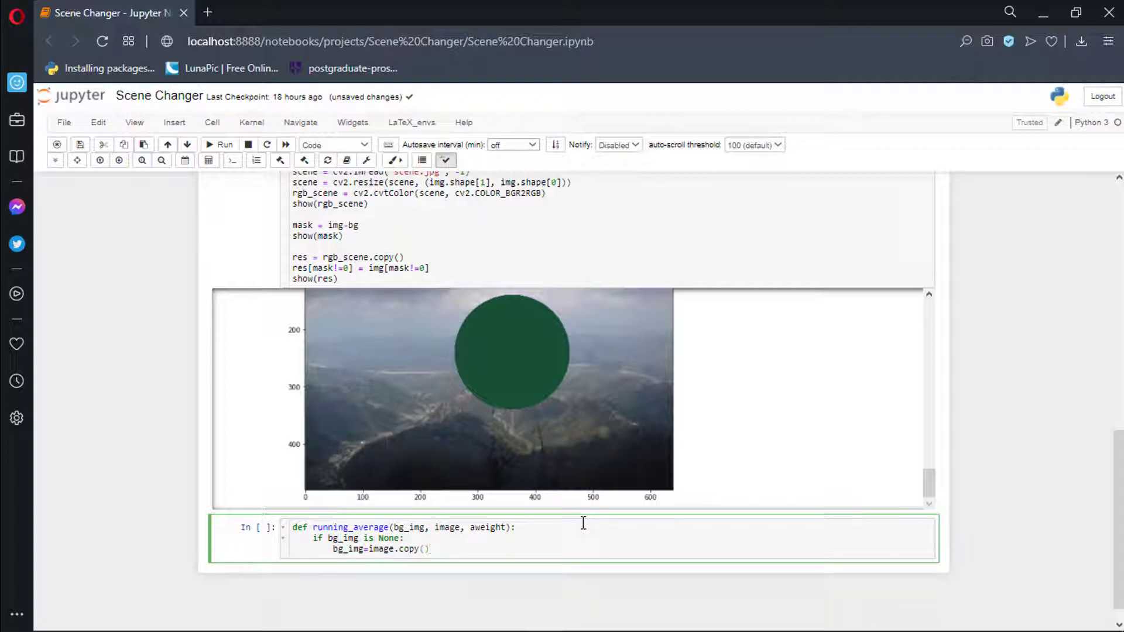
{"action": "type", "text": ".astype(\"float\")"}
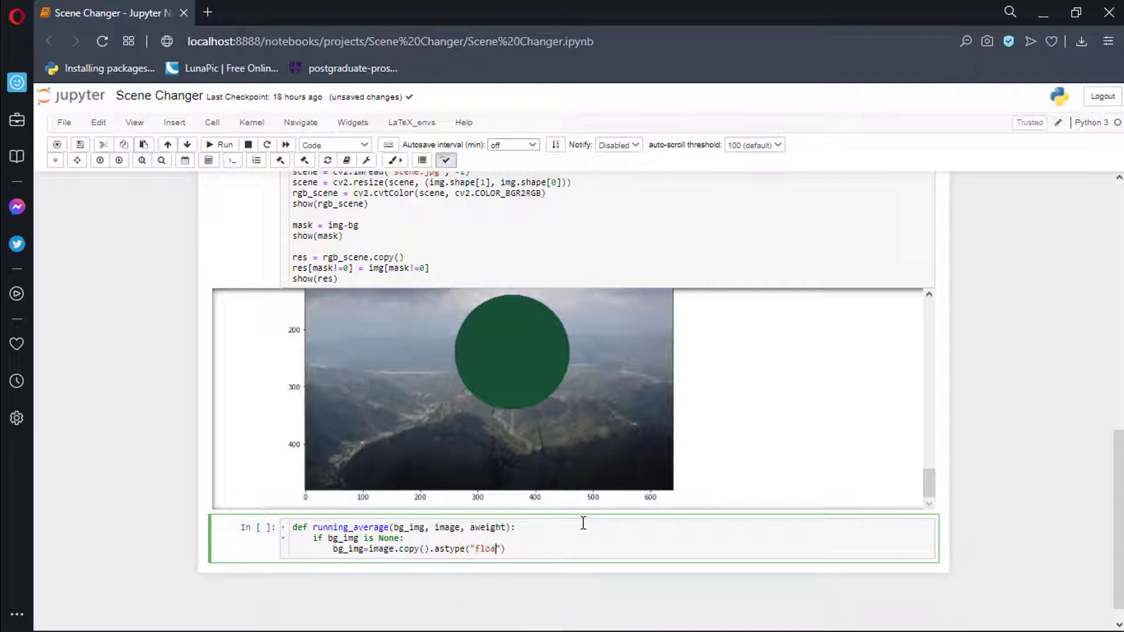
{"action": "type", "text": "else"}
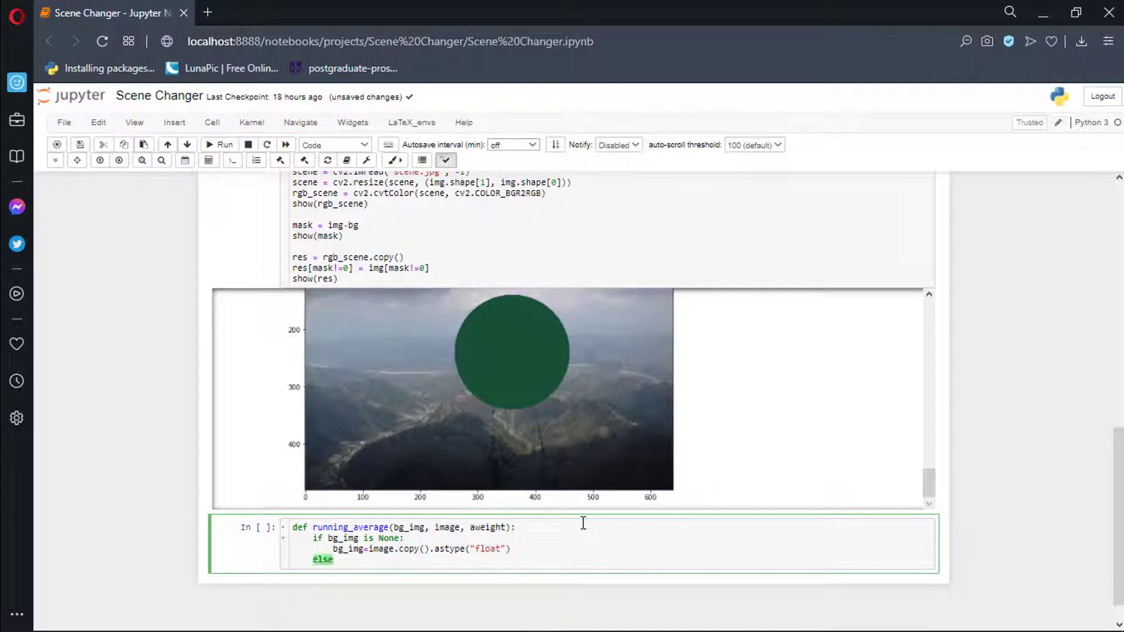
{"action": "type", "text": "cv2."}
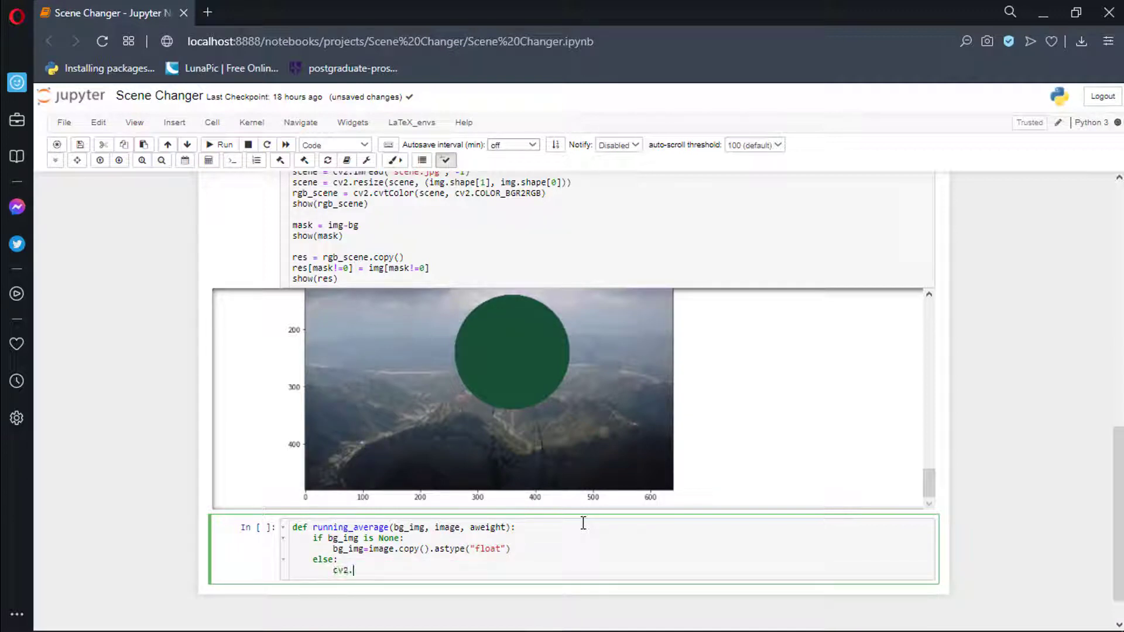
{"action": "type", "text": "accumulateWeighted(imag"}
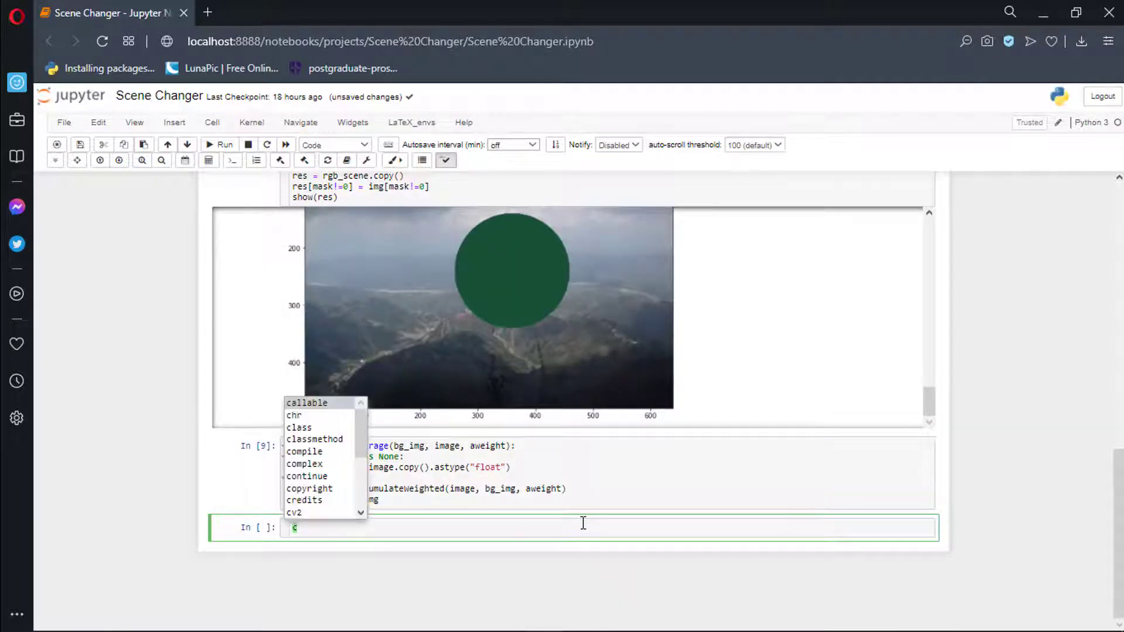
Set up cam = cv2.VideoCapture(0), notify_num, frame_count = 0, aweight 0.5, bg, take_bg = True, and load scene.jpg
{"action": "type", "text": "am = cv2.VideoCaptureo("}
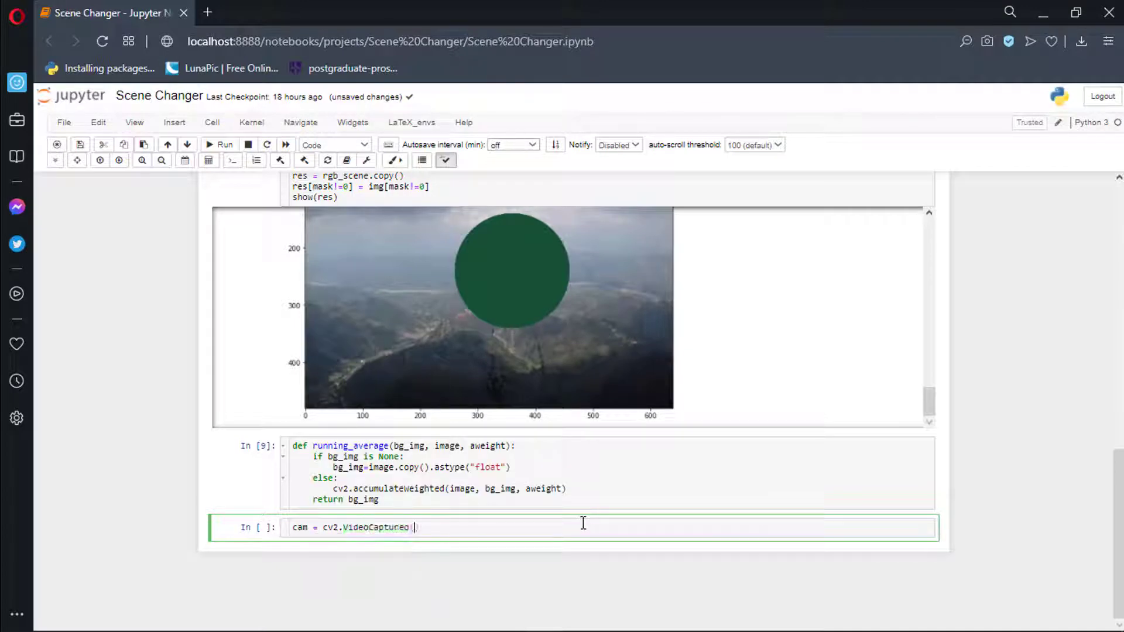
{"action": "type", "text": "0)"}
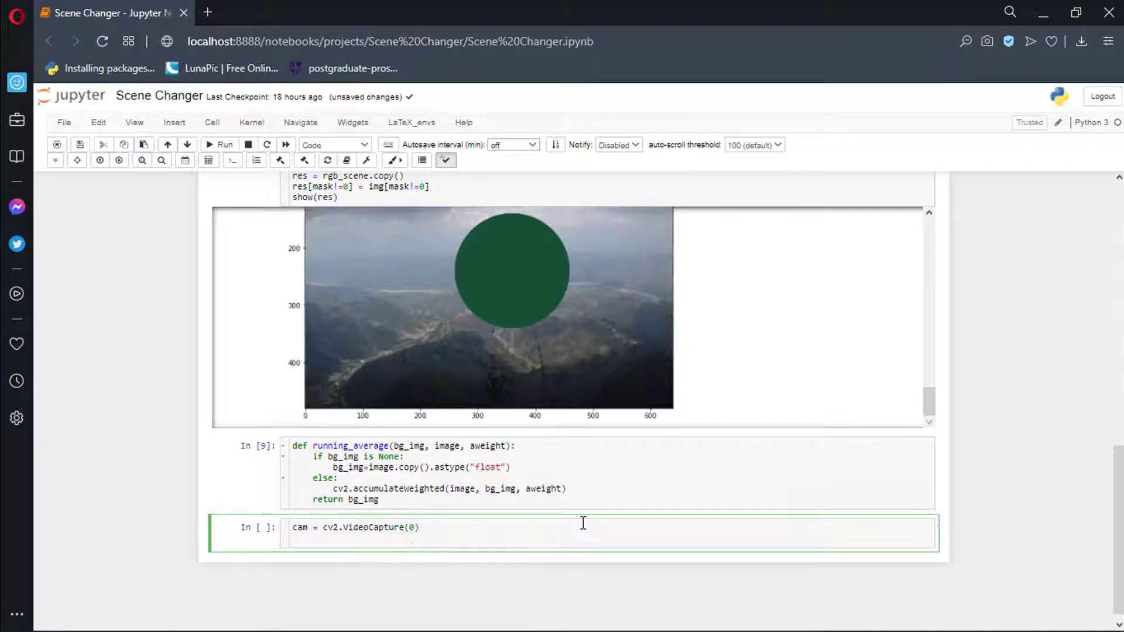
{"action": "key", "text": "enter"}
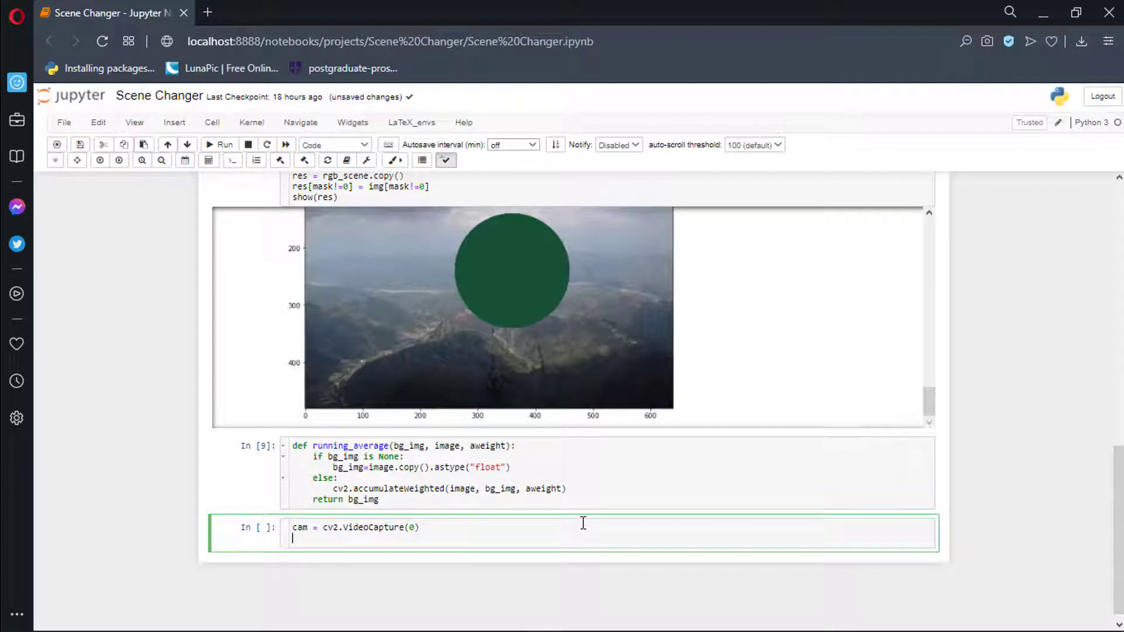
{"action": "type", "text": "notify_num = 200"}
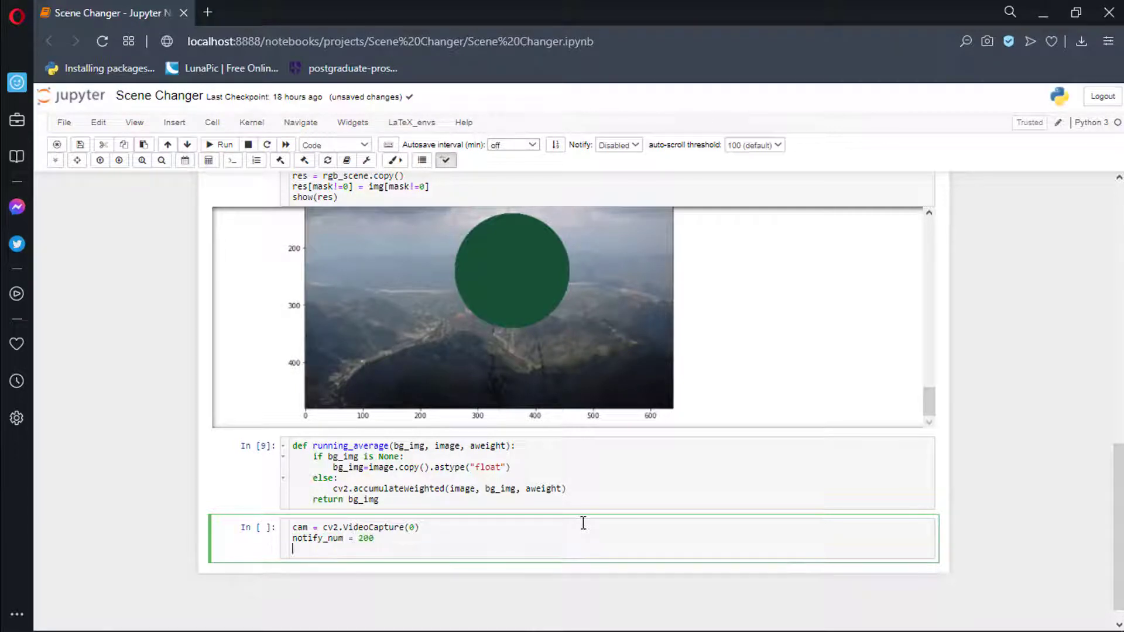
{"action": "type", "text": "frame_count"}
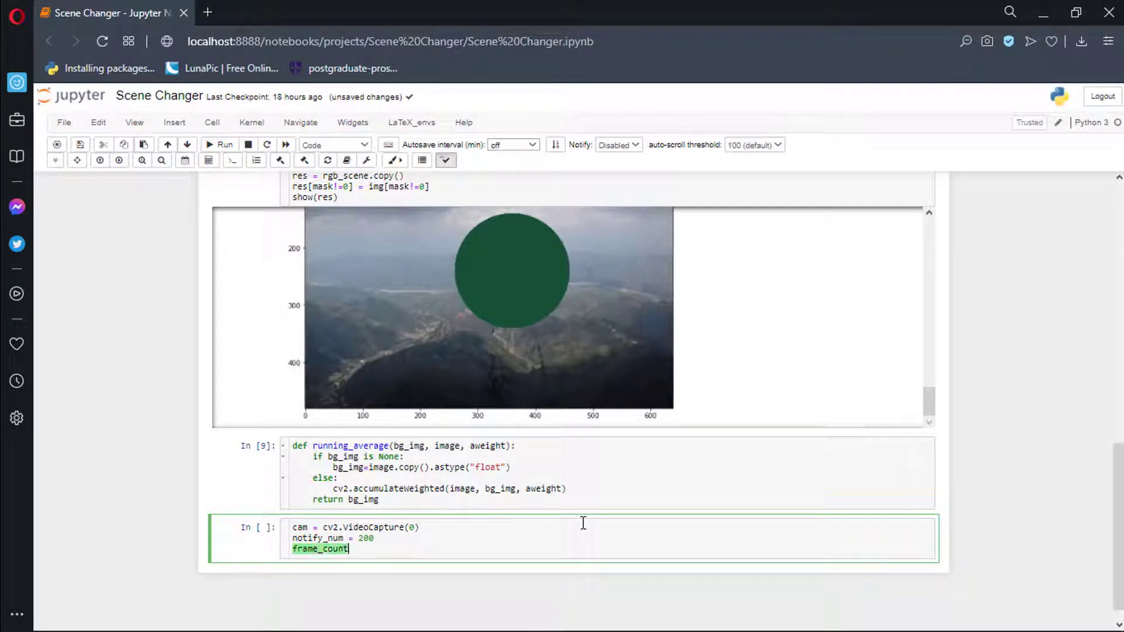
{"action": "type", "text": "=0"}
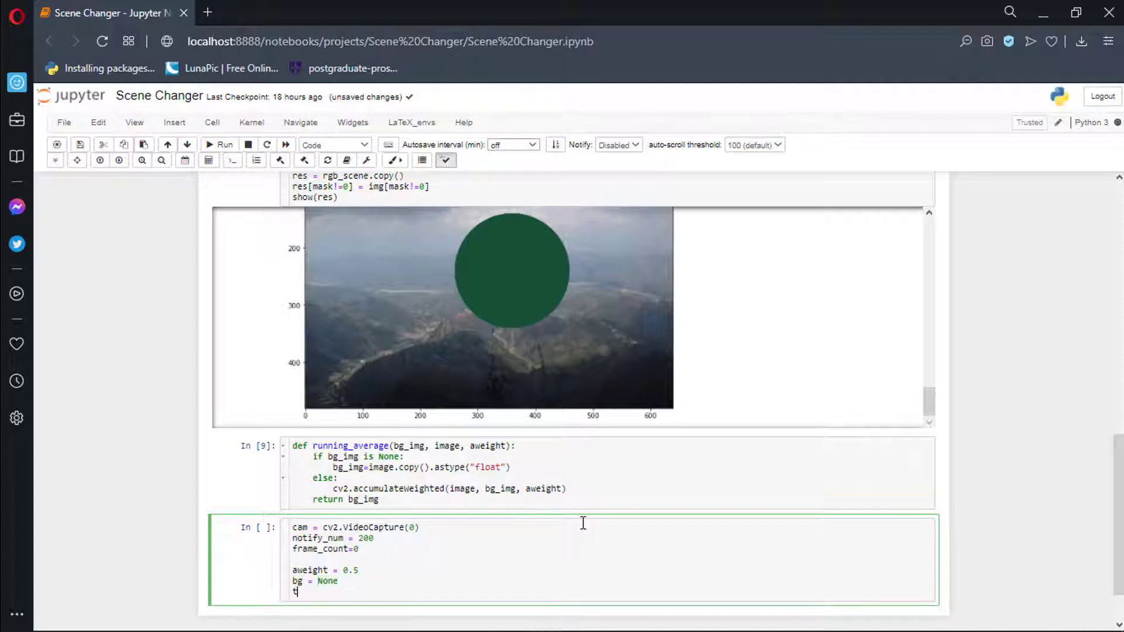
{"action": "type", "text": "ake_bg = True"}
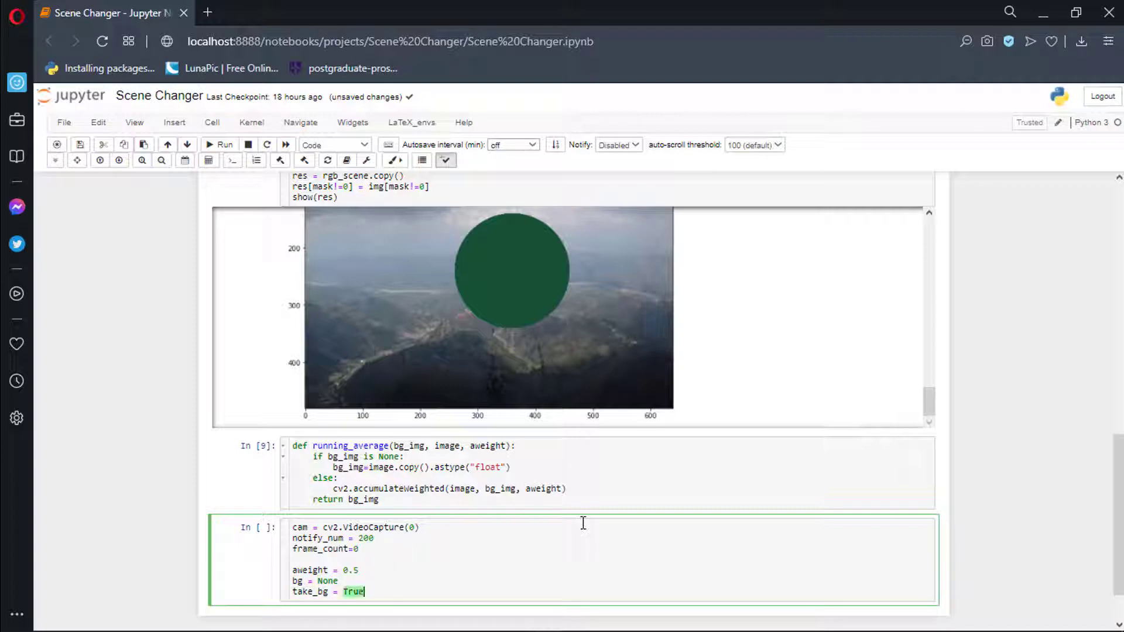
{"action": "type", "text": "scene = cv2.imread(\"\")"}
{"action": "type", "text": "while"}
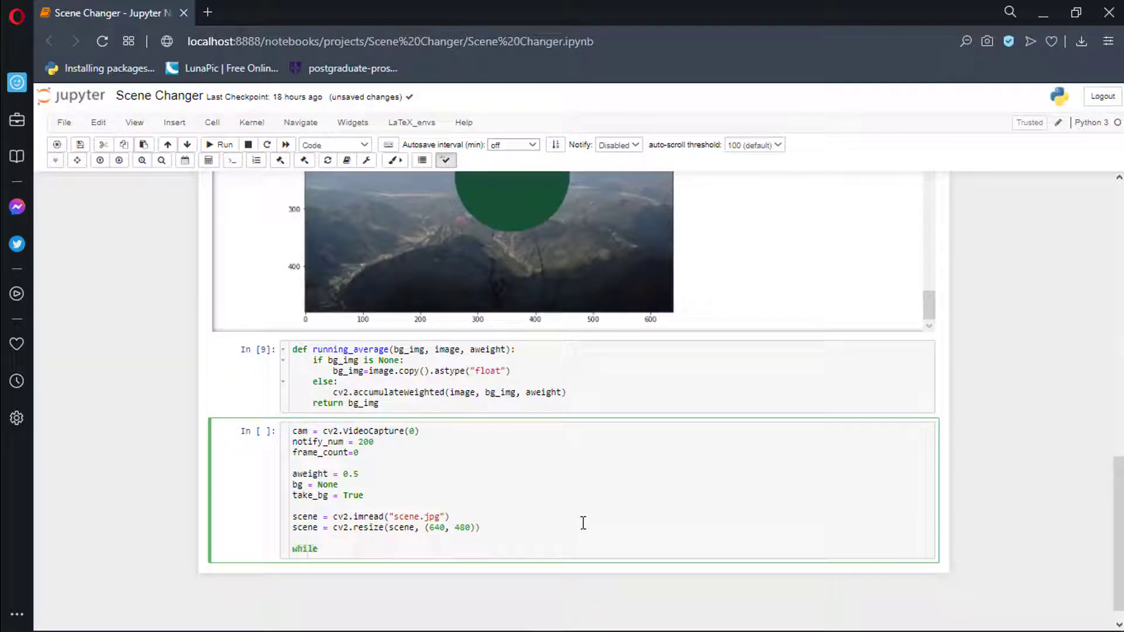
Start while True: read a frame, flip it horizontally and keep clone = frame copy
{"action": "type", "text": "True:"}
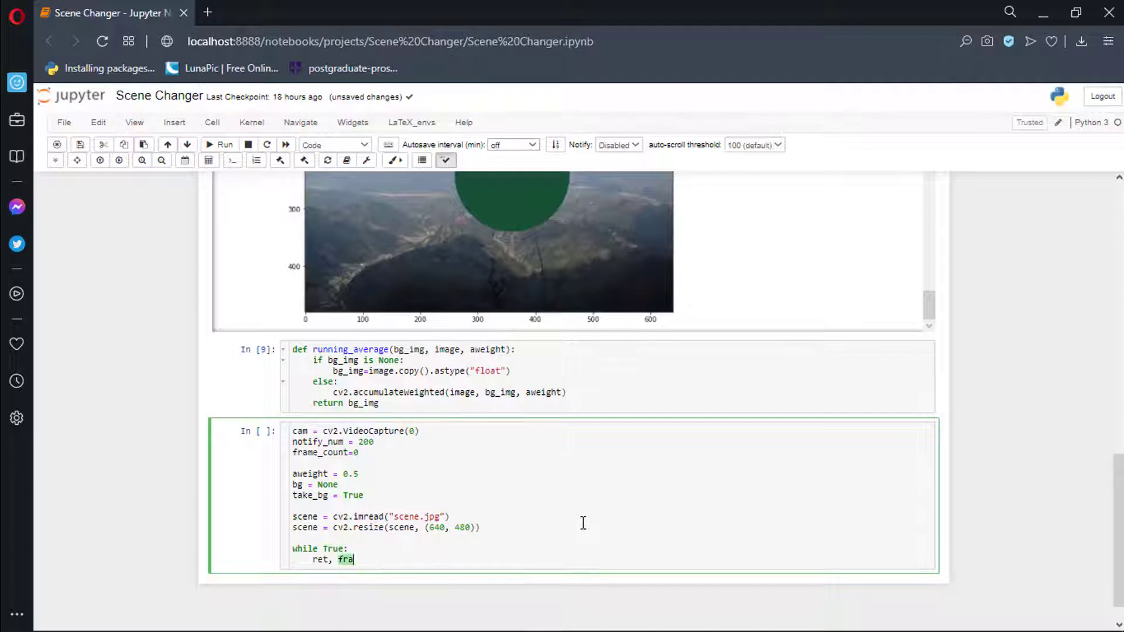
{"action": "type", "text": "me = cam.read()"}
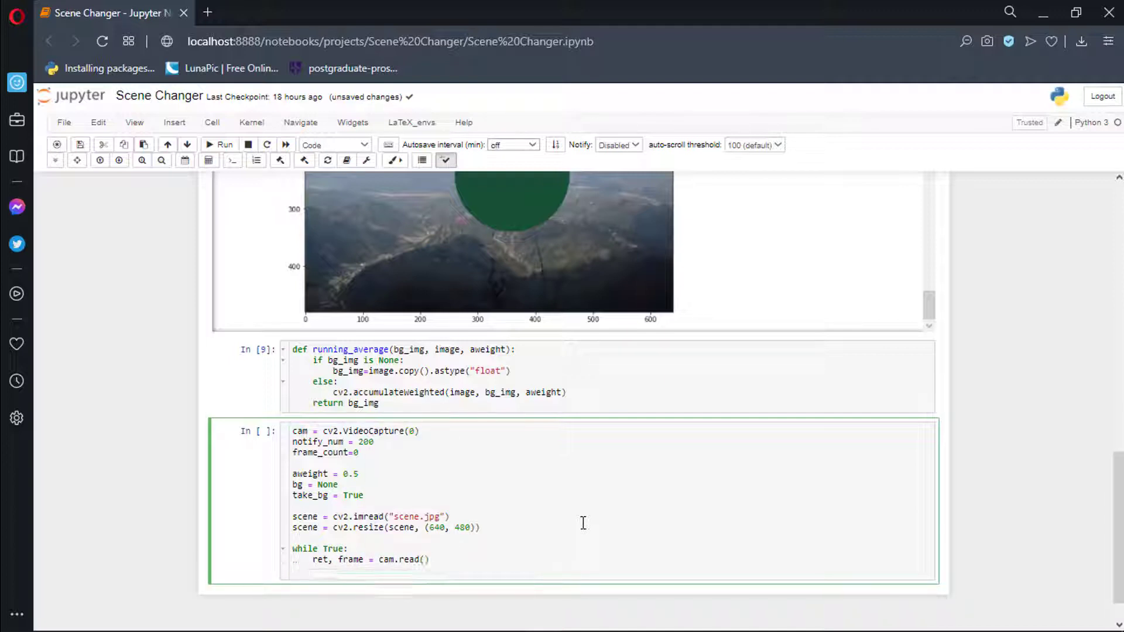
{"action": "type", "text": "frame ="}
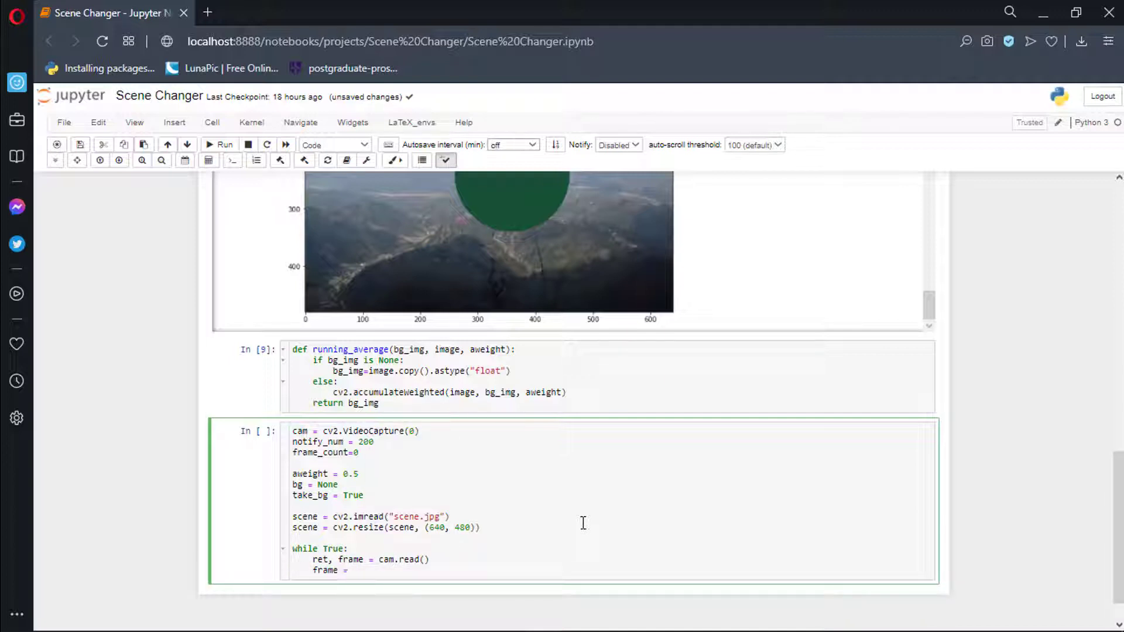
{"action": "type", "text": "cv2.flip(frame, 1)"}
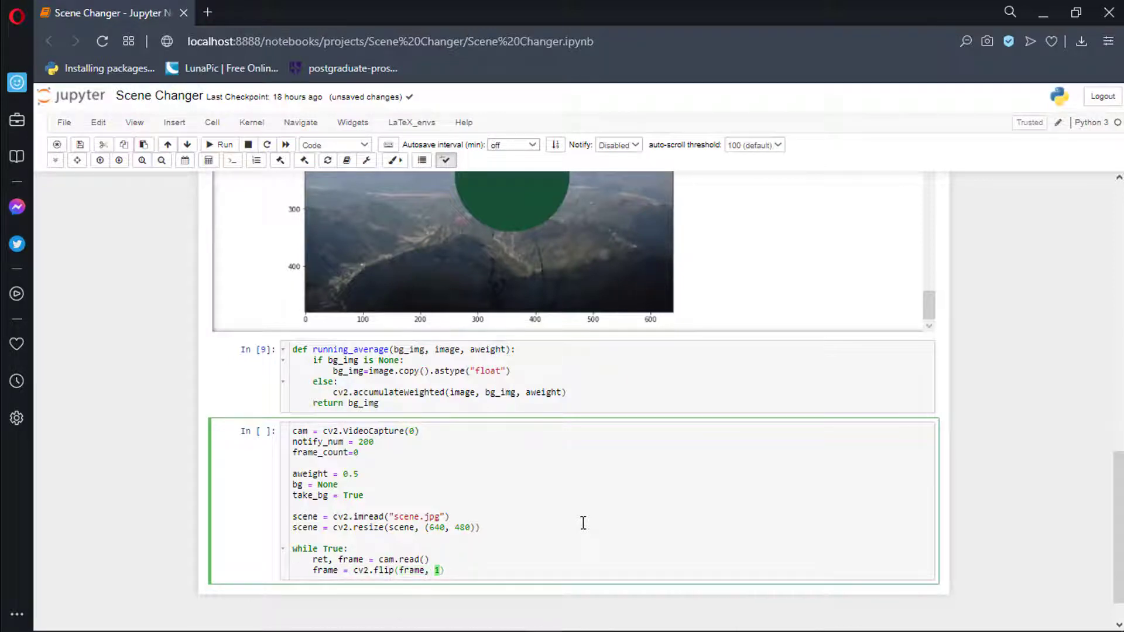
{"action": "type", "text": "clone = frame.copy("}
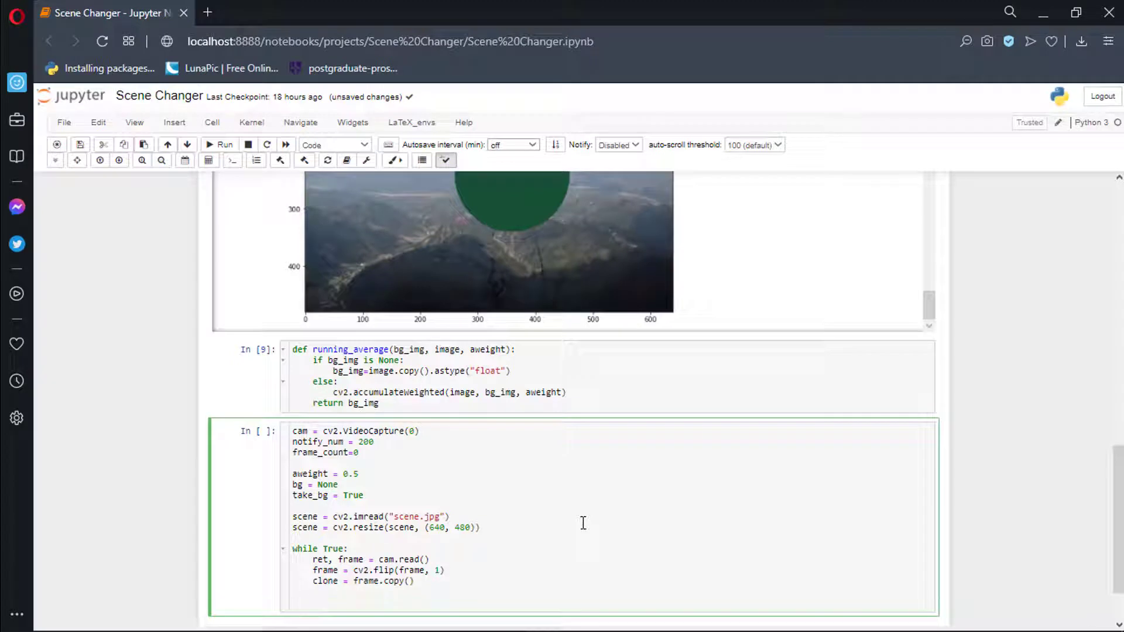
Convert clone to grayscale, median-blur it, break on key == 27, and begin if take_bg == True and notify_num
{"action": "type", "text": "gray = cv2.cvtColor(clone, )"}
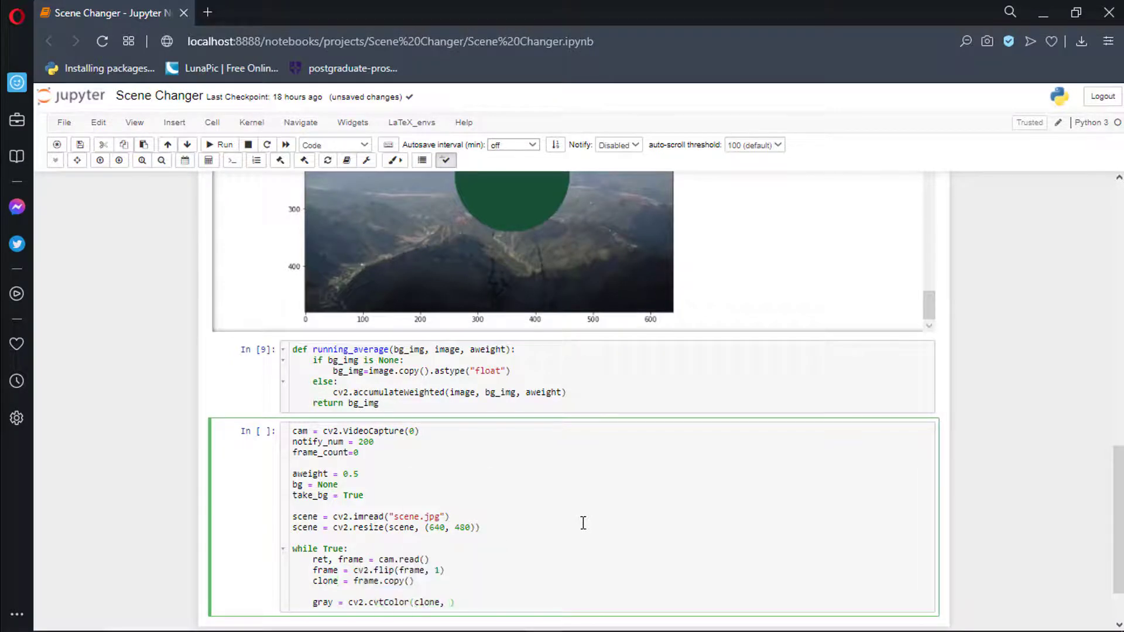
{"action": "type", "text": "cv2.COLOR_BGR2GRAY)"}
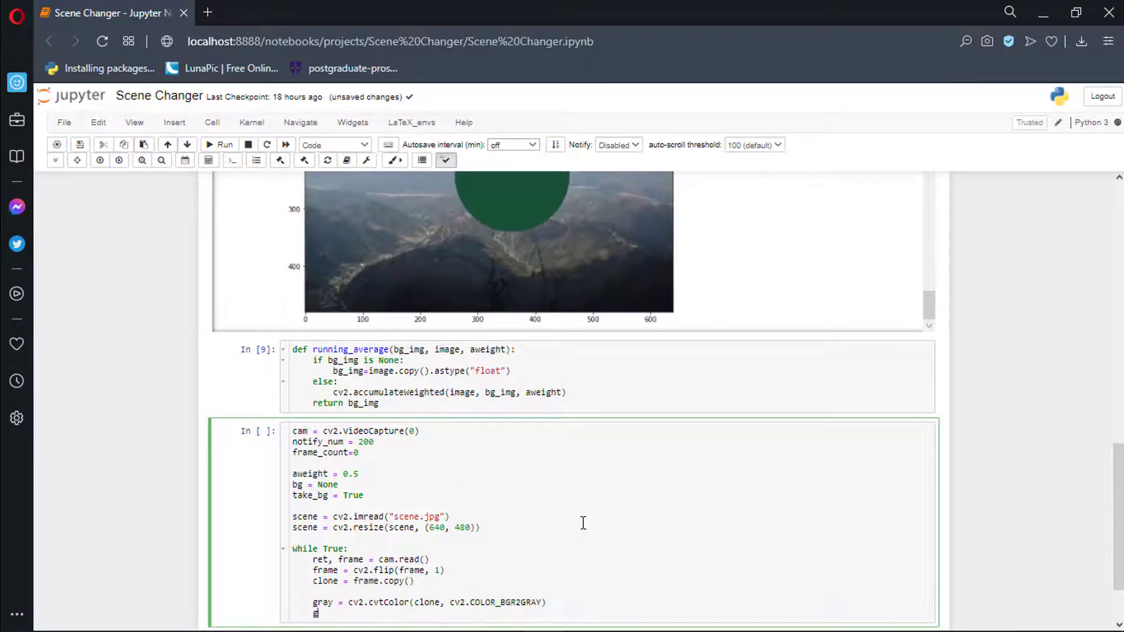
{"action": "type", "text": "gray = cv2.medianBlur(gray, 50)"}
{"action": "type", "text": "if ke"}
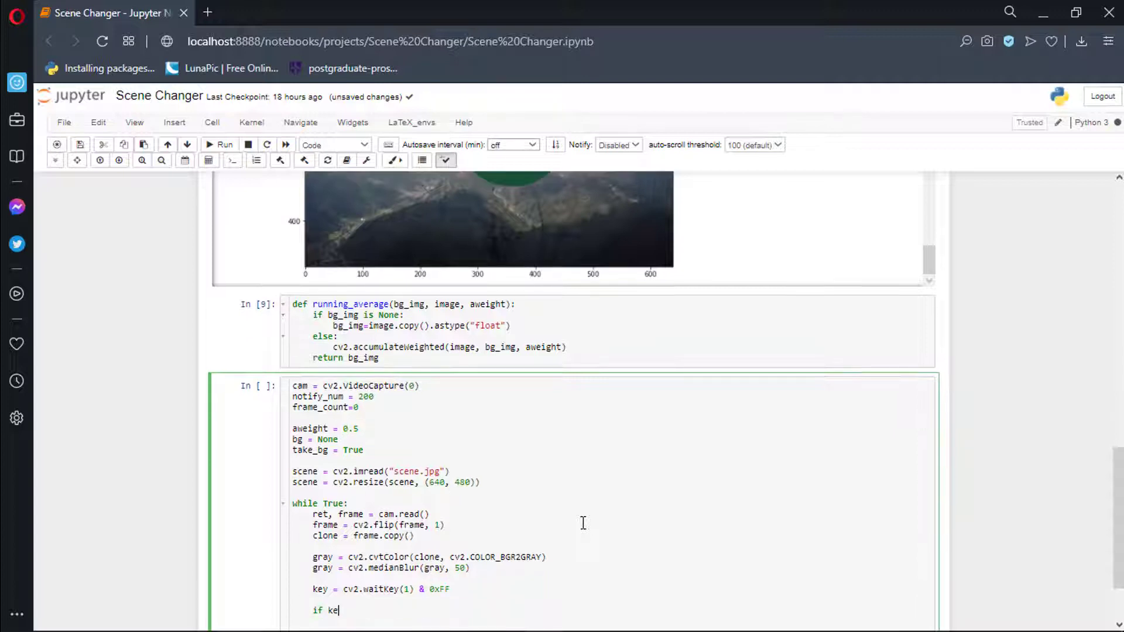
{"action": "type", "text": "y == 27::"}
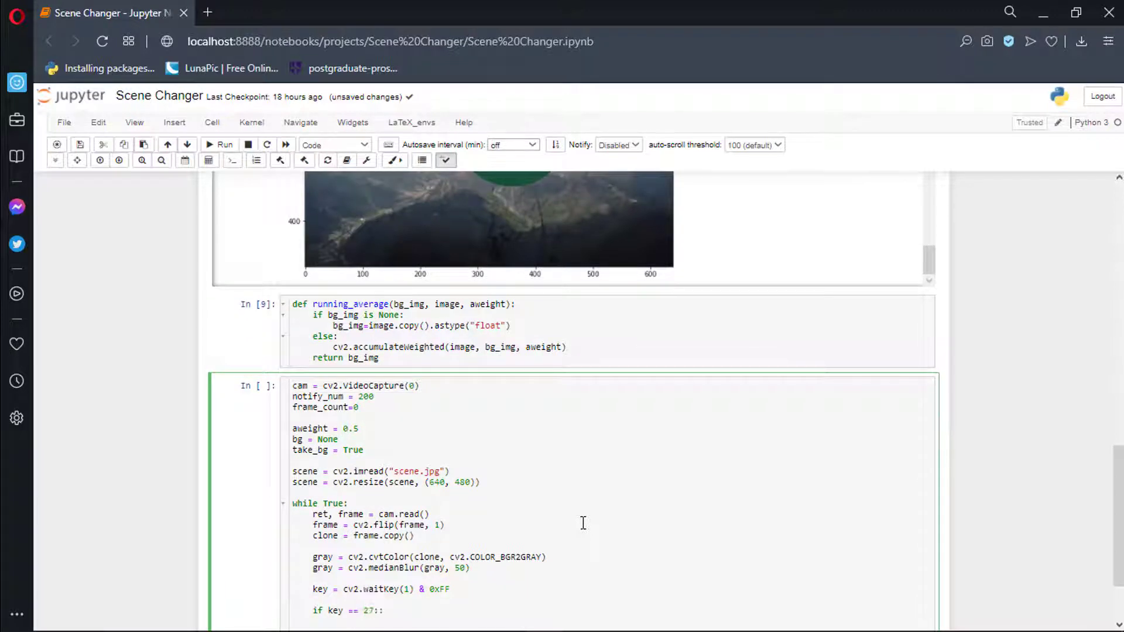
{"action": "type", "text": "if"}
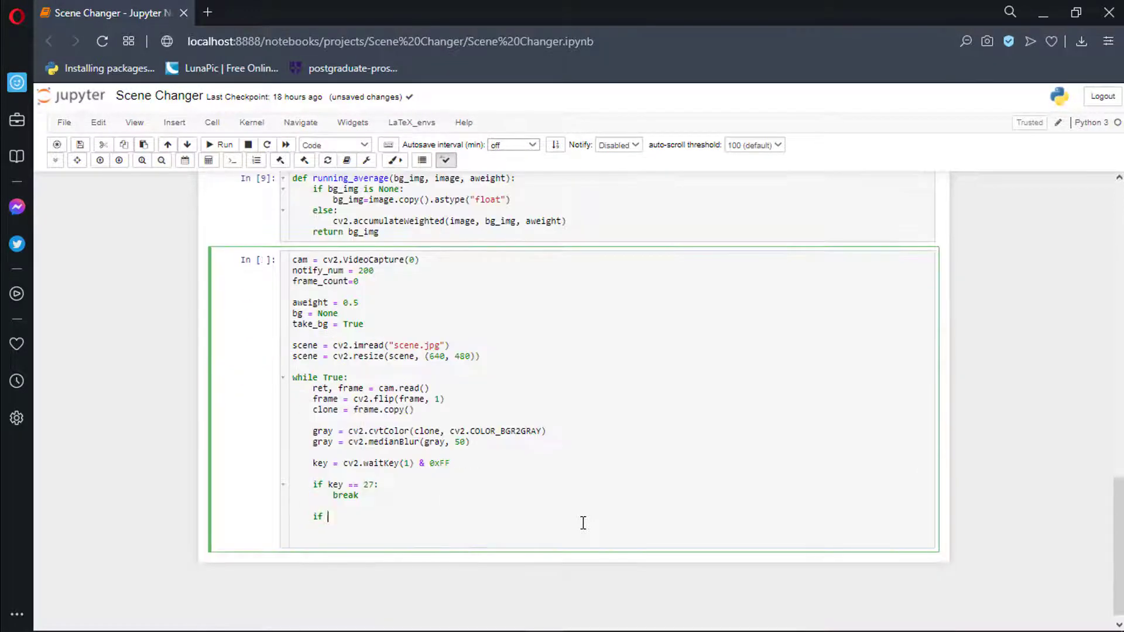
{"action": "type", "text": "take_bg == True"}
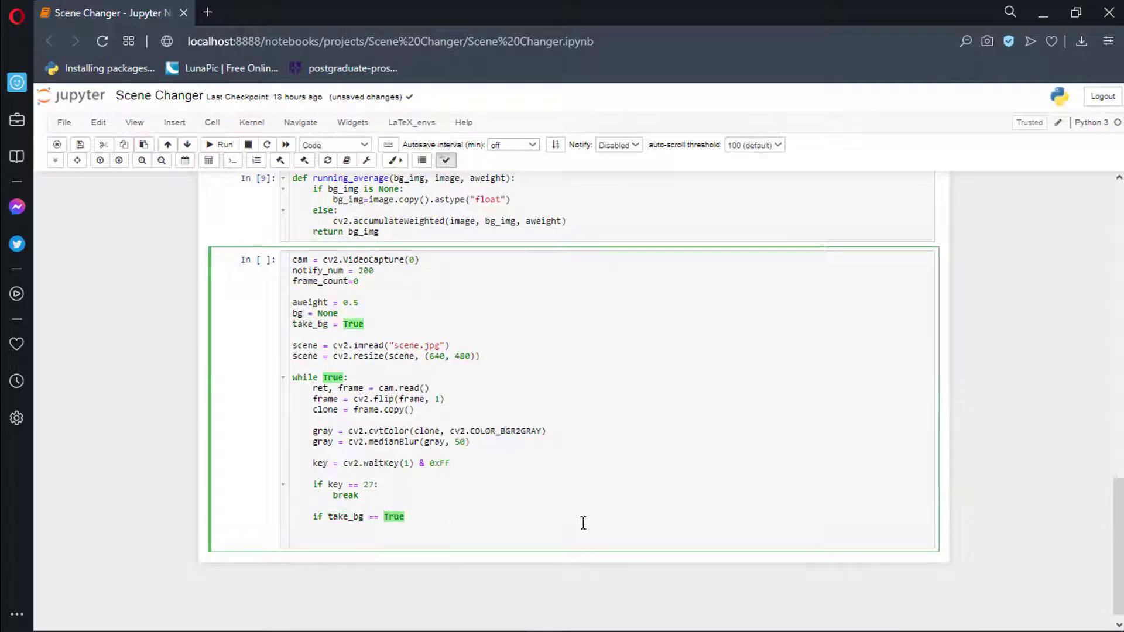
{"action": "type", "text": "and notify_num"}
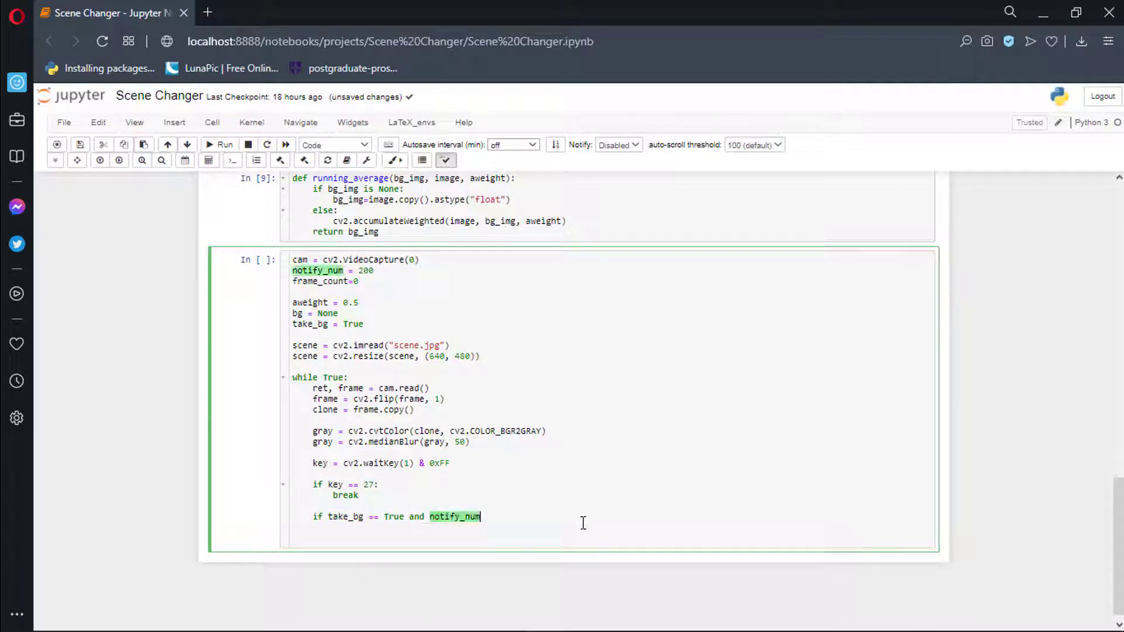
Finish the frame_count condition and putText the 'Taking background, Hold Still' countdown at (10, 10) in FONT_HERSHEY_SIMPLEX
{"action": "type", "text": ">frame_count:"}
{"action": "type", "text": "cv2.putText"}
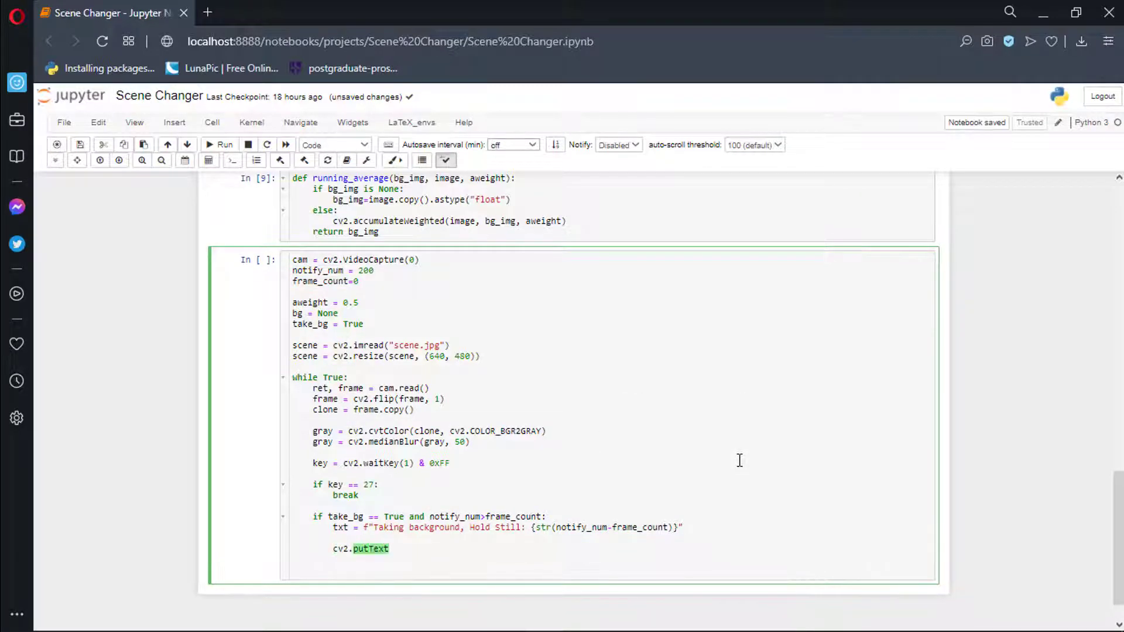
{"action": "type", "text": "(clone, txt, (10, 10))"}
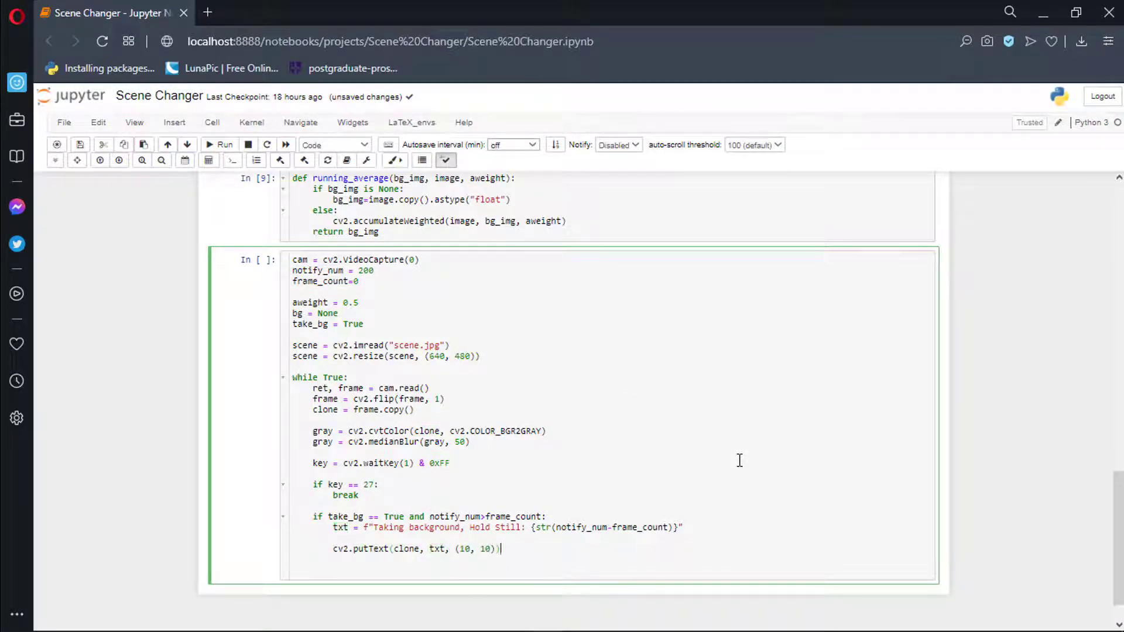
{"action": "type", "text": "cv2.FONT"}
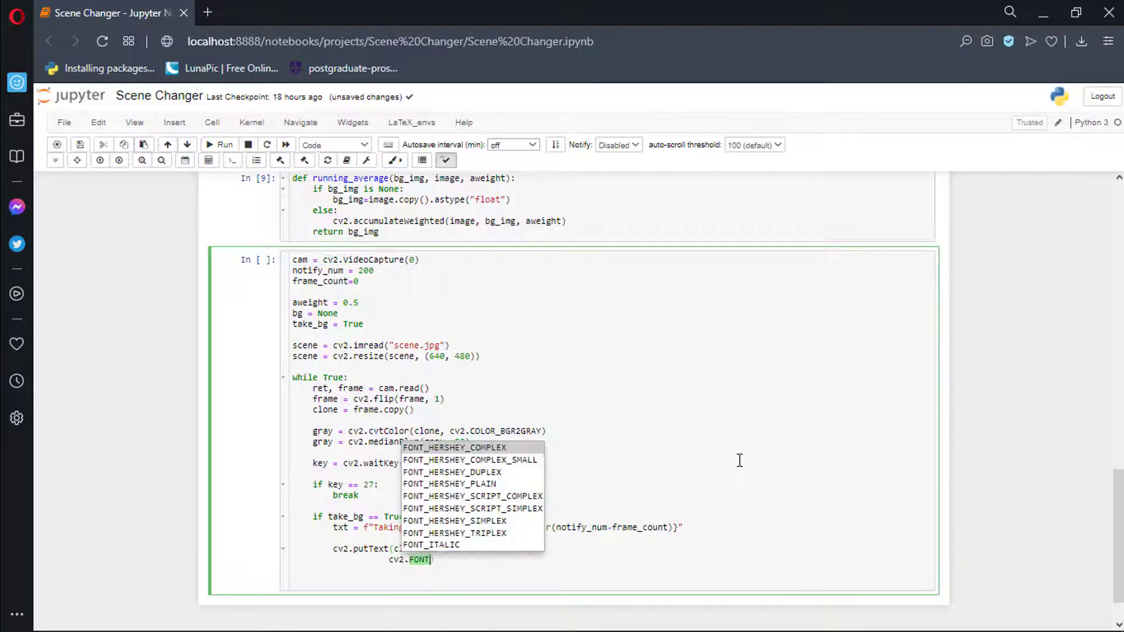
{"action": "left_click", "coordinate": [455, 508]}
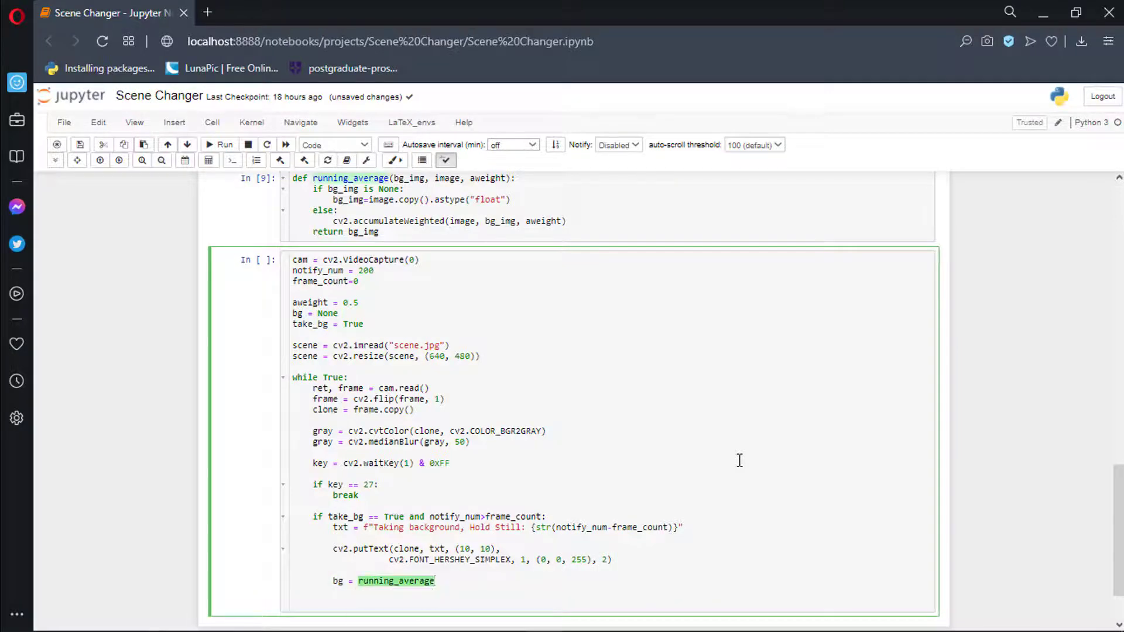
Update bg with running_average(bg, gray, aweight) and start the else branch resetting take_bg
{"action": "type", "text": "(bg, gray)"}
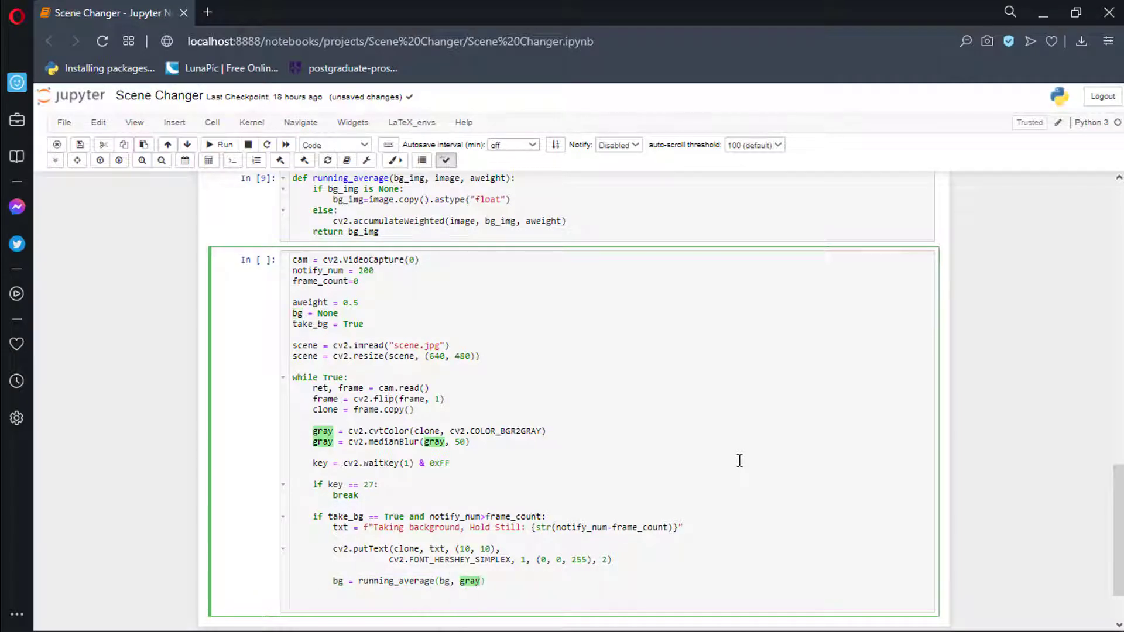
{"action": "type", "text": ", aweight)"}
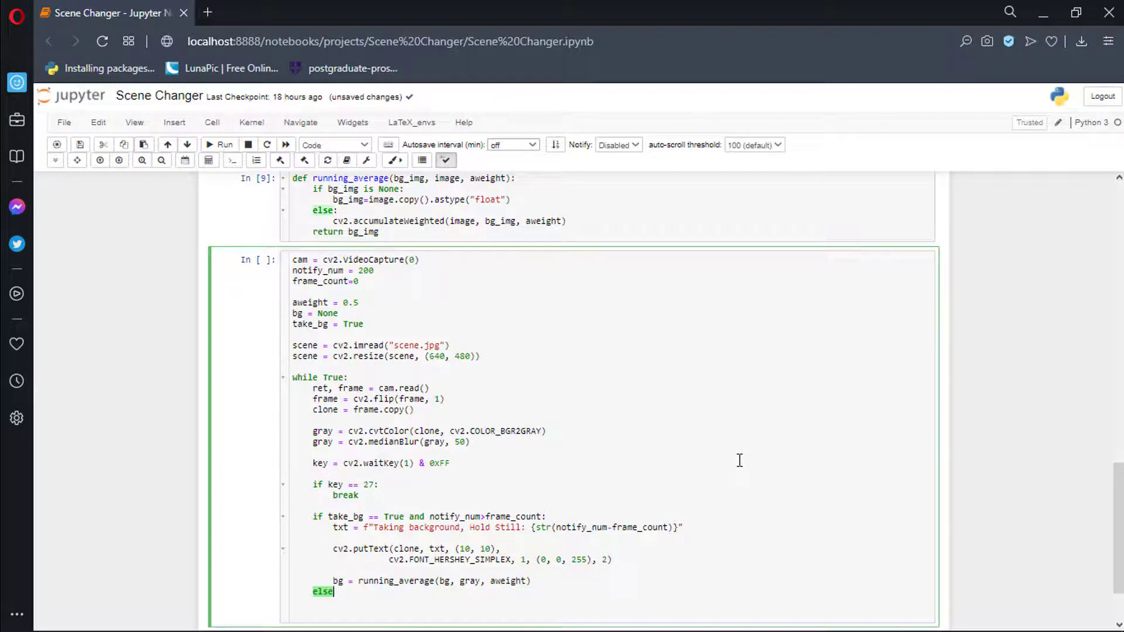
{"action": "type", "text": "take_bg=False"}
{"action": "type", "text": "diff"}
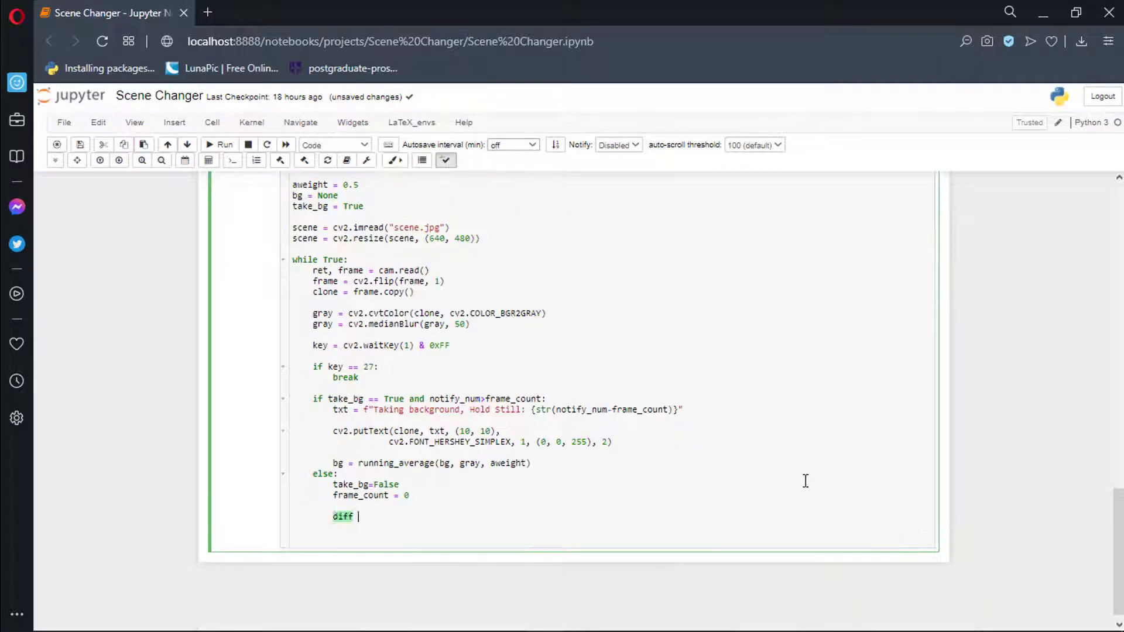
In else: absdiff against bg as uint8, zero diff below 30, set f[diff==0] = scene[diff==0], show windows, and cam.release()
{"action": "type", "text": "= cv2.(bg)"}
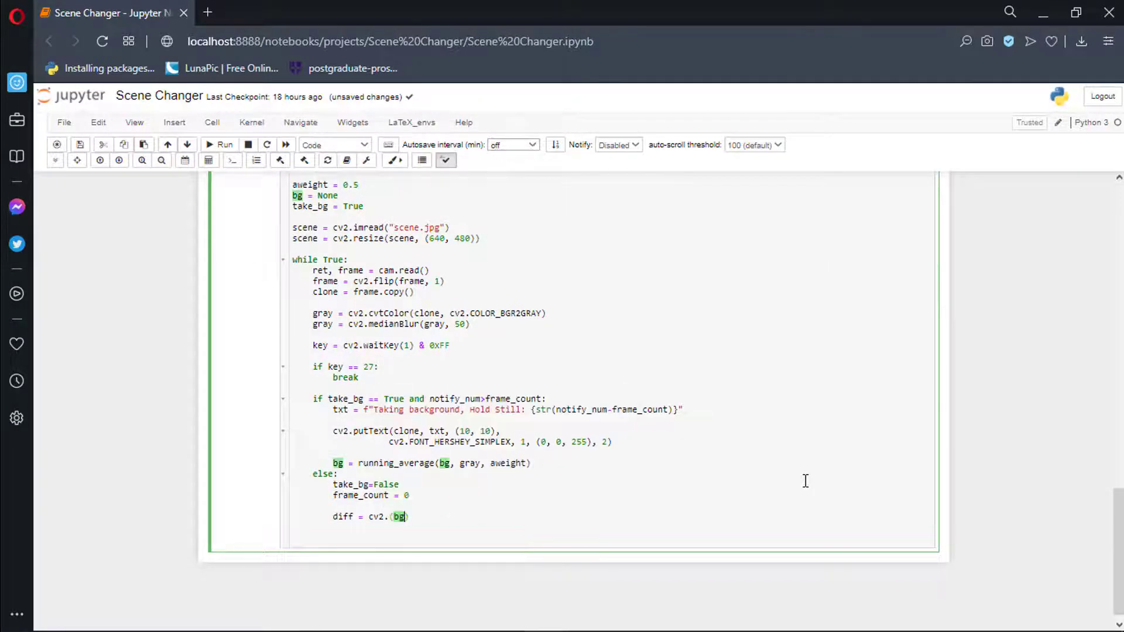
{"action": "type", "text": ".astype(\"uint8"}
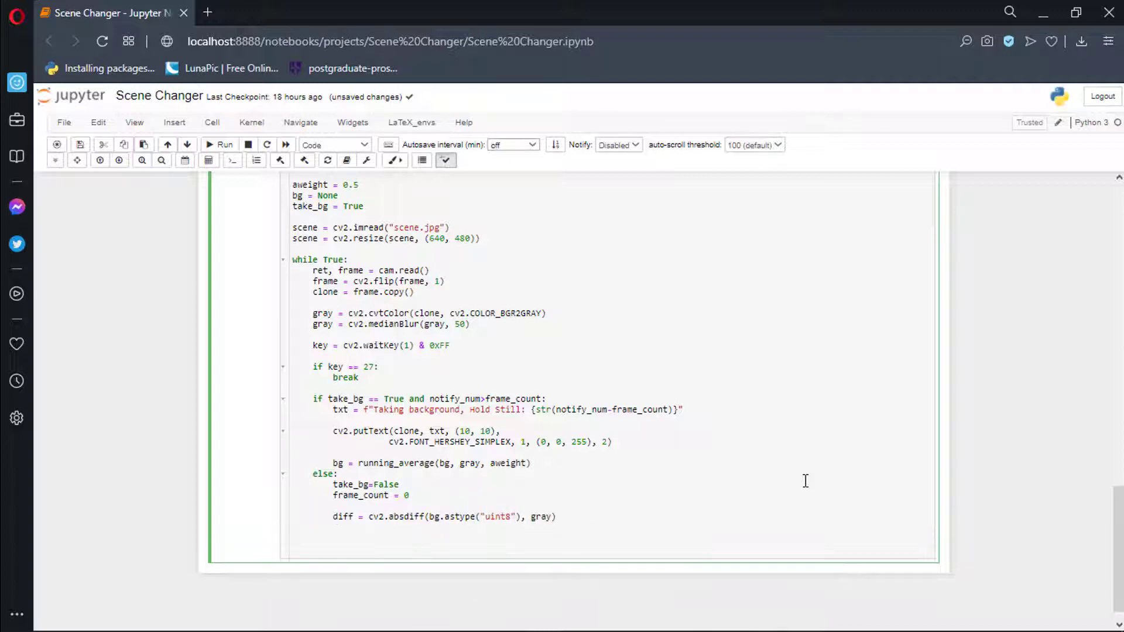
{"action": "type", "text": "diff[d]"}
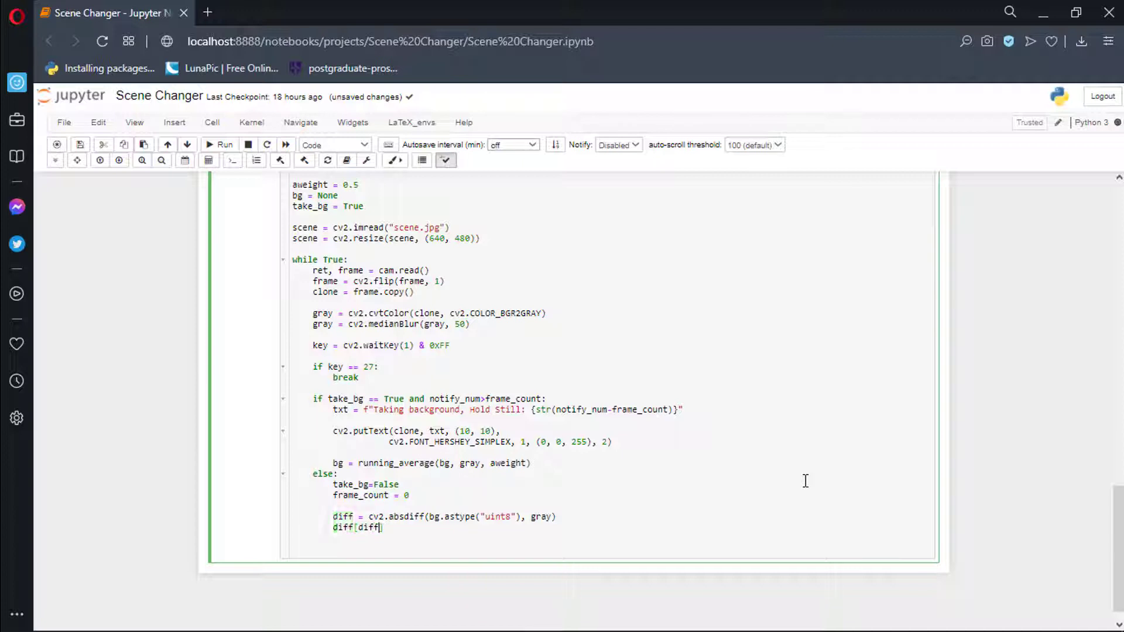
{"action": "type", "text": "<"}
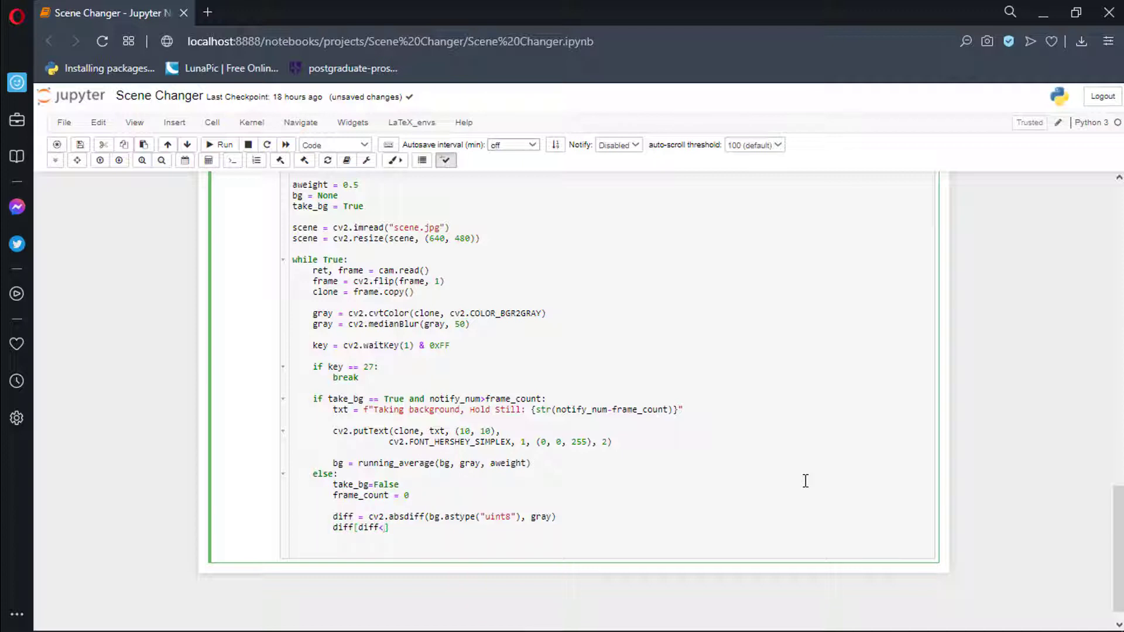
{"action": "type", "text": "30"}
{"action": "type", "text": "f = clone.copy("}
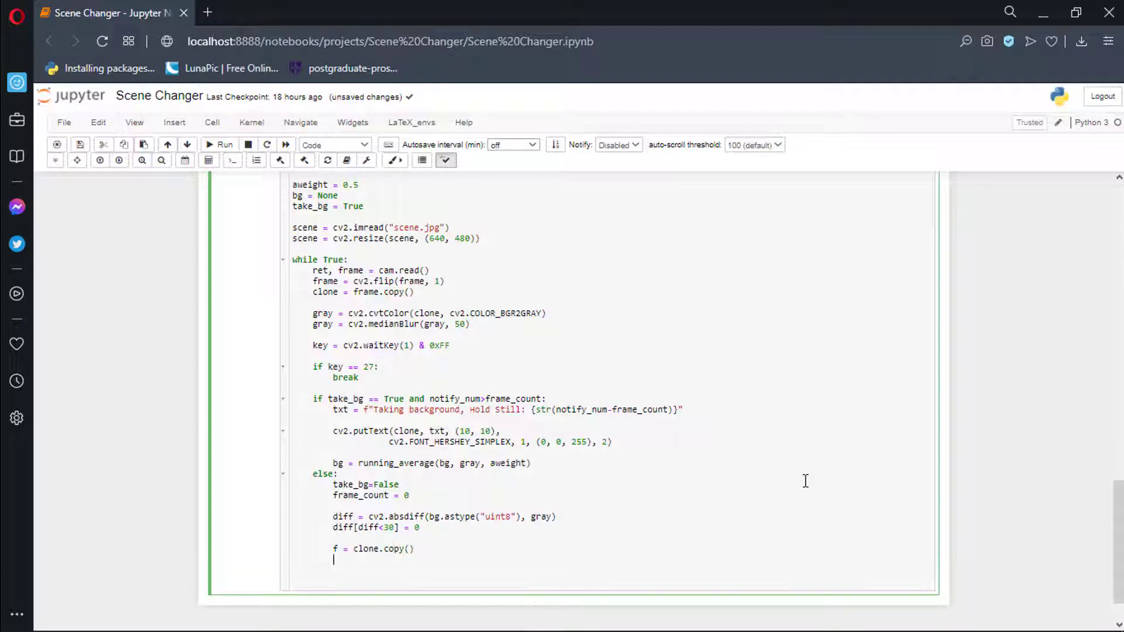
{"action": "type", "text": "f[diff==0] = scene[diff==0"}
{"action": "type", "text": "cv2.imshowo(\"Output\", clone"}
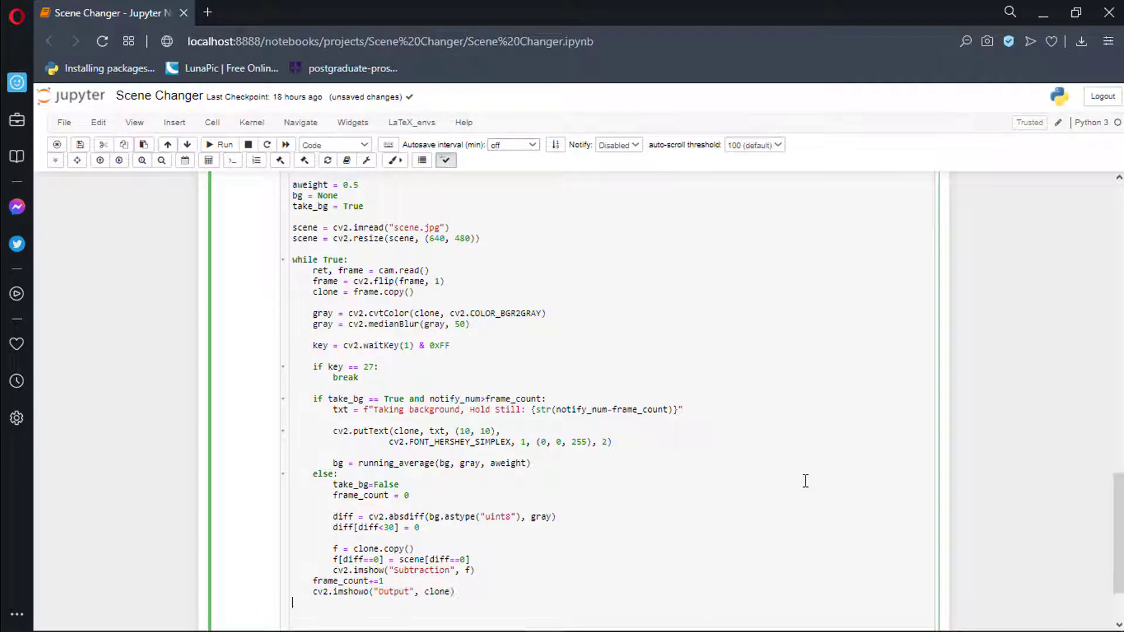
{"action": "type", "text": "cam.release()"}
{"action": "type", "text": "cv2.destroyAllWindows()"}
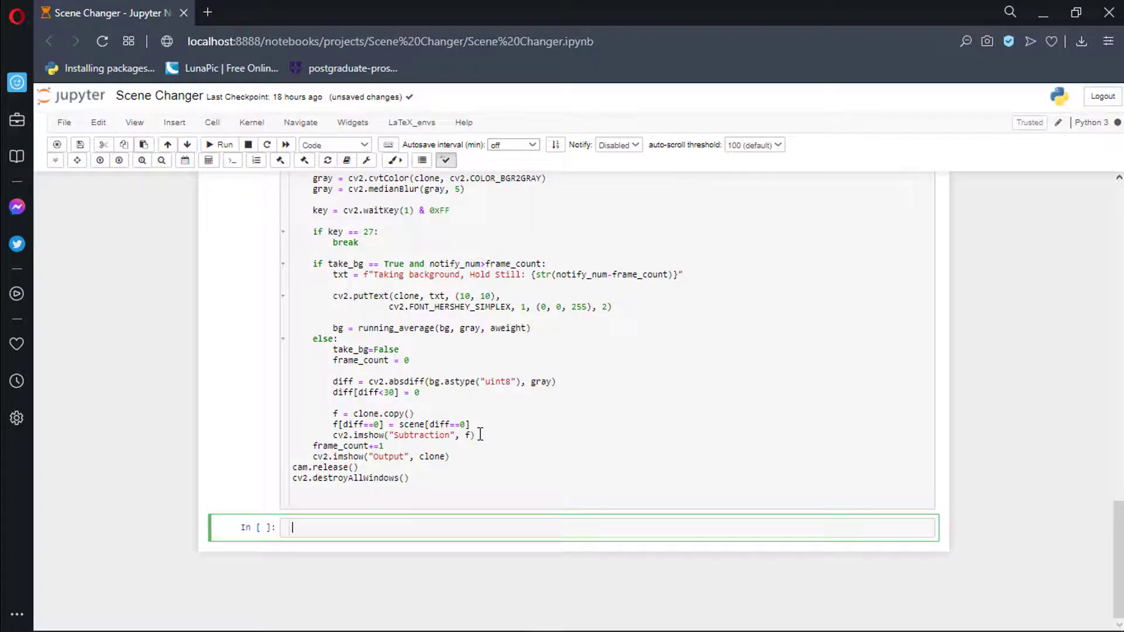
Switch to the Real Time Scene Changing with OpenCV and Python reference notebook
{"action": "left_click", "coordinate": [270, 13]}
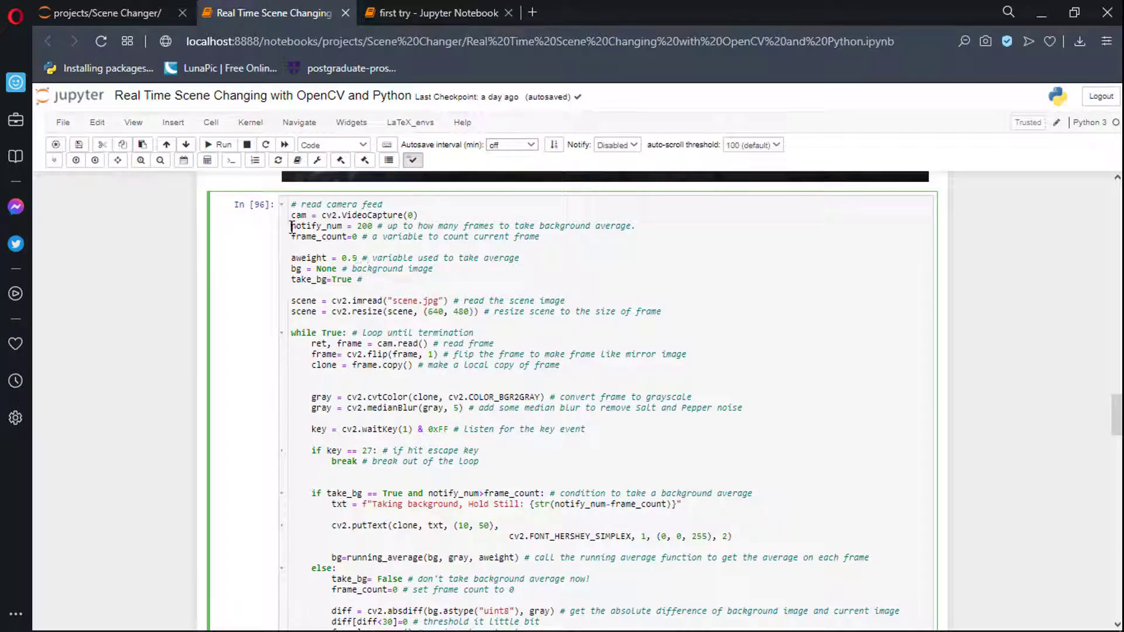
Highlight every use of notify_num in the reference cell and scan through them
{"action": "double_click", "coordinate": [334, 225]}
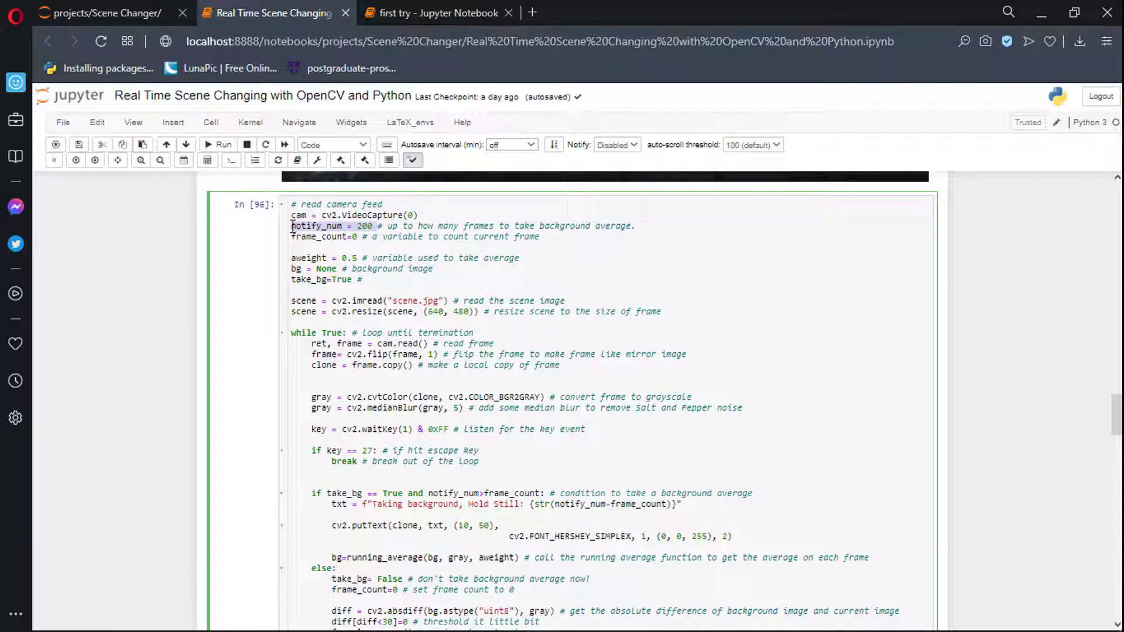
{"action": "double_click", "coordinate": [315, 226]}
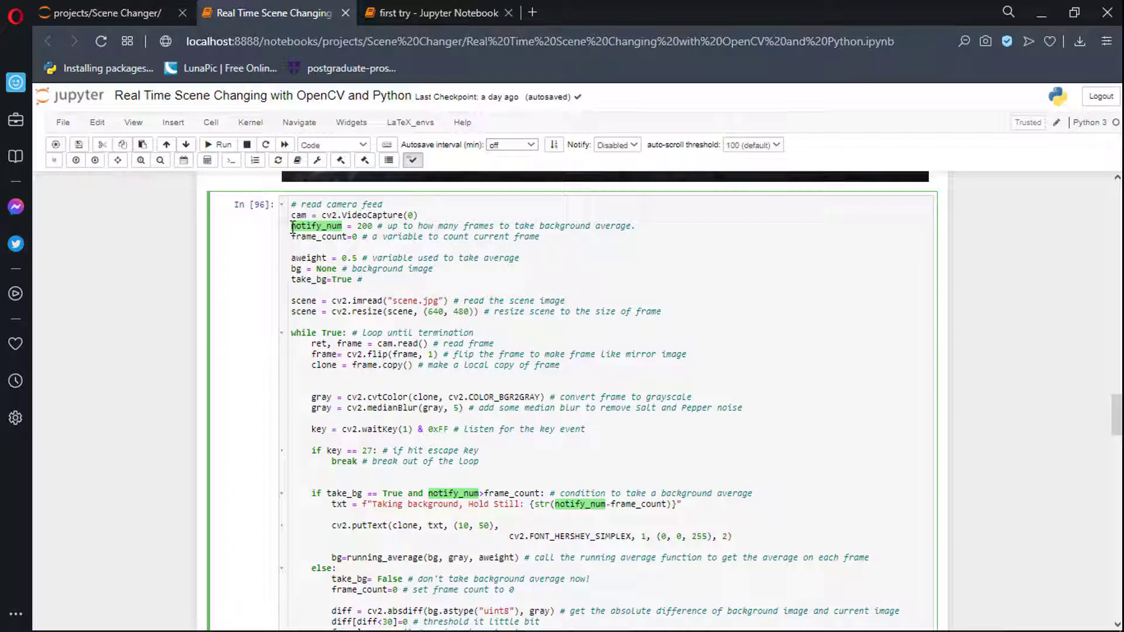
{"action": "scroll", "scroll_direction": "down", "scroll_amount": 3}
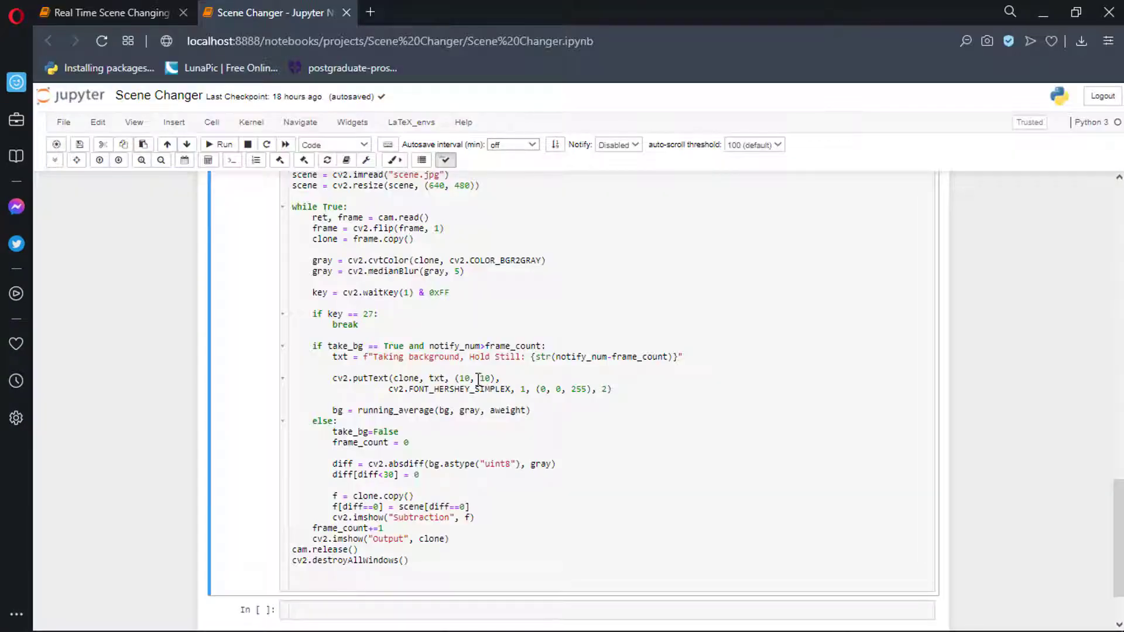
Scroll the reference notebook down past 1.3.2 to the Drawbacks and ROI for Background sections
{"action": "left_click", "coordinate": [107, 13]}
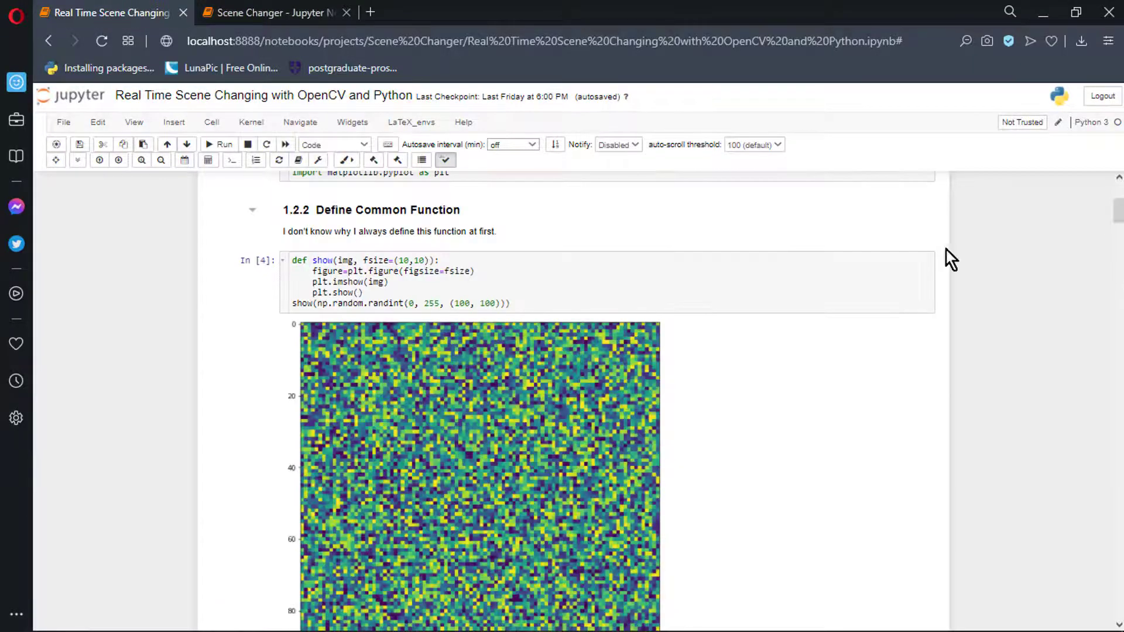
{"action": "scroll", "scroll_direction": "down", "scroll_amount": 3}
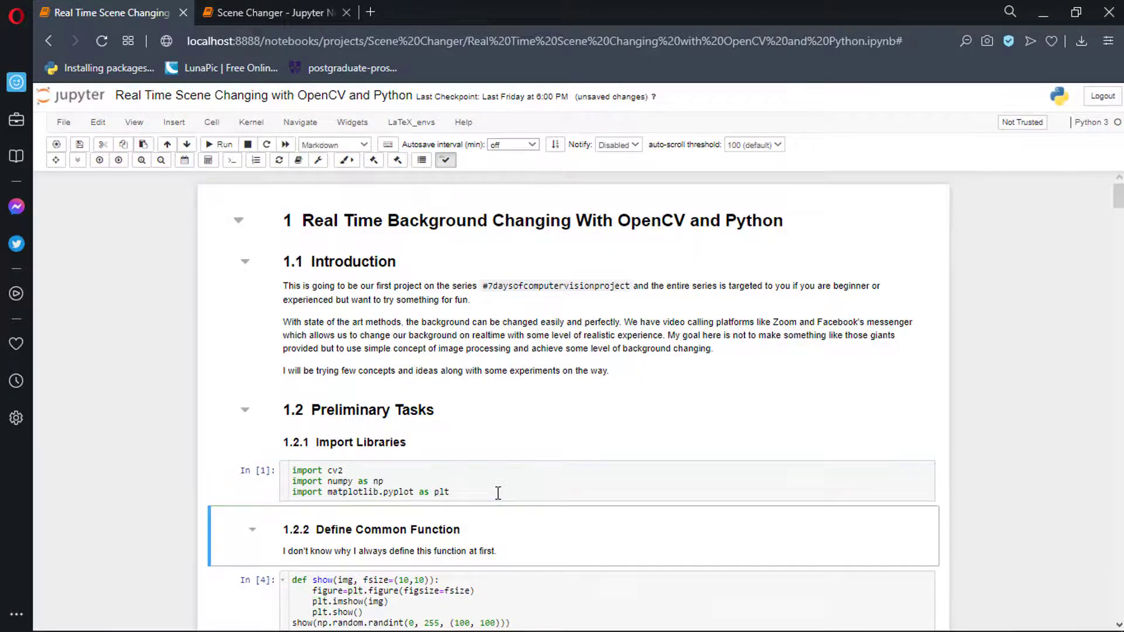
{"action": "scroll", "scroll_direction": "down", "scroll_amount": 3}
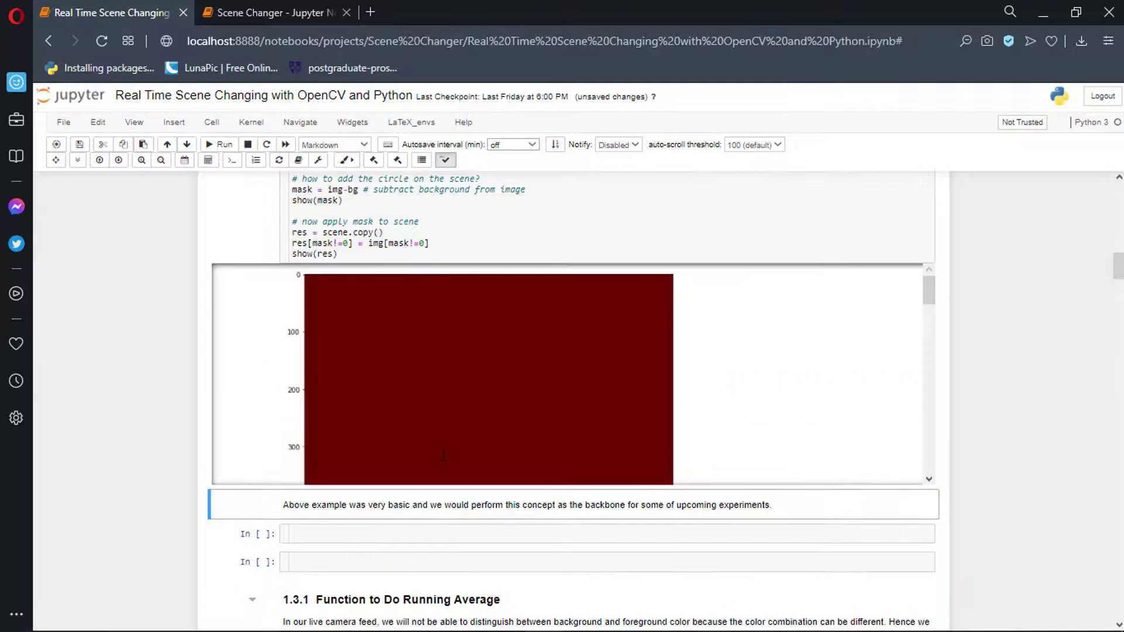
{"action": "scroll", "scroll_direction": "down", "scroll_amount": 3}
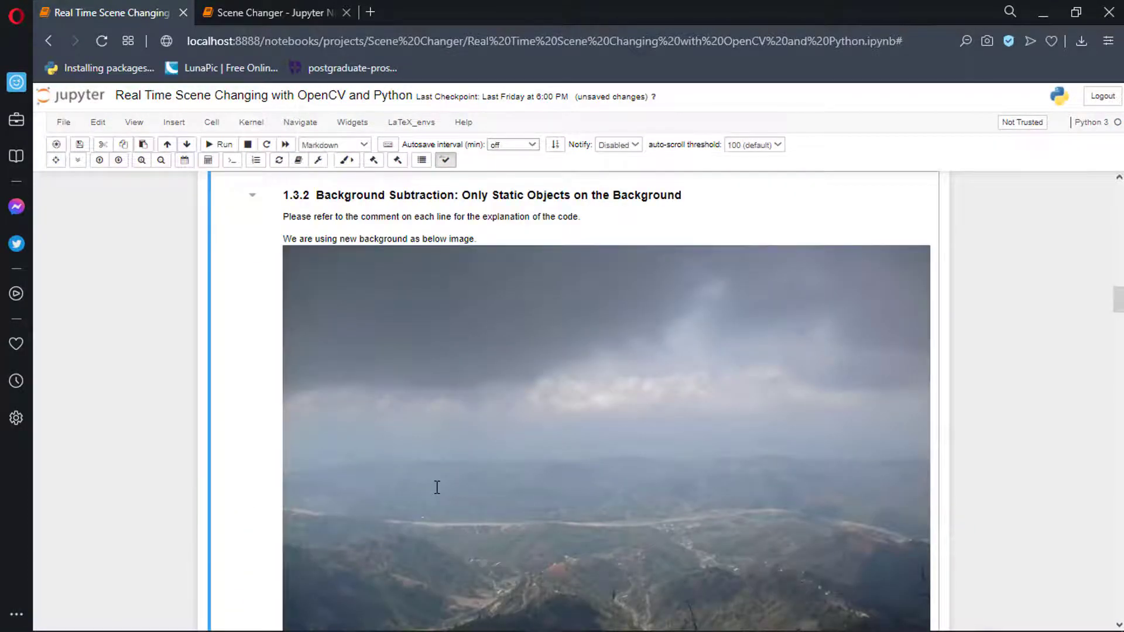
{"action": "scroll", "scroll_direction": "down", "scroll_amount": 3}
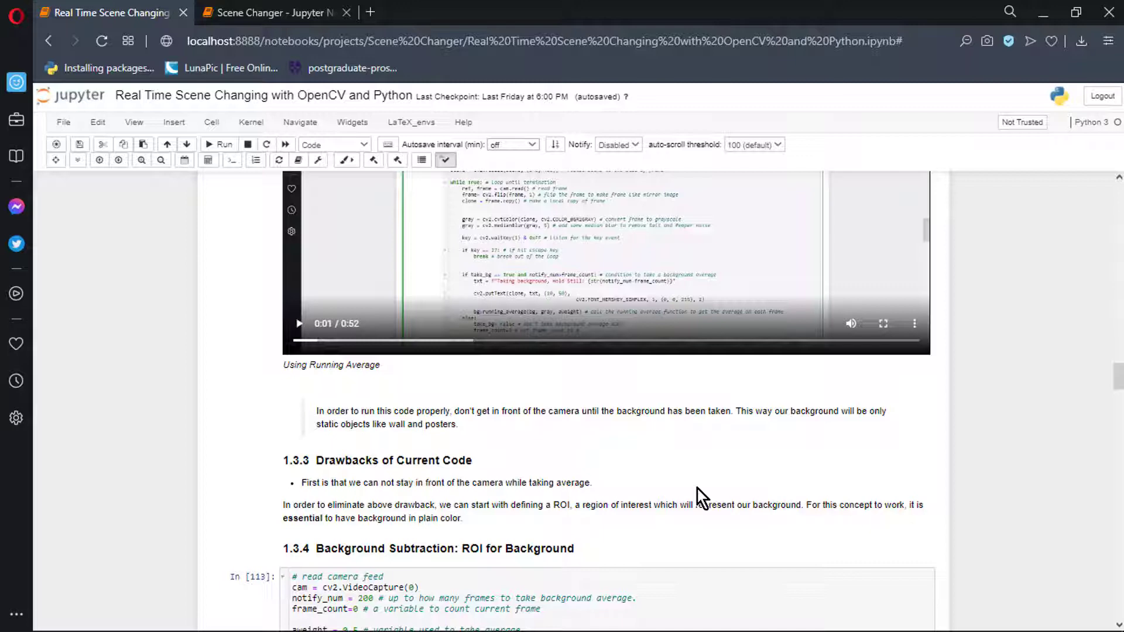
{"action": "scroll", "scroll_direction": "down", "scroll_amount": 3}
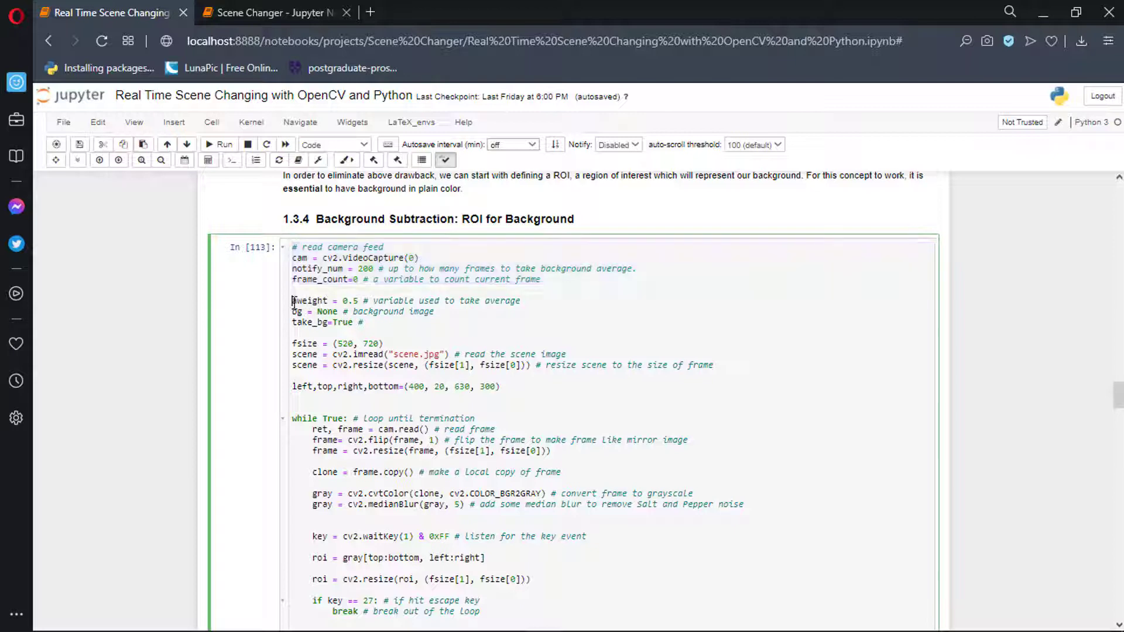
{"action": "left_click_drag", "start_coordinate": [291, 301], "coordinate": [363, 322]}
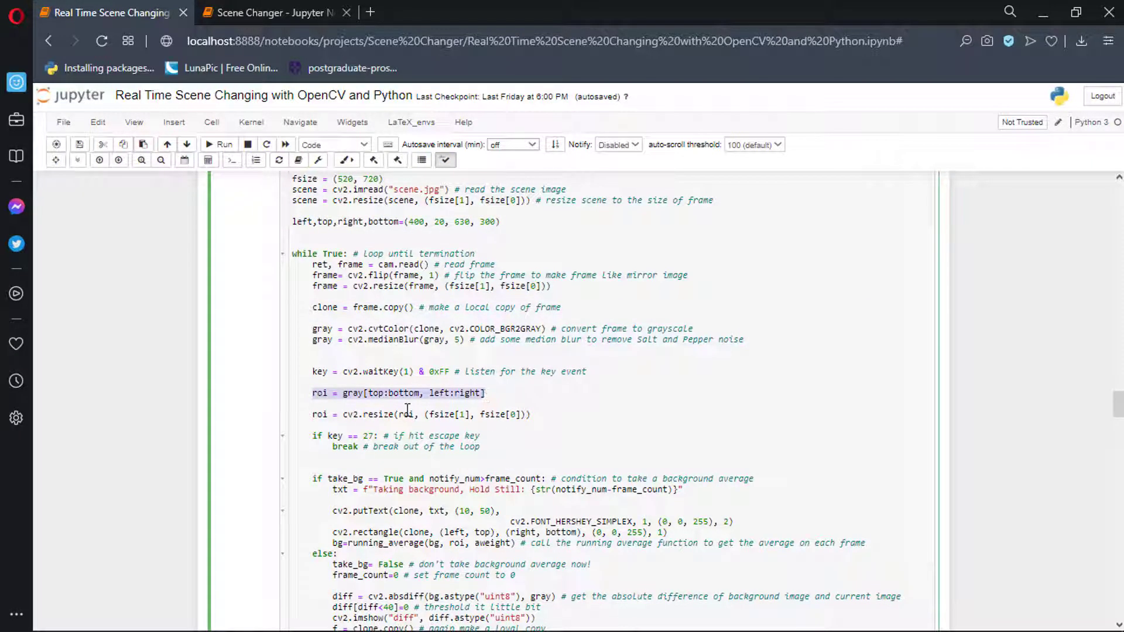
{"action": "scroll", "scroll_direction": "down", "scroll_amount": 3}
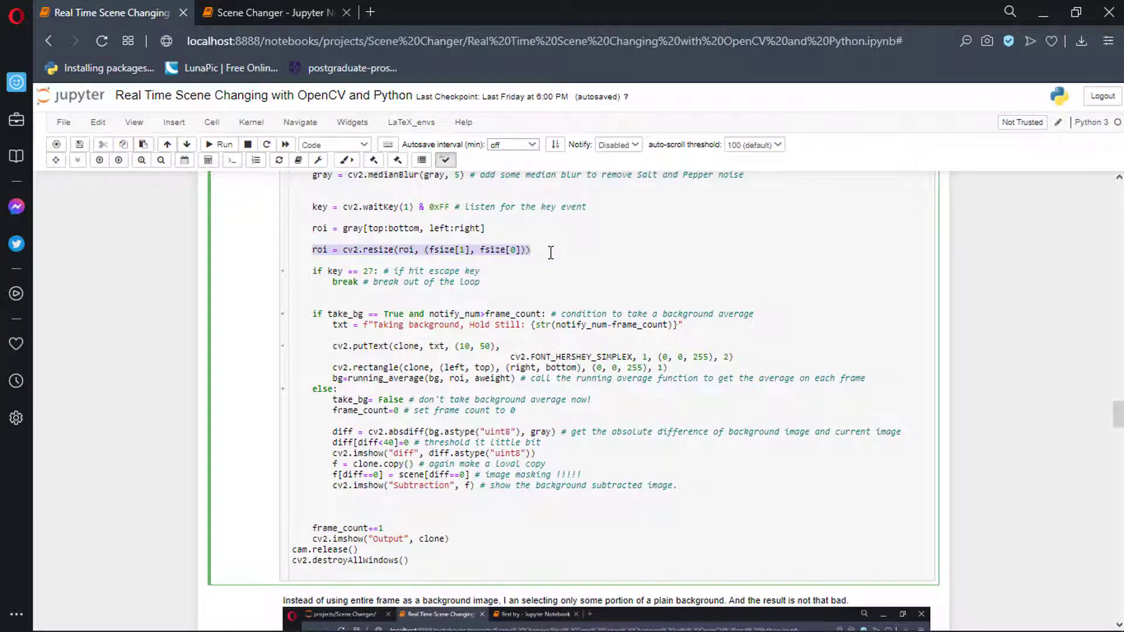
{"action": "left_click", "coordinate": [362, 313]}
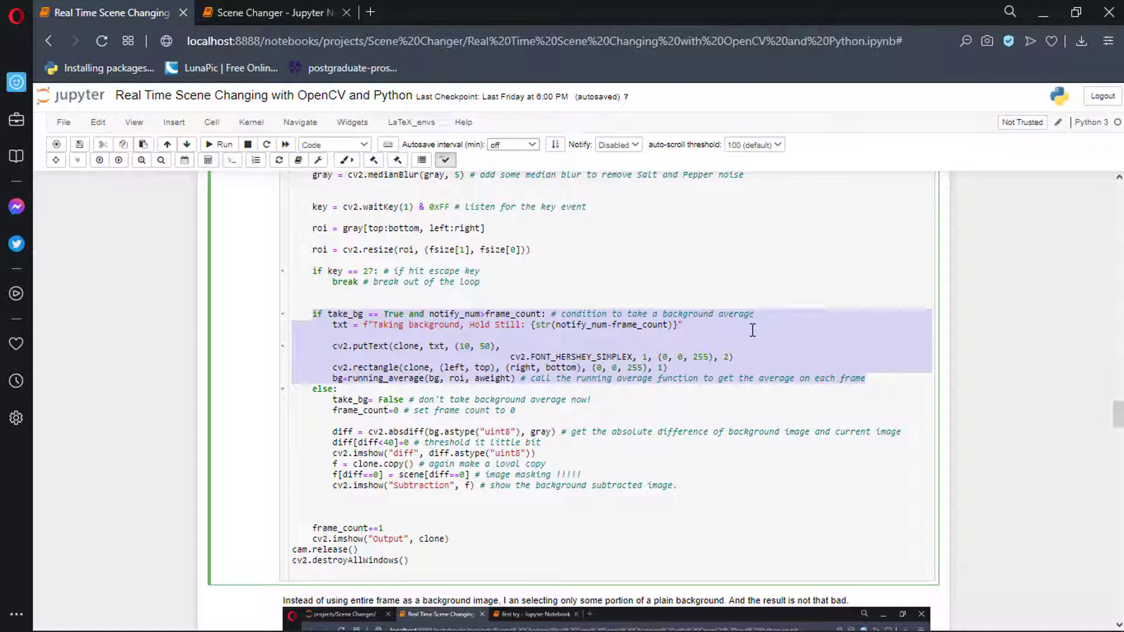
{"action": "mouse_move", "coordinate": [784, 350]}
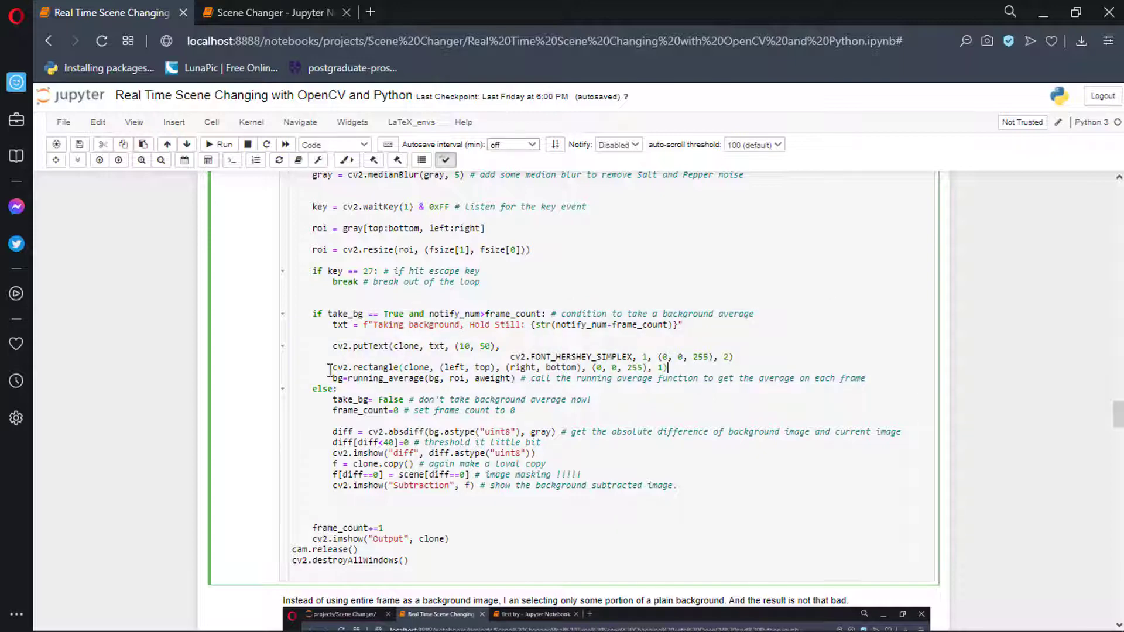
{"action": "scroll", "scroll_direction": "down", "scroll_amount": 3}
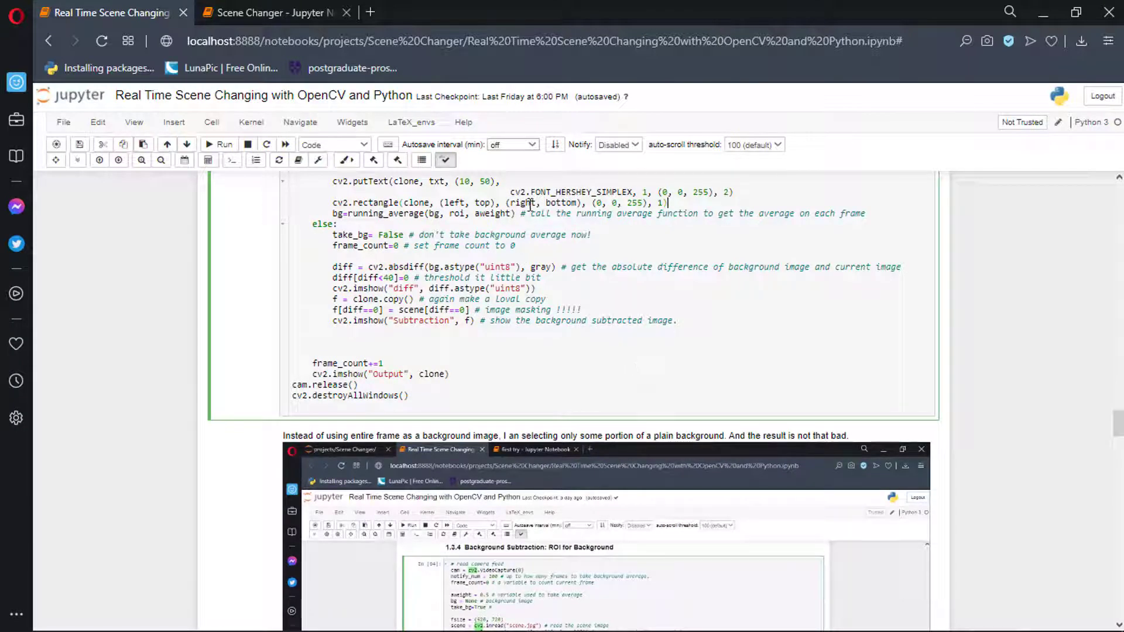
{"action": "mouse_move", "coordinate": [483, 252]}
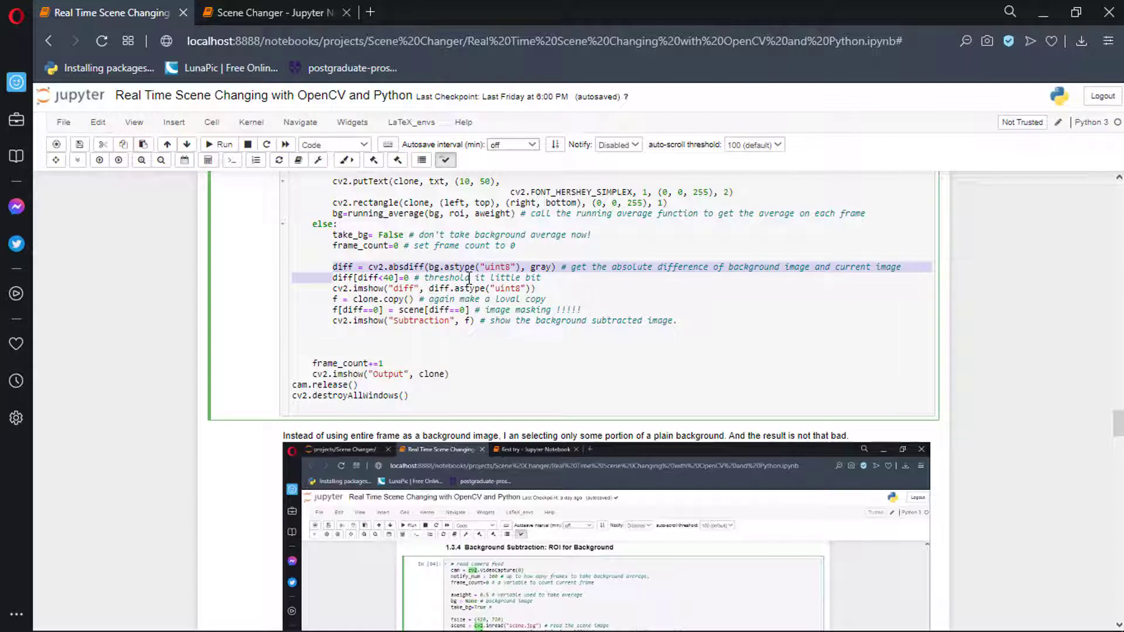
{"action": "scroll", "scroll_direction": "down", "scroll_amount": 3}
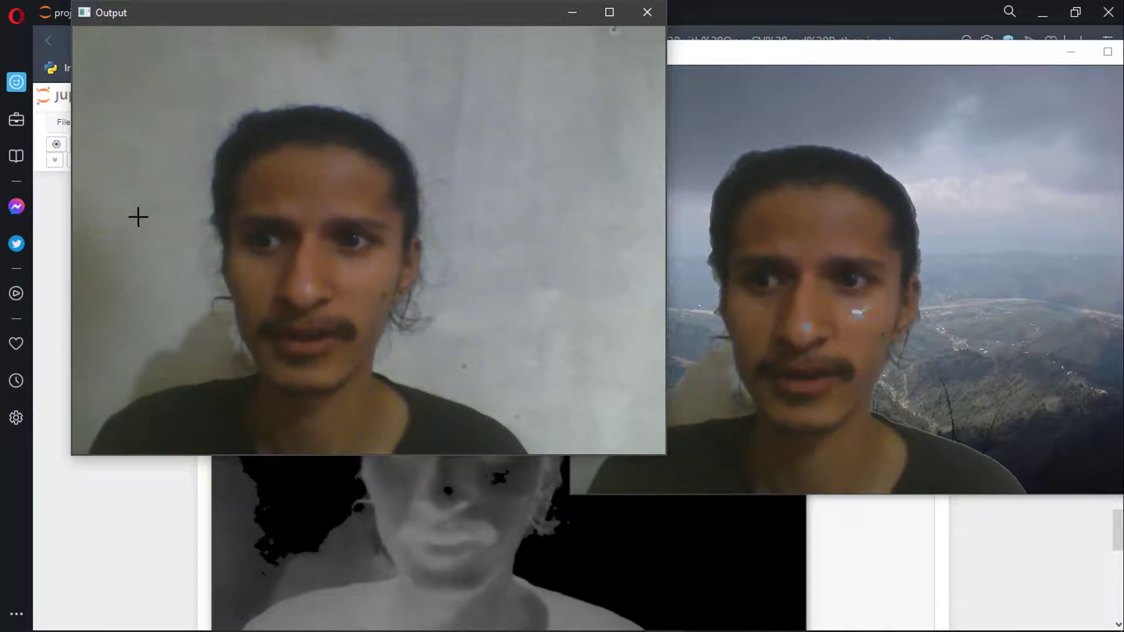
{"action": "mouse_move", "coordinate": [574, 90]}
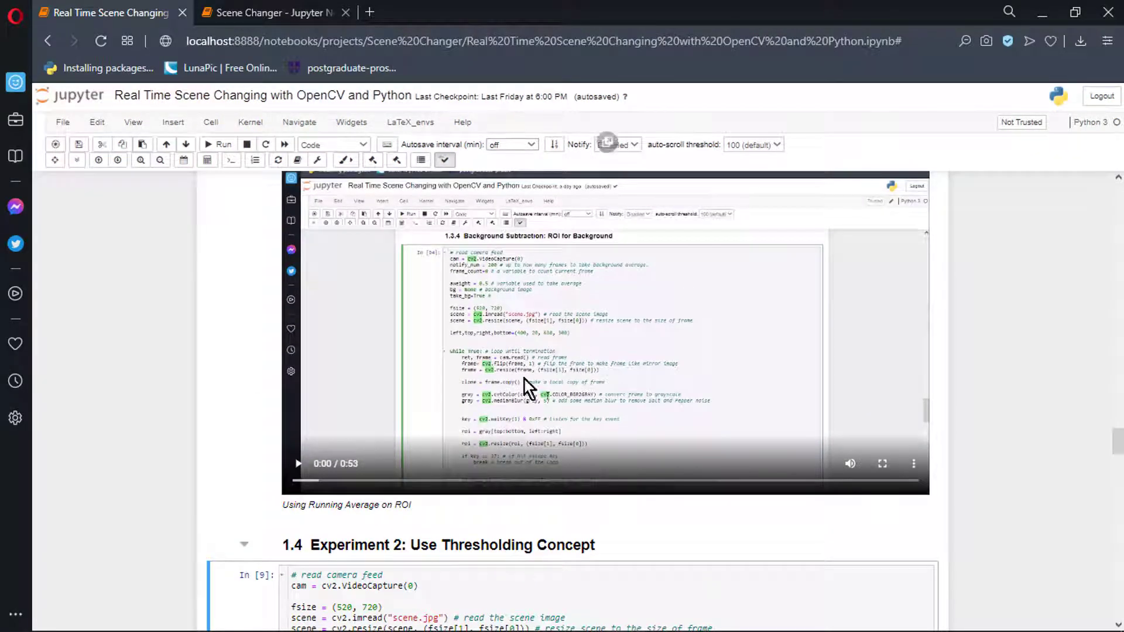
{"action": "mouse_move", "coordinate": [435, 570]}
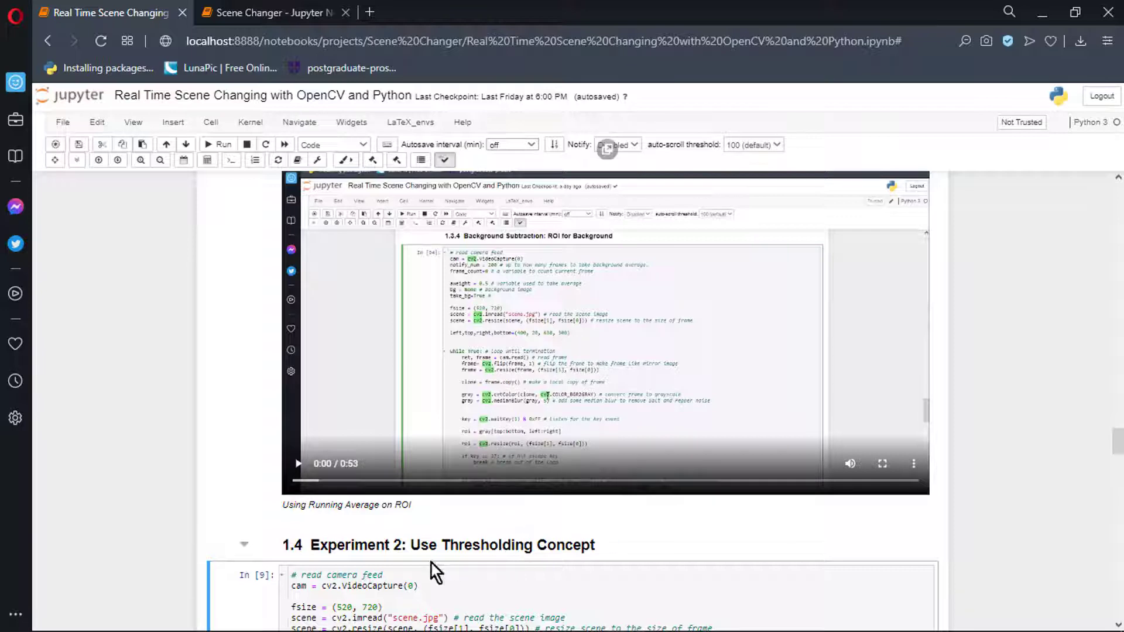
{"action": "scroll", "scroll_direction": "down", "scroll_amount": 3}
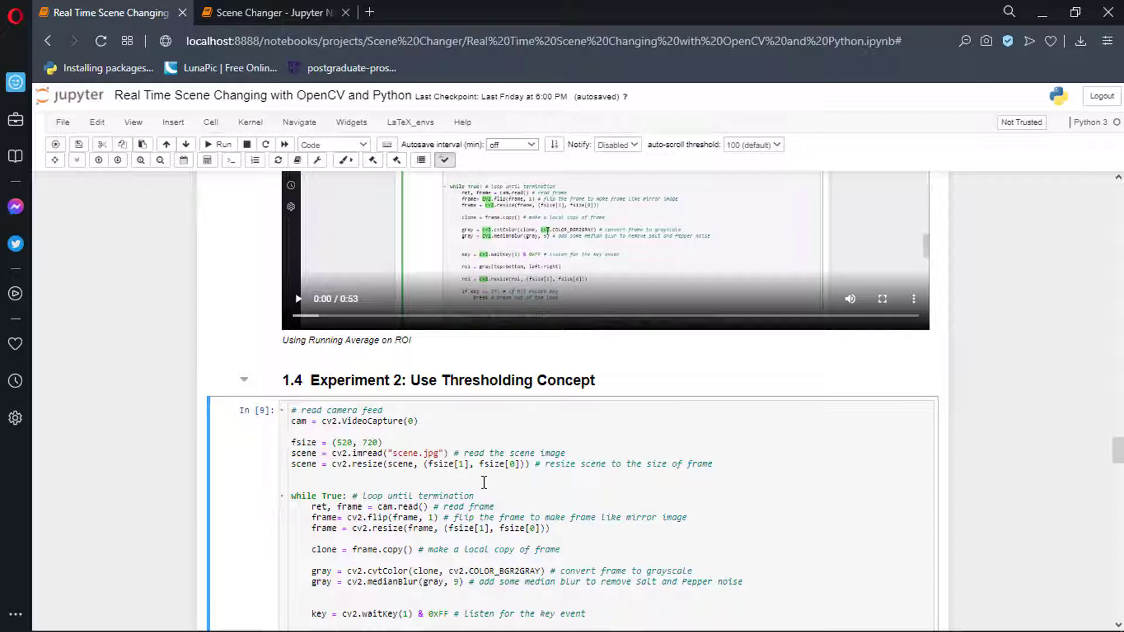
{"action": "scroll", "scroll_direction": "down", "scroll_amount": 3}
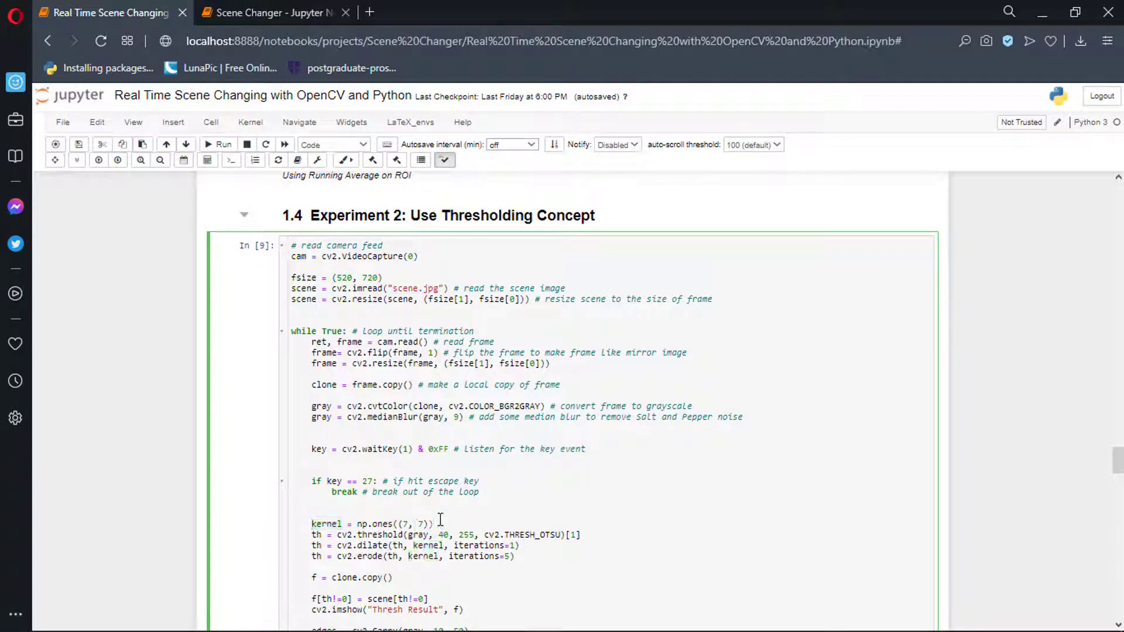
{"action": "scroll", "scroll_direction": "down", "scroll_amount": 3}
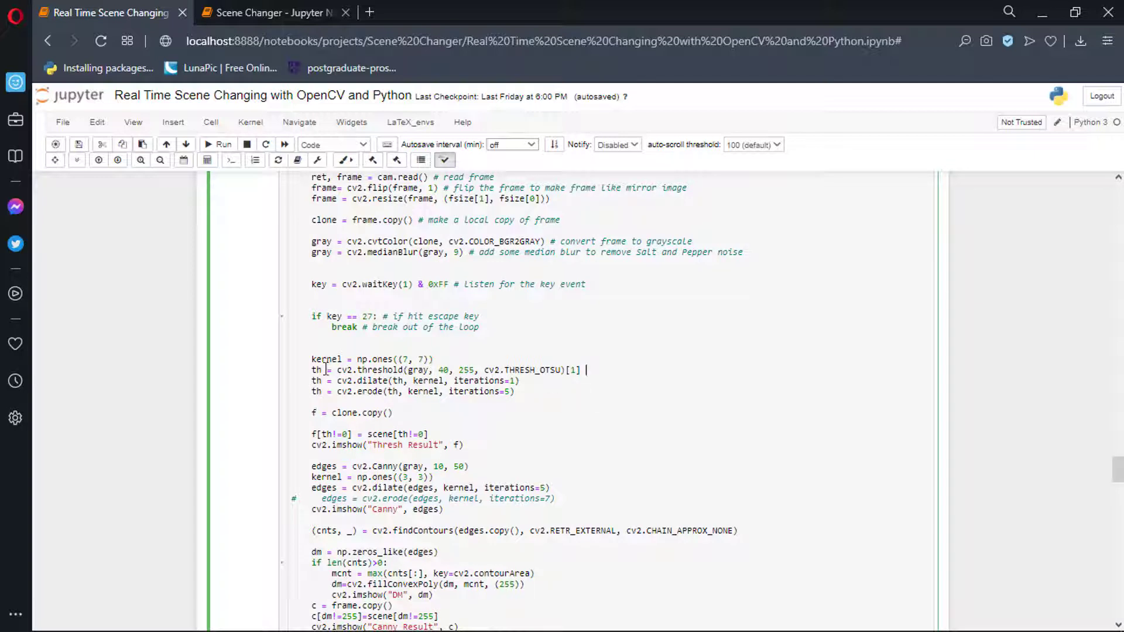
{"action": "double_click", "coordinate": [315, 370]}
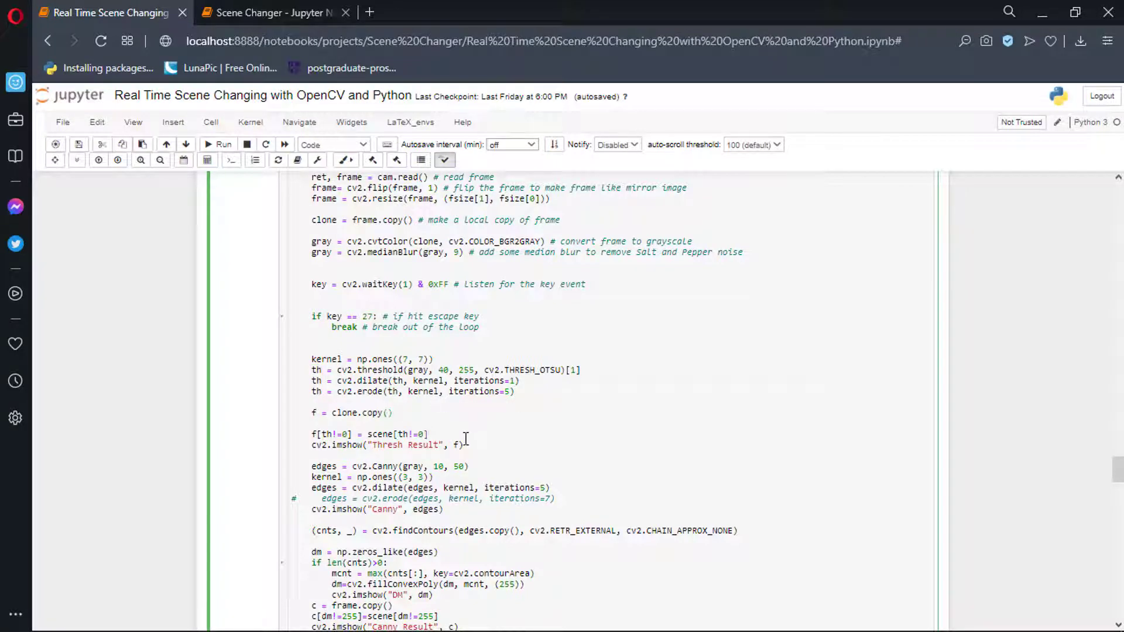
{"action": "mouse_move", "coordinate": [467, 448]}
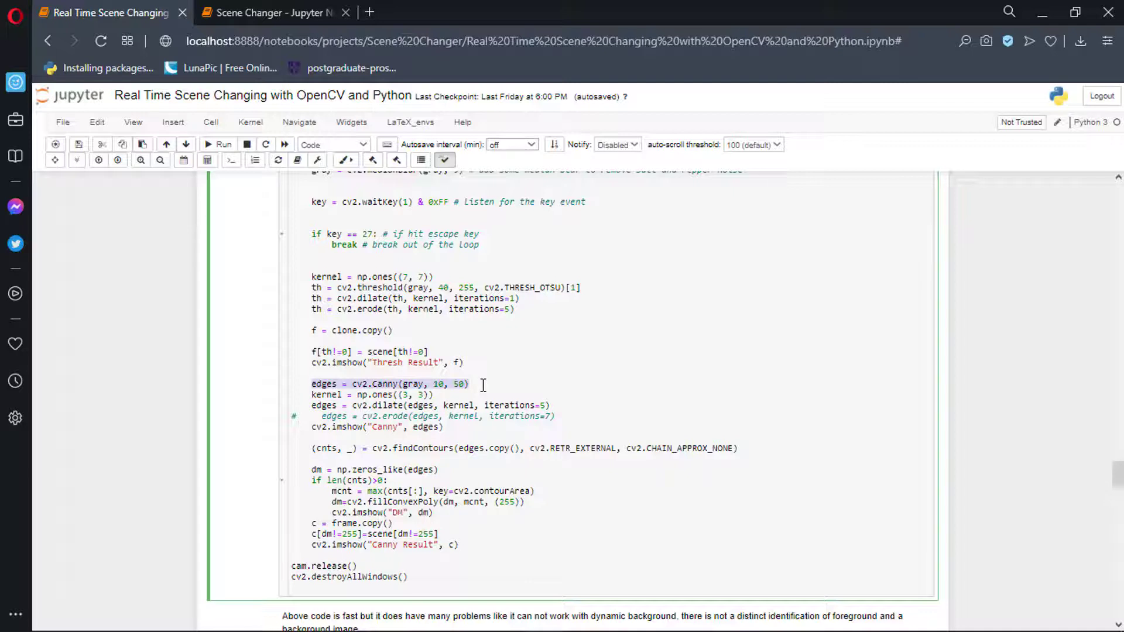
{"action": "left_click", "coordinate": [310, 395]}
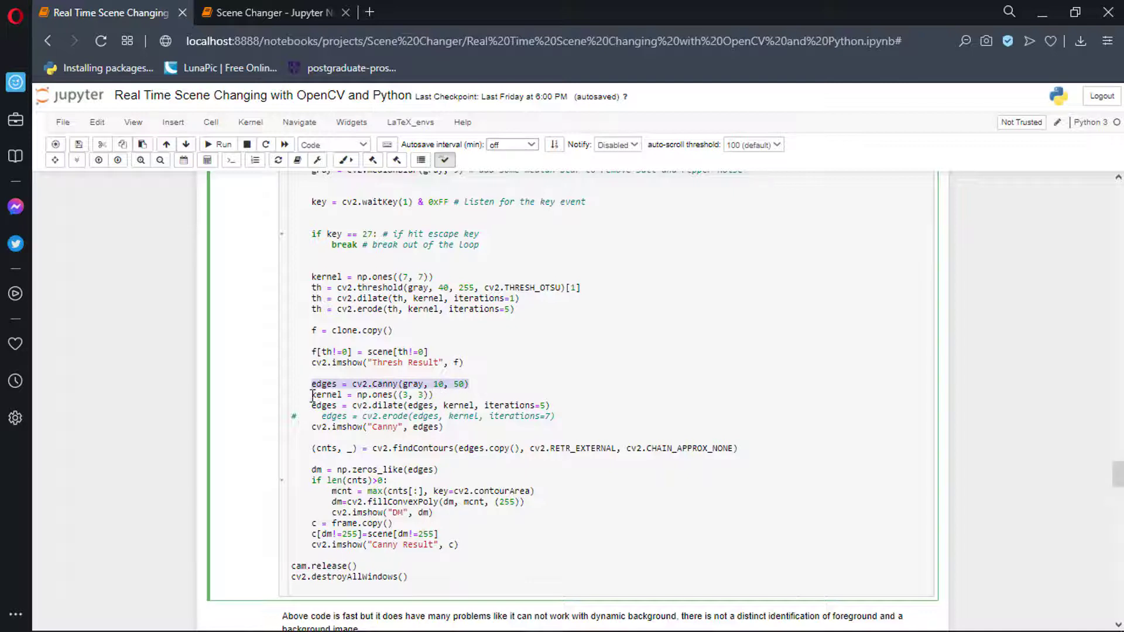
{"action": "left_click_drag", "start_coordinate": [310, 384], "coordinate": [561, 415]}
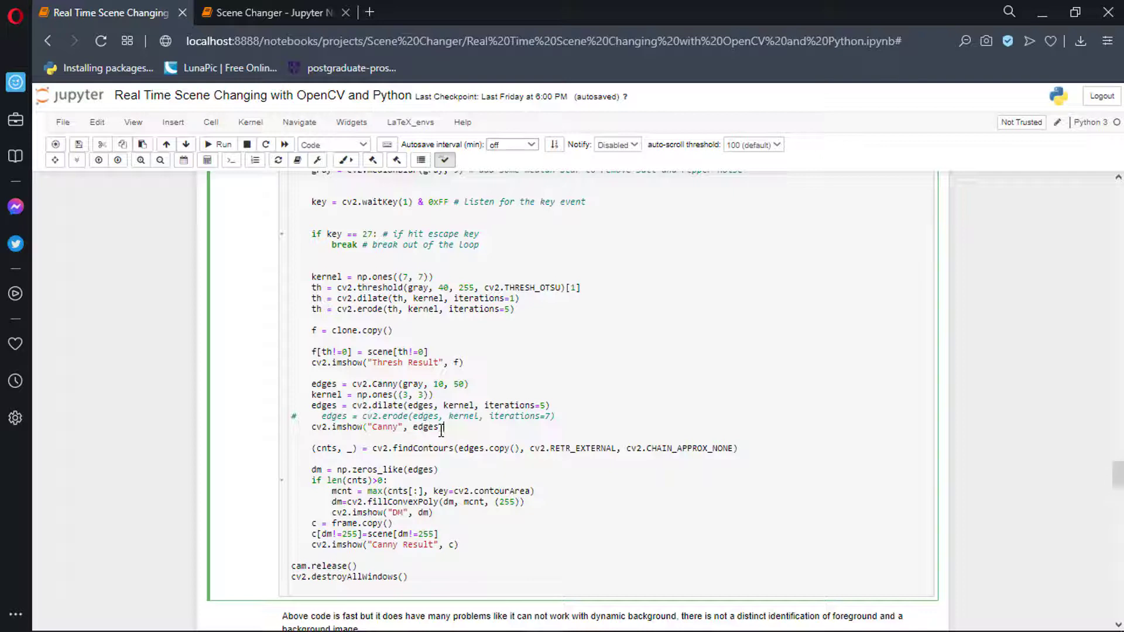
{"action": "mouse_move", "coordinate": [444, 491]}
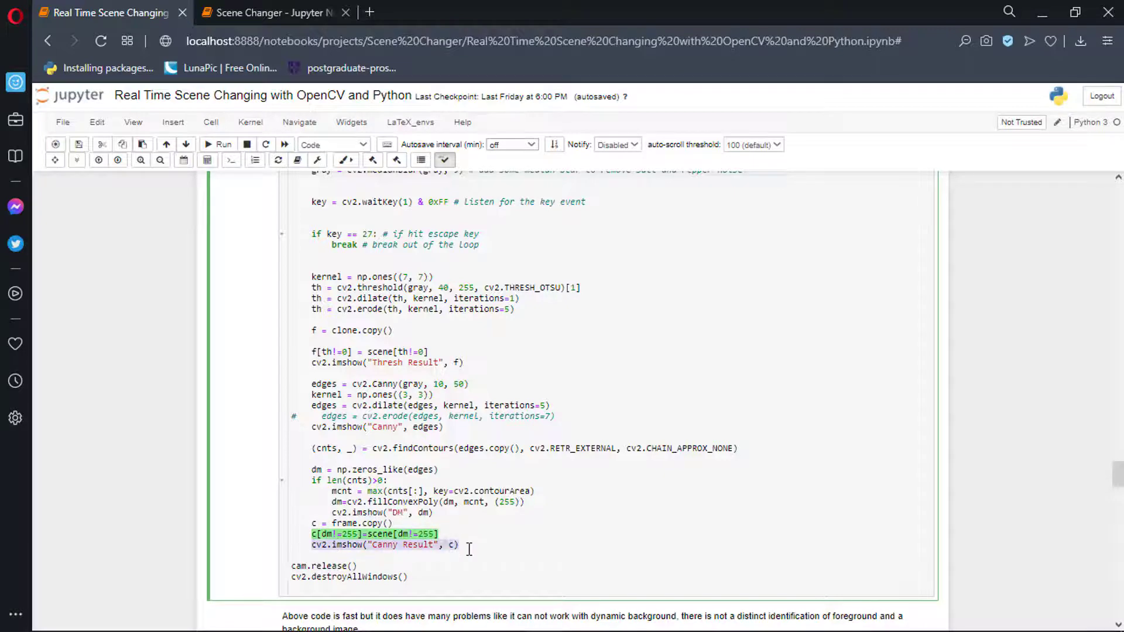
{"action": "left_click", "coordinate": [452, 544]}
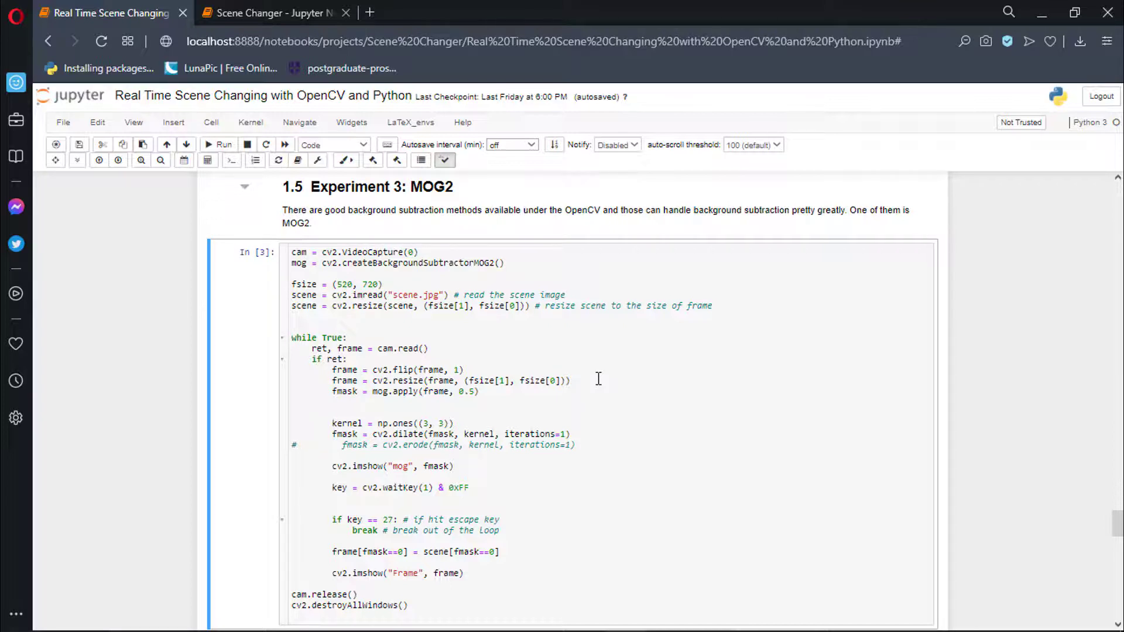
{"action": "left_click", "coordinate": [291, 264]}
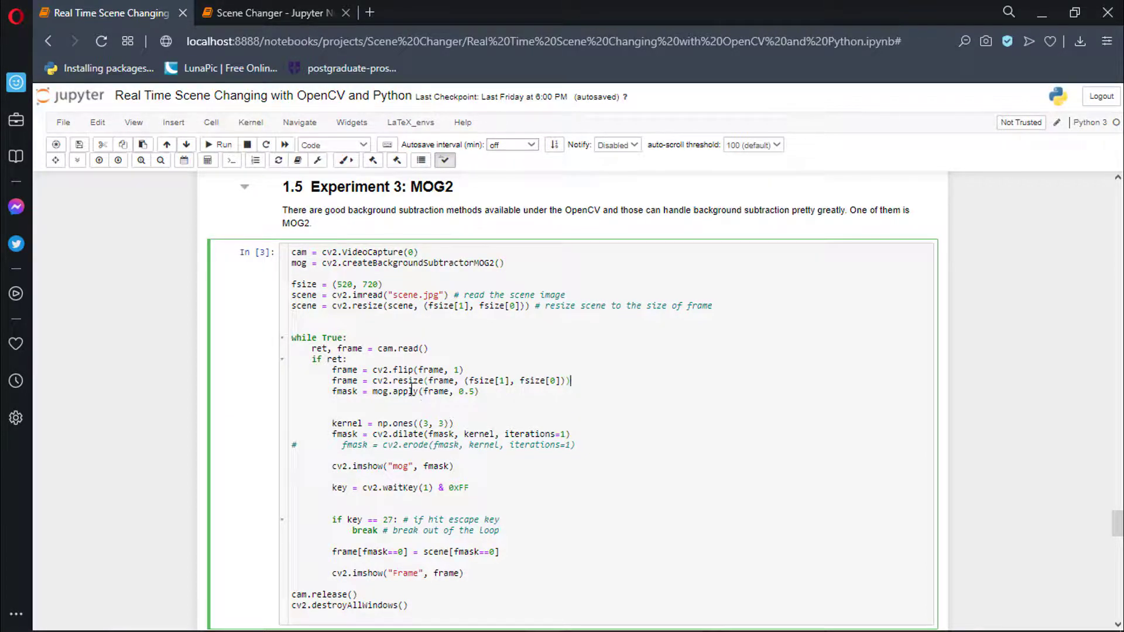
{"action": "double_click", "coordinate": [343, 391]}
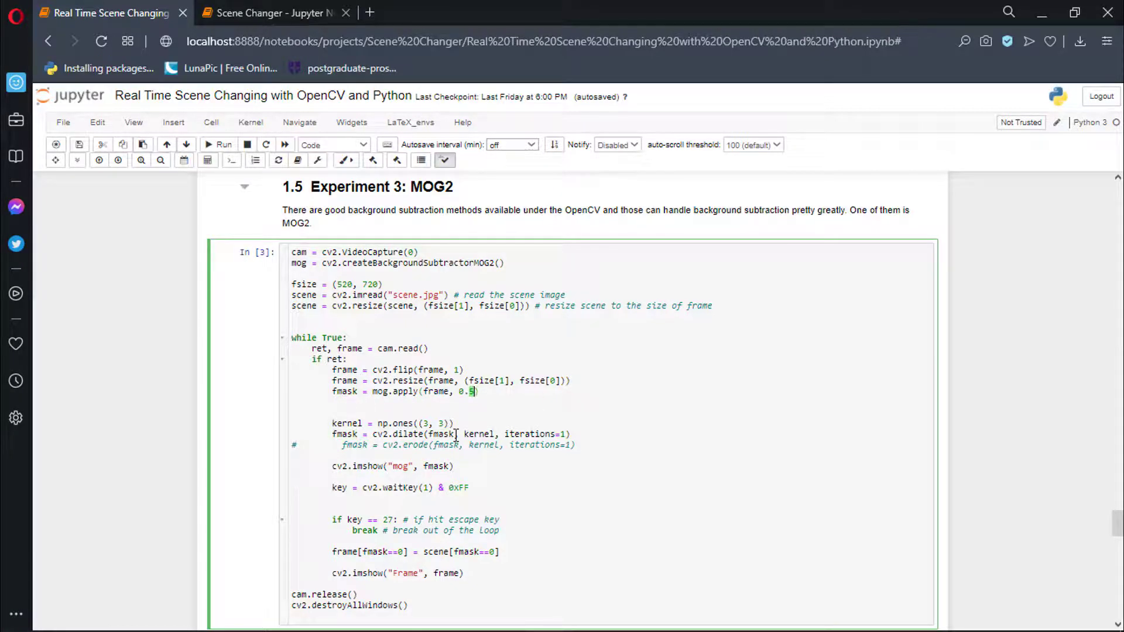
{"action": "scroll", "scroll_direction": "down", "scroll_amount": 3}
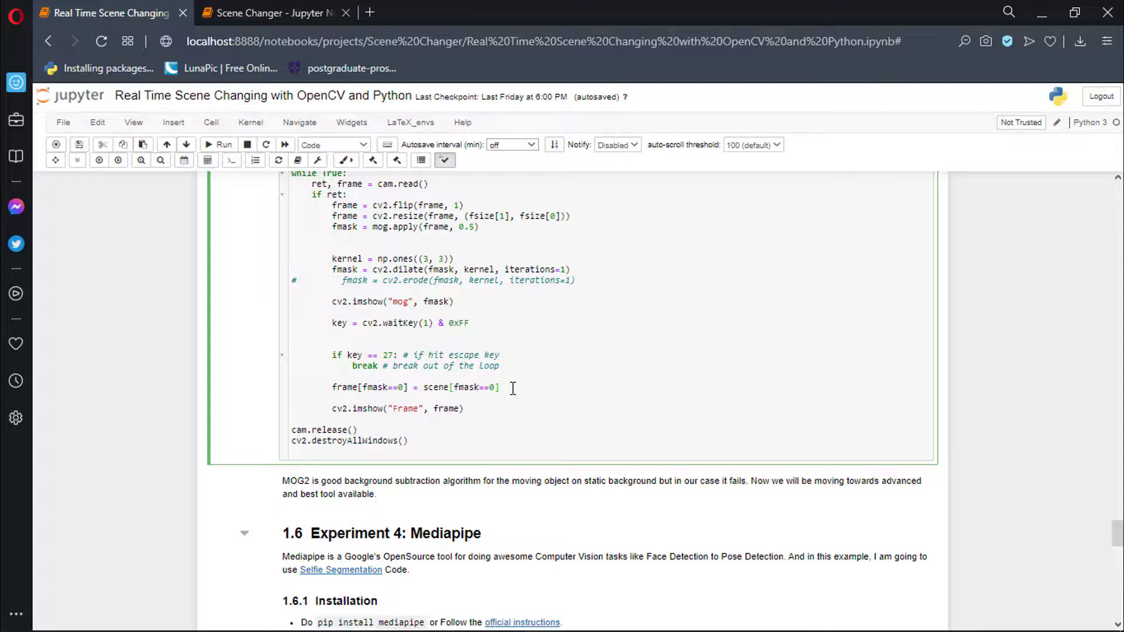
{"action": "scroll", "scroll_direction": "down", "scroll_amount": 3}
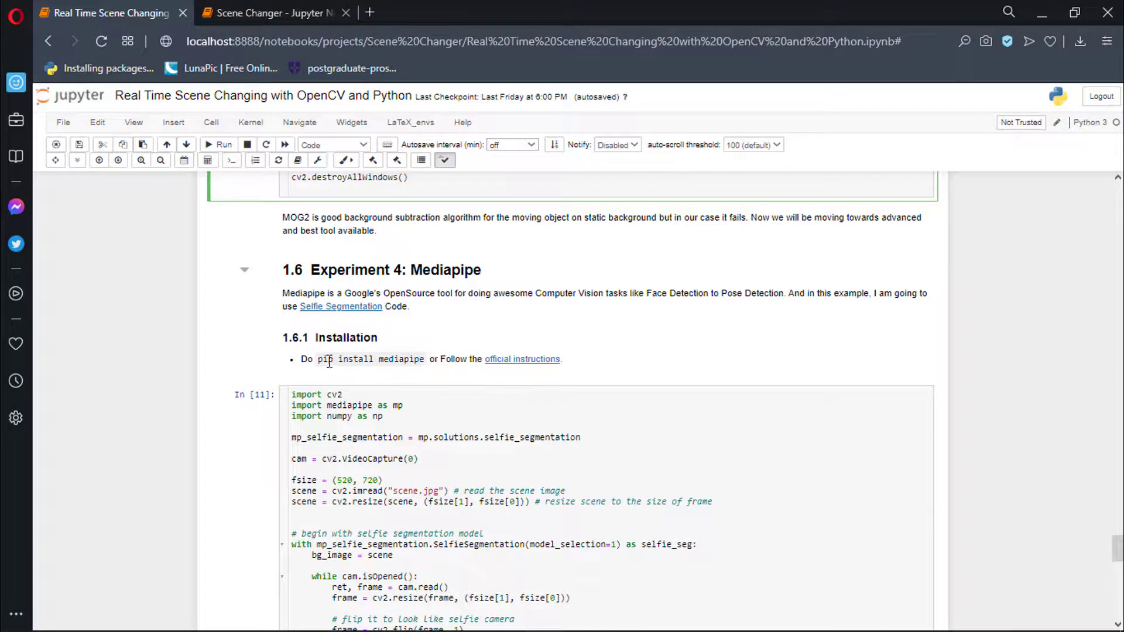
{"action": "left_click_drag", "start_coordinate": [319, 360], "coordinate": [392, 359]}
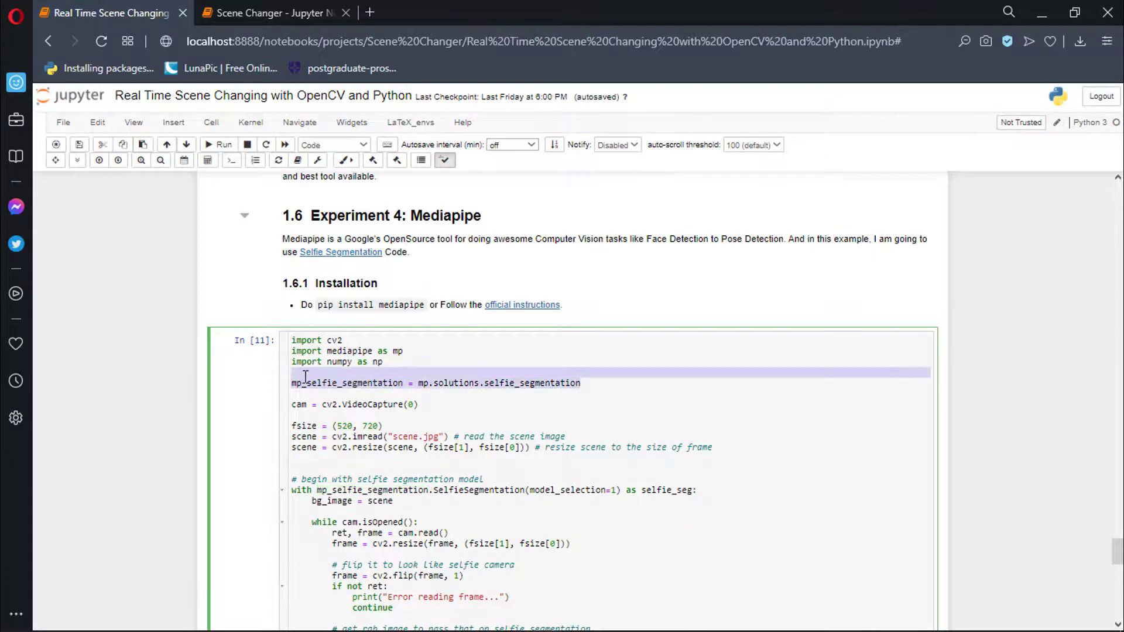
Scroll the MediaPipe cell to the RGB conversion, selfie segmentation and np.where masking code
{"action": "scroll", "scroll_direction": "down", "scroll_amount": 3}
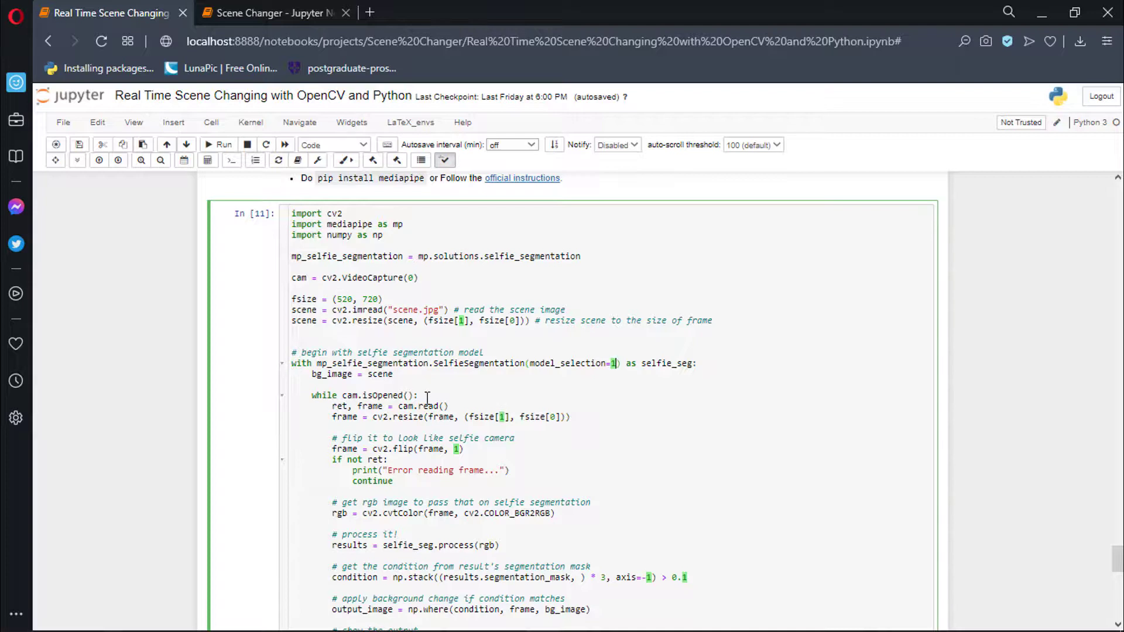
{"action": "mouse_move", "coordinate": [442, 428]}
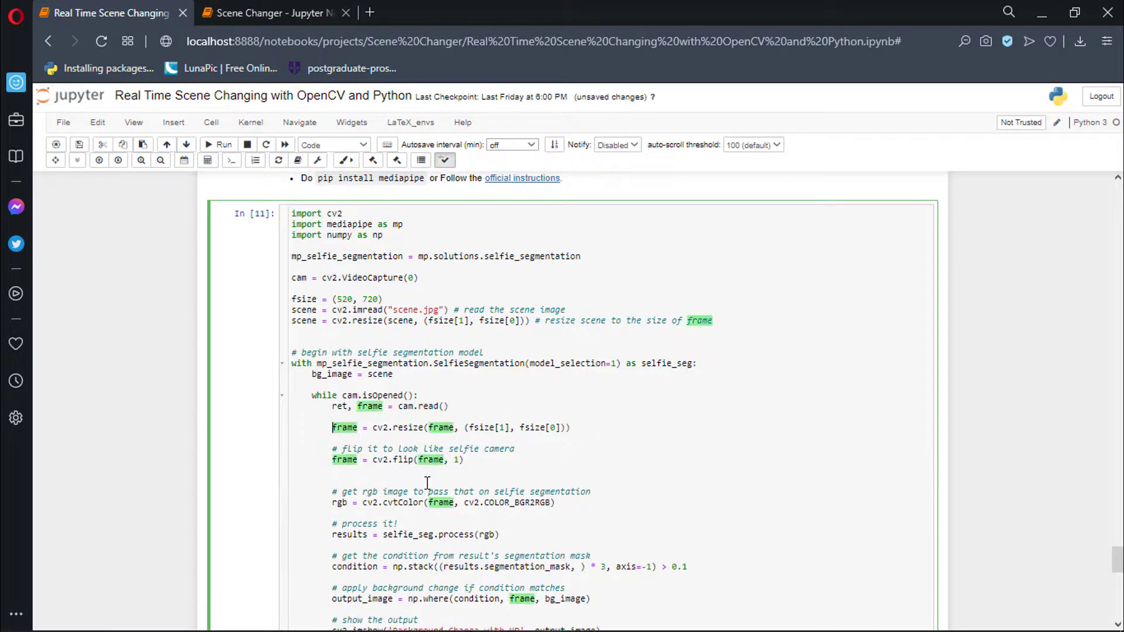
Add 'if not ret:' directly after 'ret, frame = cam.read()' in the MediaPipe cell
{"action": "type", "text": "if not ret:"}
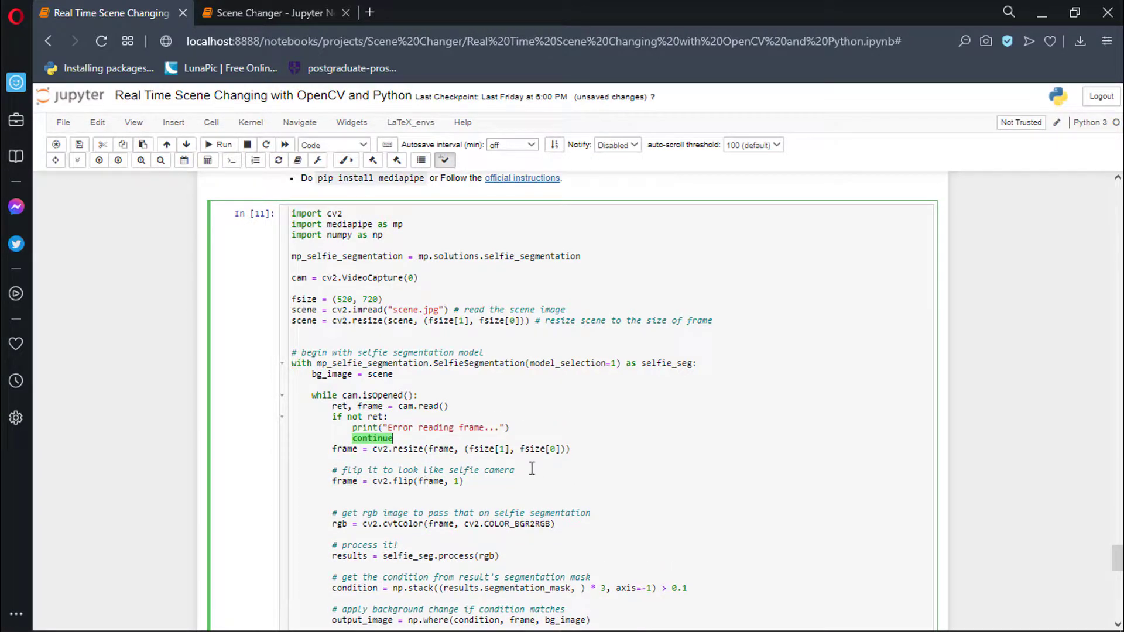
{"action": "scroll", "scroll_direction": "down", "scroll_amount": 3}
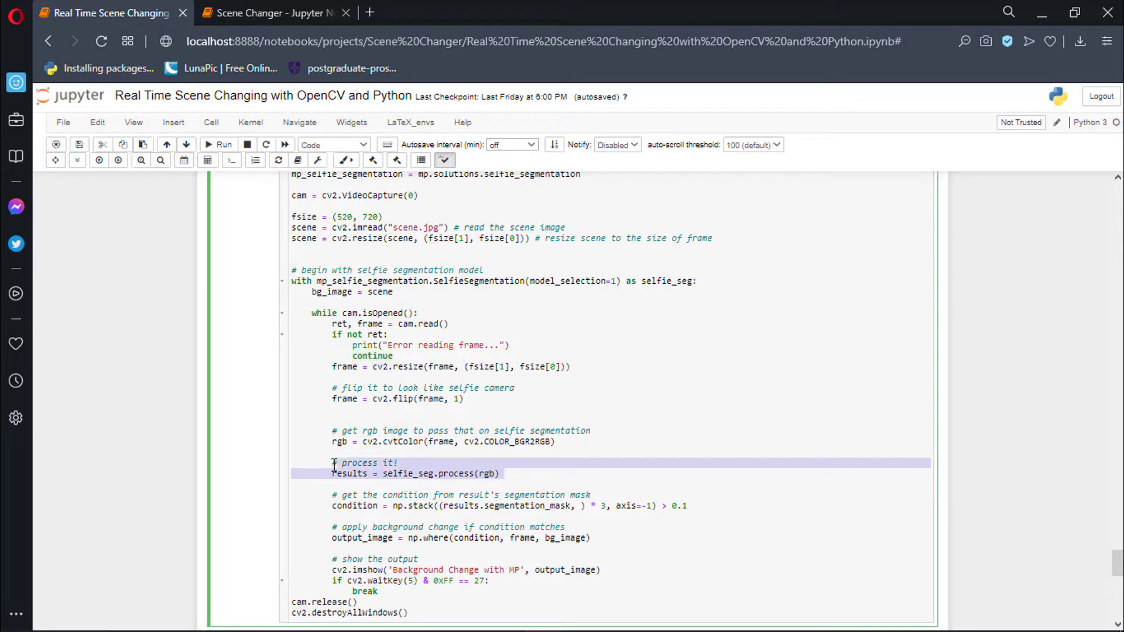
{"action": "left_click", "coordinate": [334, 494]}
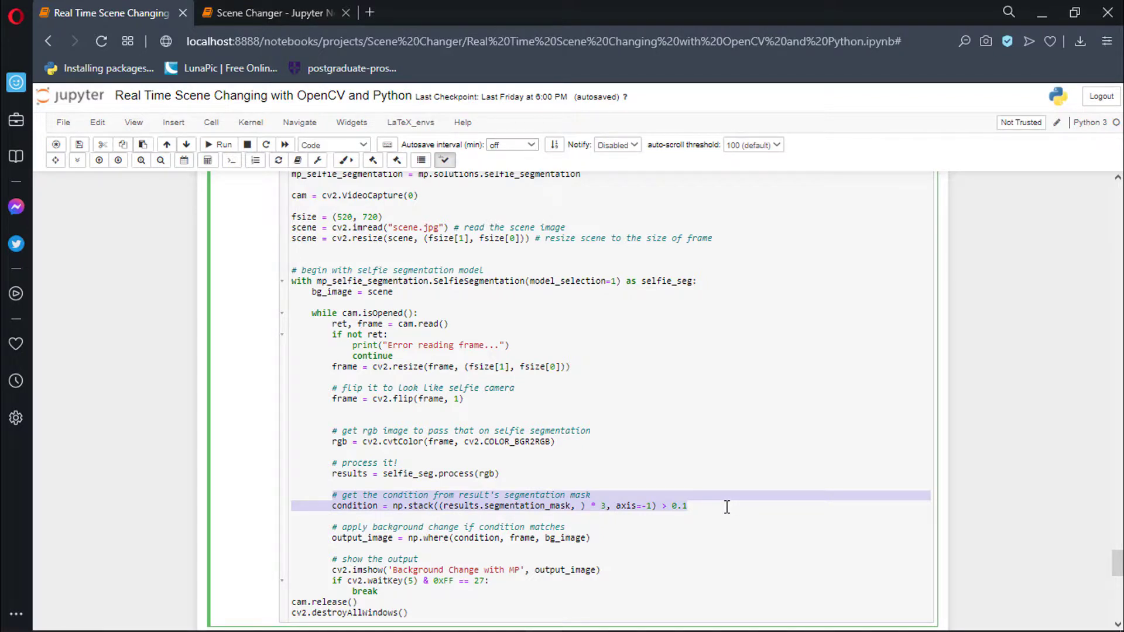
{"action": "scroll", "scroll_direction": "down", "scroll_amount": 3}
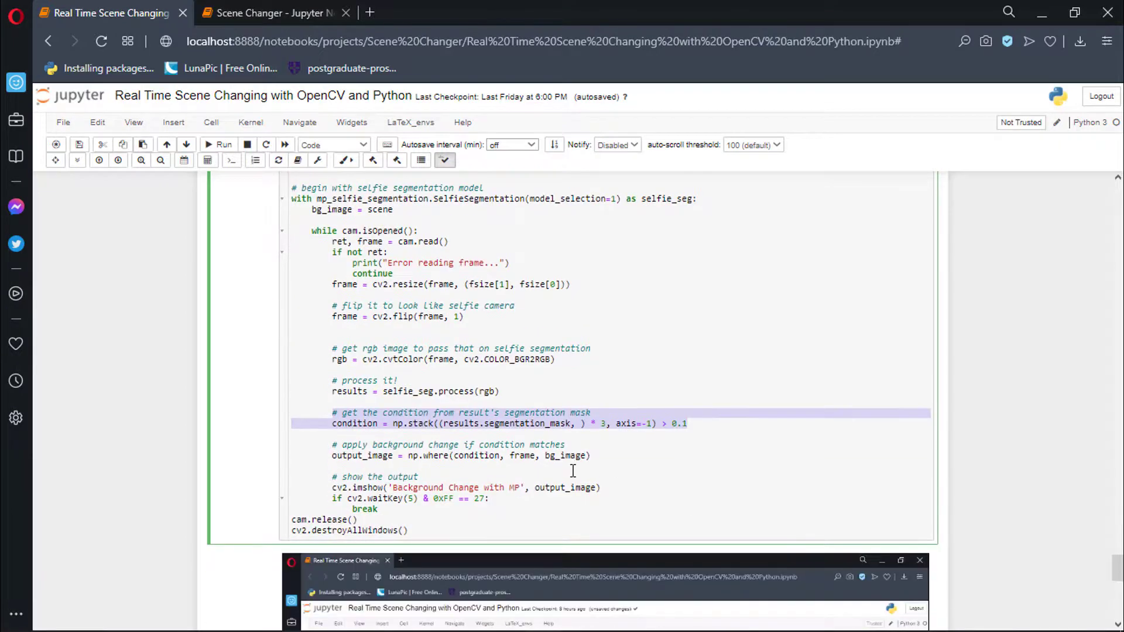